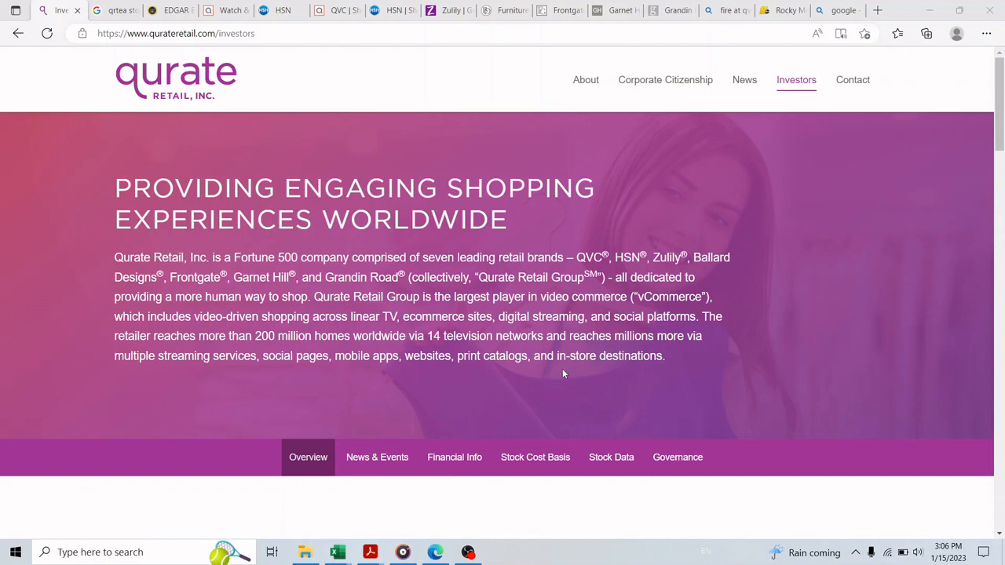
pyautogui.moveTo(151, 82)
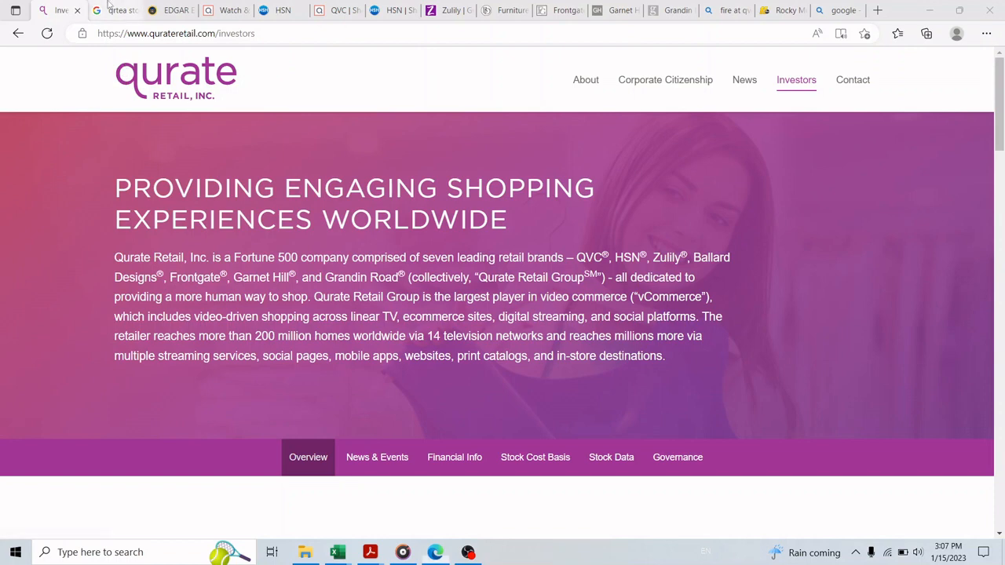
# Step: Show the Google 'qrtea stock' results down to the one-year chart and quarterly financials
pyautogui.click(113, 9)
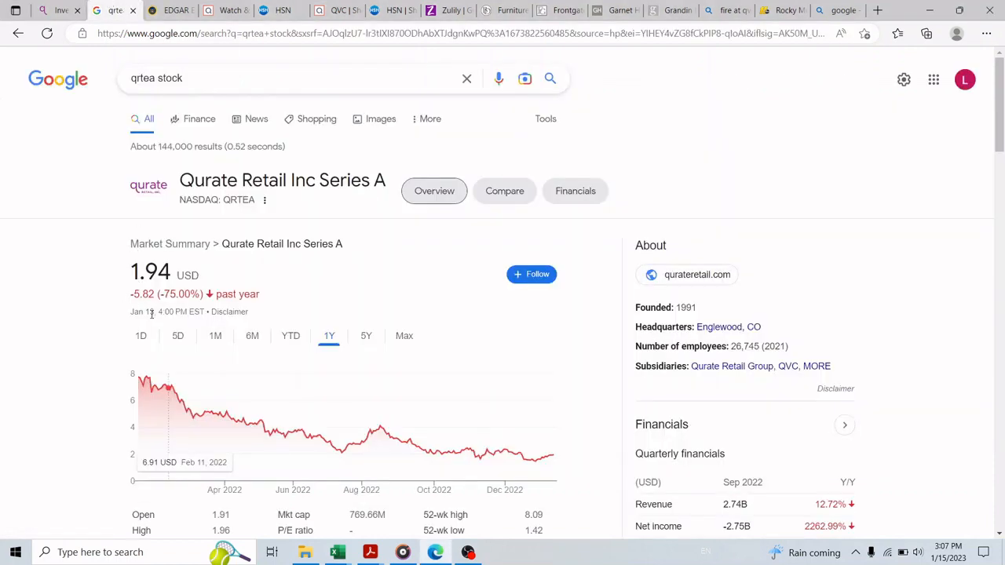
pyautogui.doubleClick(181, 294)
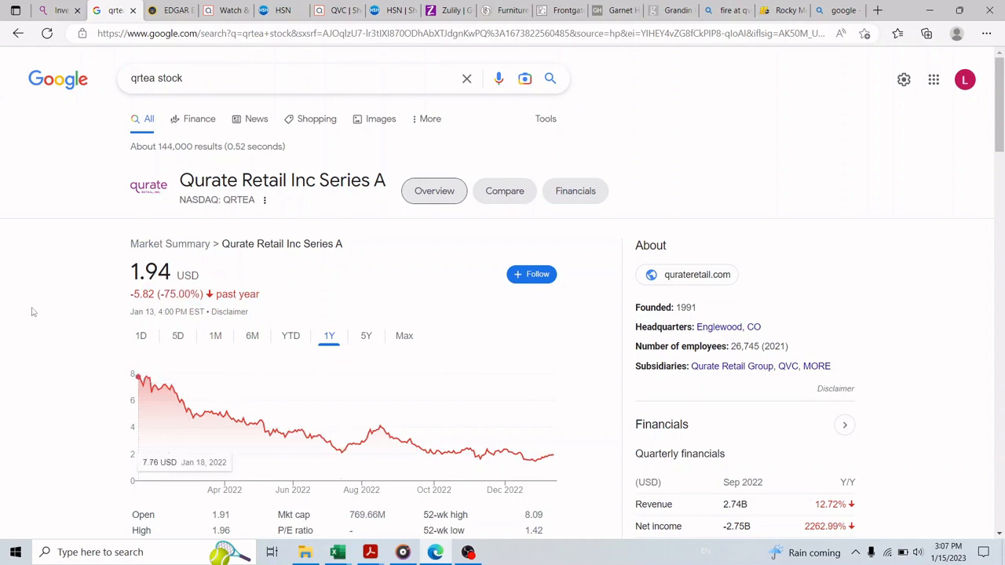
pyautogui.scroll(-3)
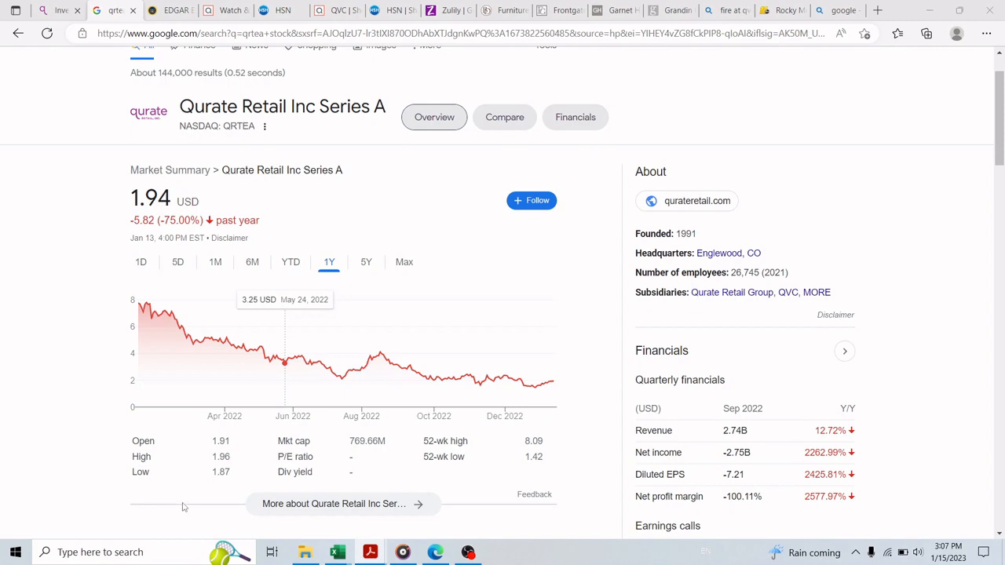
# Step: Bring Acrobat Reader forward, glance at the 2022 10-Q and 2021 10-K, then settle on the 2020 10-K
pyautogui.click(371, 553)
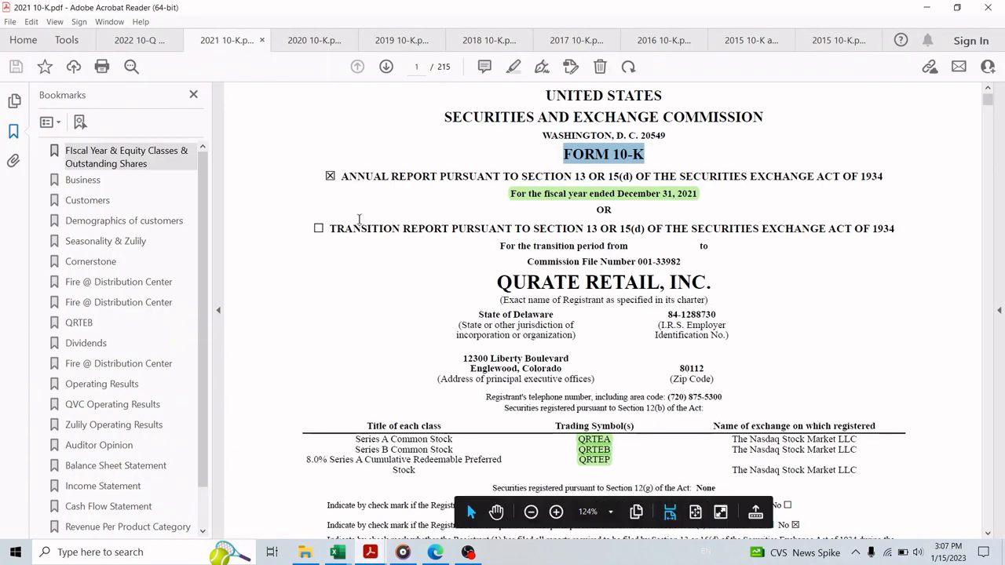
pyautogui.click(138, 41)
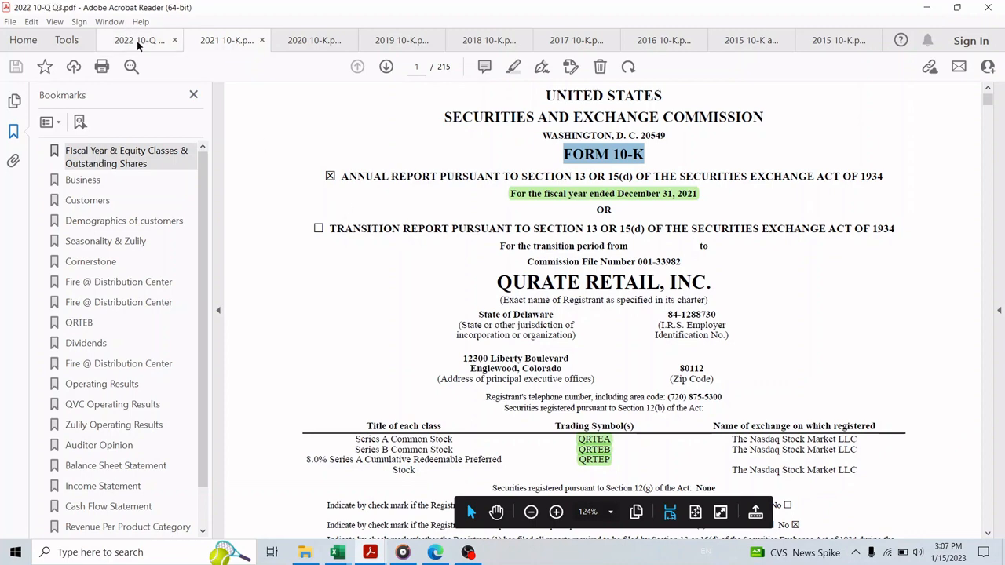
pyautogui.click(226, 41)
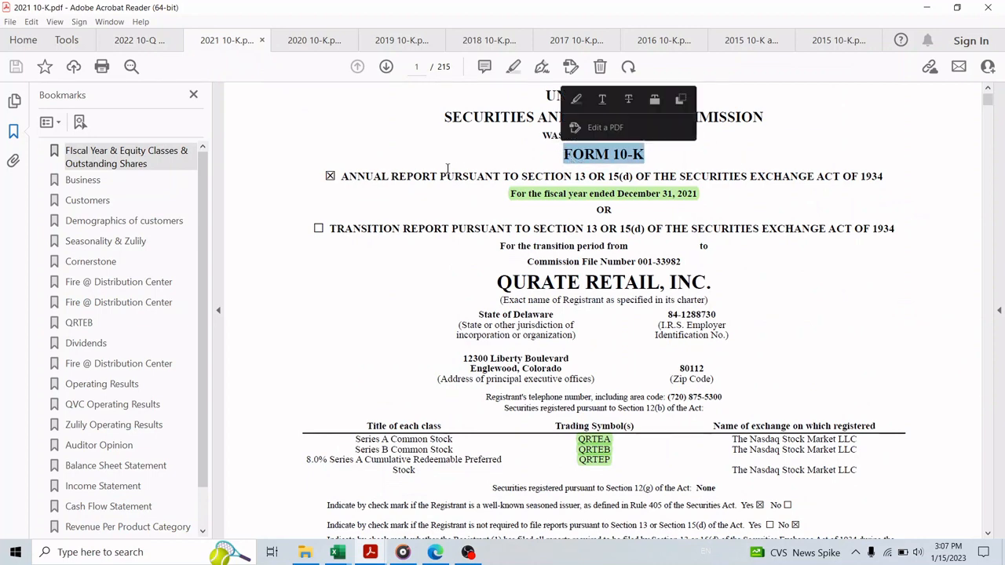
pyautogui.click(314, 41)
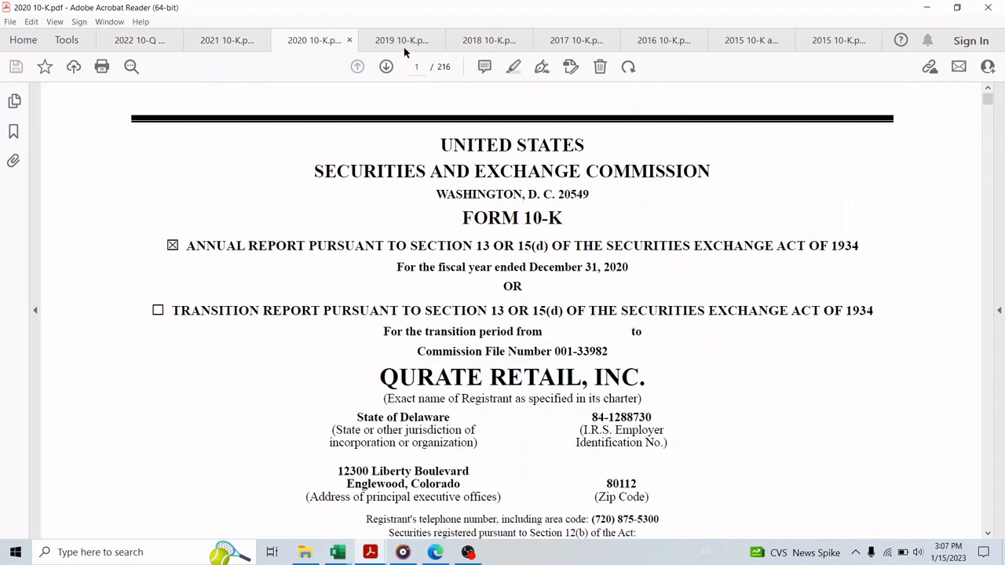
# Step: Show Qurate Retail's EDGAR filings page, briefly expanding the 10-K and 10-Q list
pyautogui.click(575, 41)
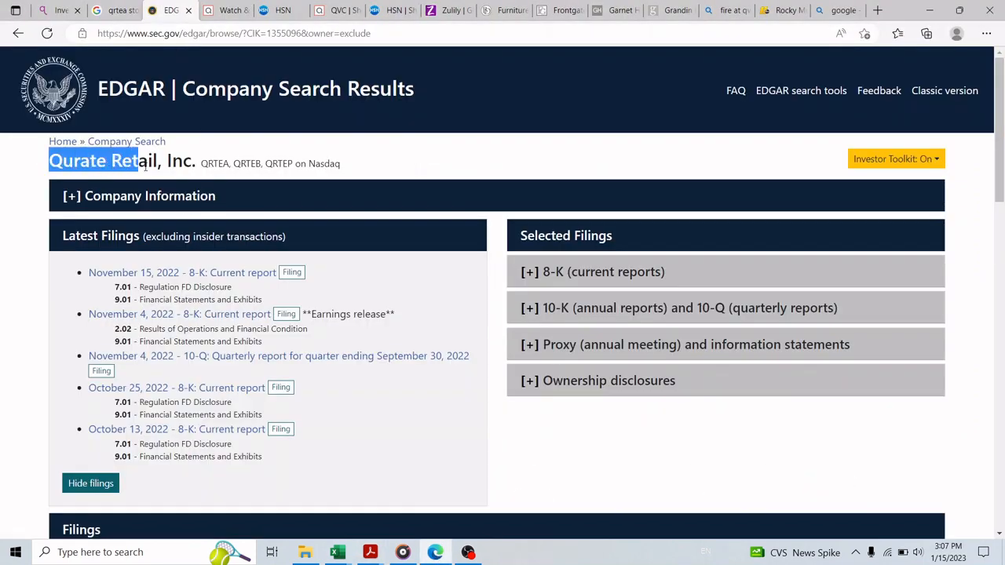
pyautogui.click(677, 306)
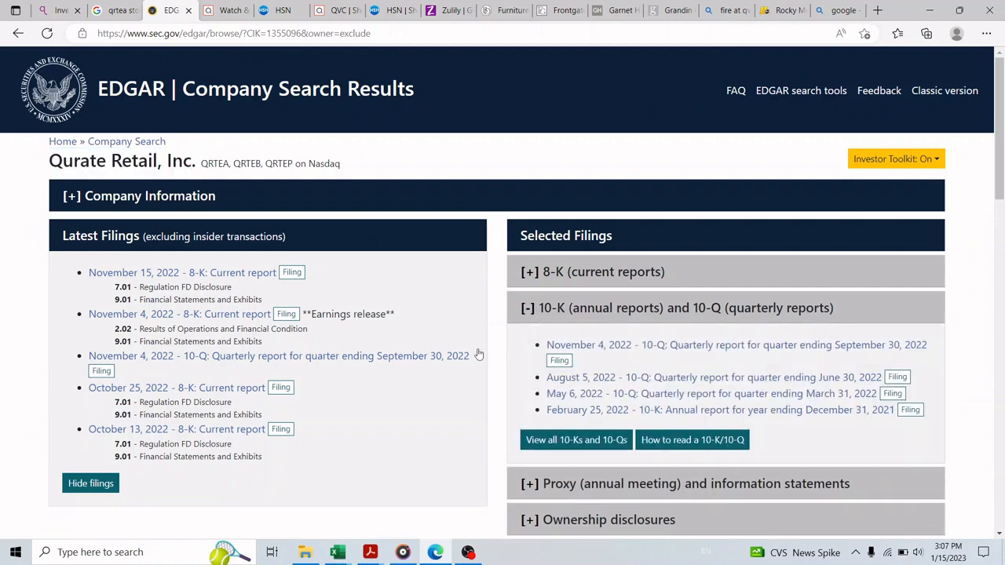
pyautogui.click(575, 440)
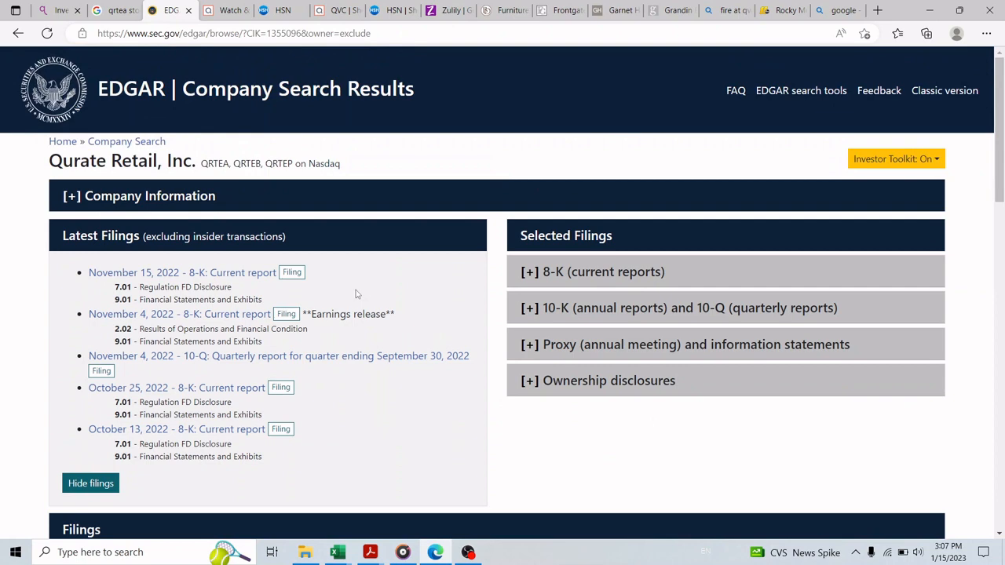
pyautogui.moveTo(182, 129)
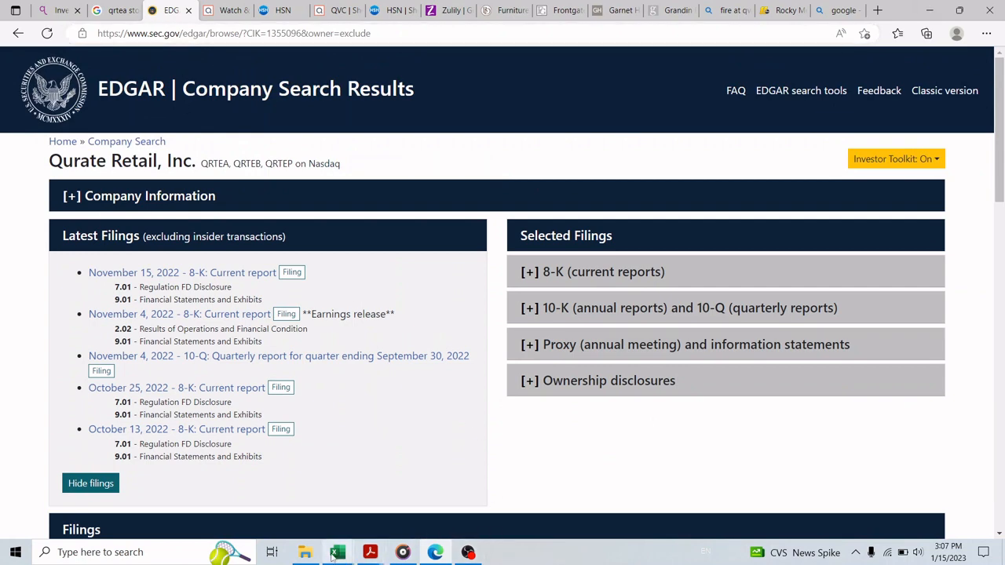
# Step: Bring the Intrinsic Analysis workbook forward and scroll the Financial Data sheet to the cash flow statement
pyautogui.click(336, 553)
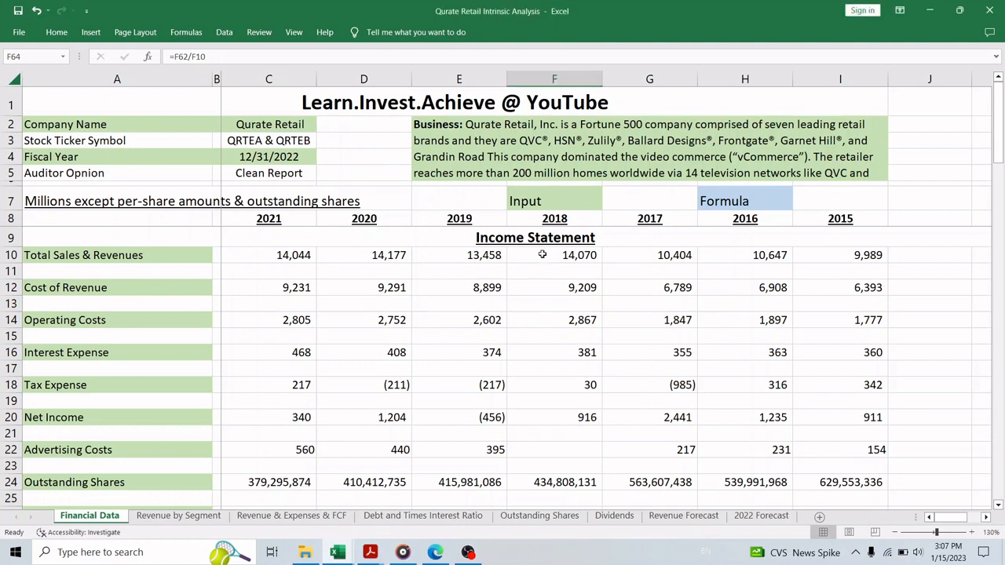
pyautogui.scroll(-3)
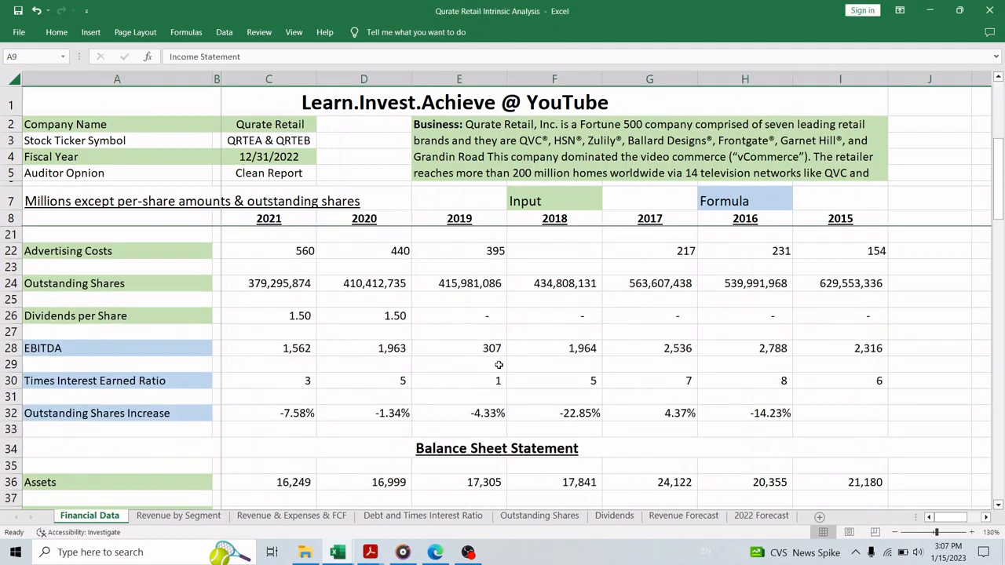
pyautogui.scroll(-3)
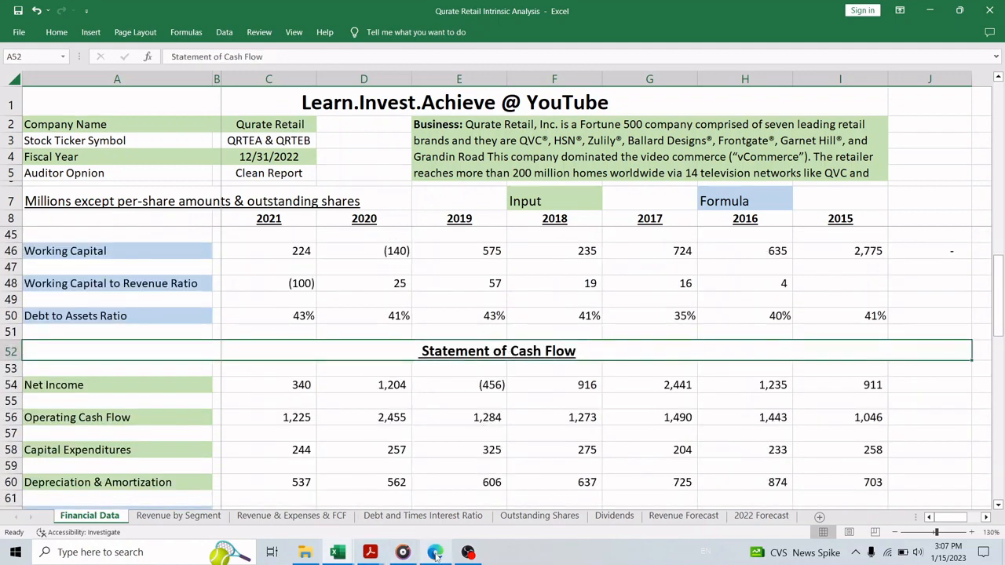
# Step: Flip through the QVC, HSN, Zulily, Ballard Designs, Frontgate and Garnet Hill sites to QVC live TV
pyautogui.click(435, 553)
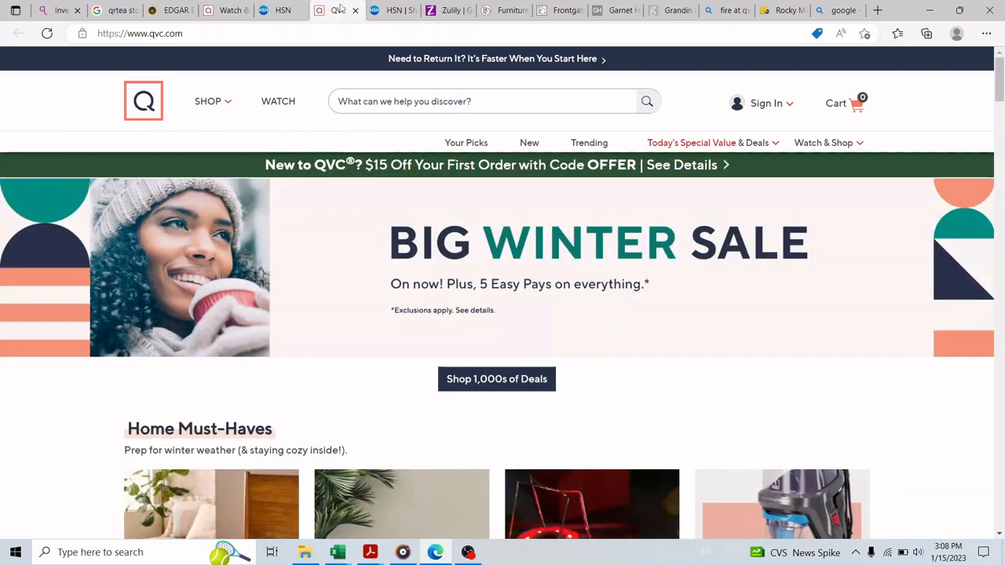
pyautogui.click(392, 9)
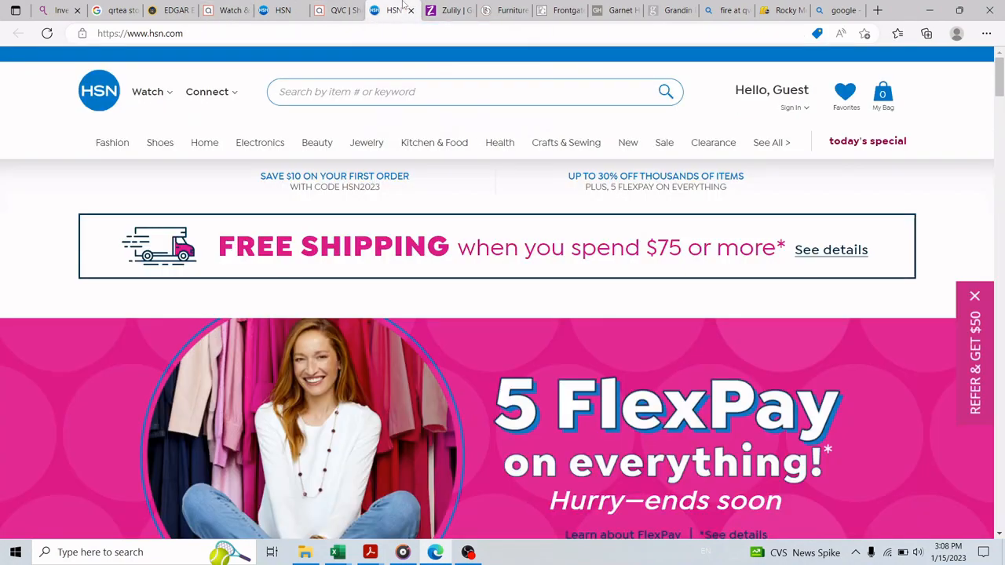
pyautogui.click(447, 10)
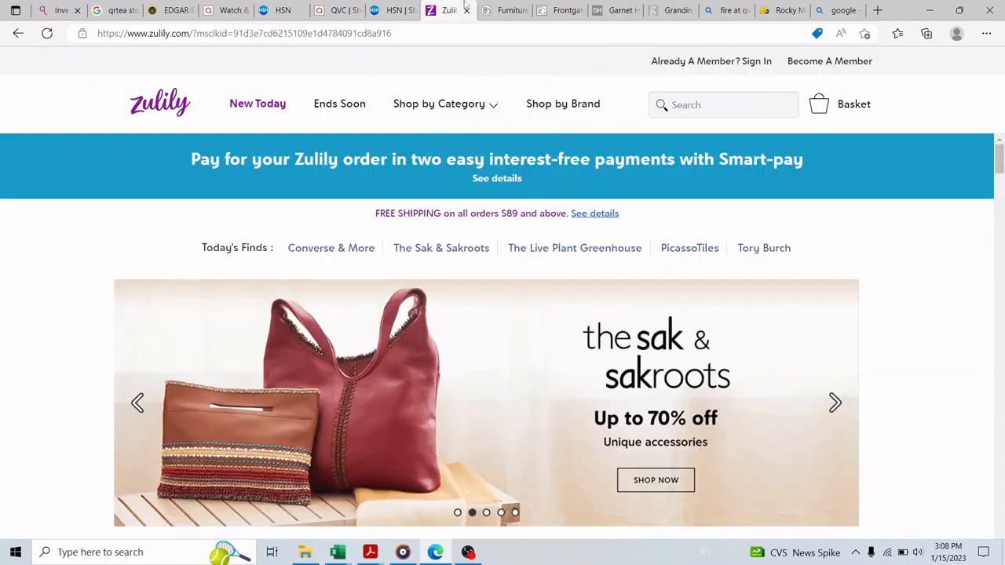
pyautogui.click(503, 9)
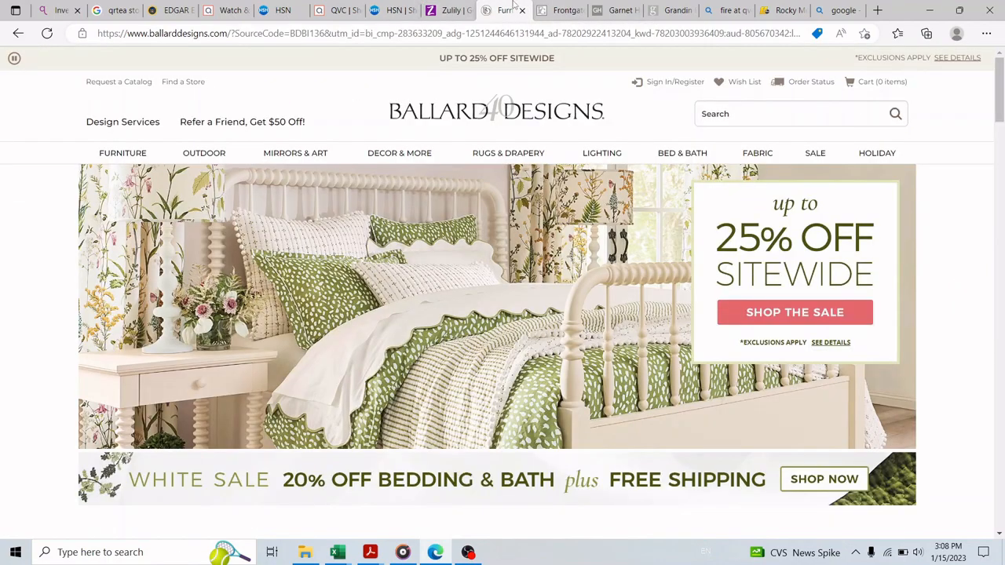
pyautogui.click(562, 9)
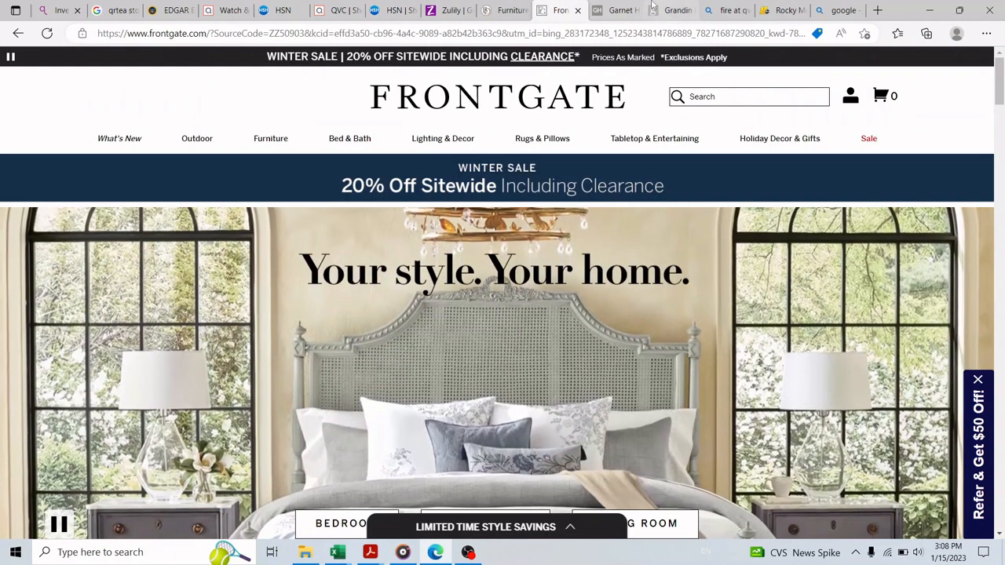
pyautogui.click(616, 9)
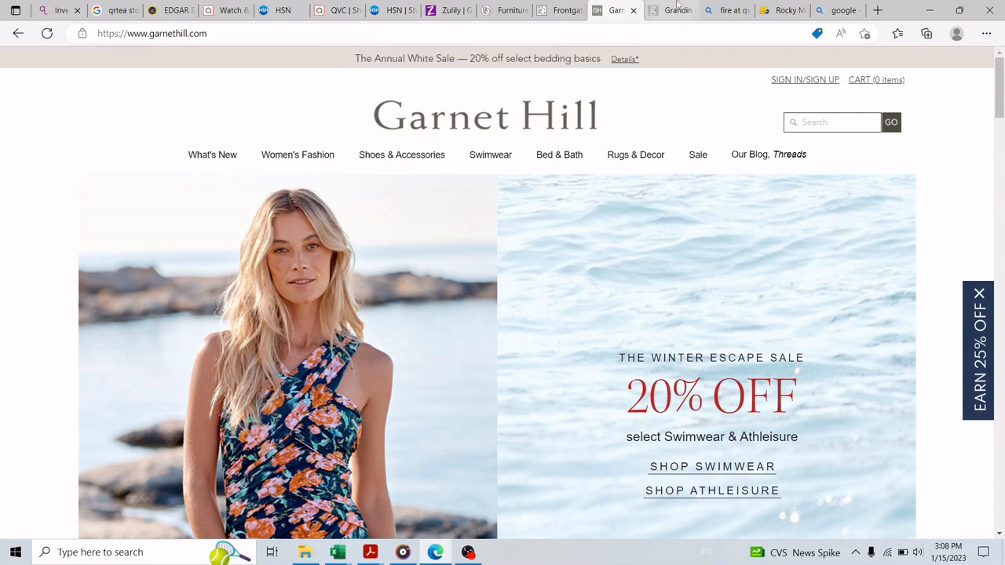
pyautogui.click(673, 10)
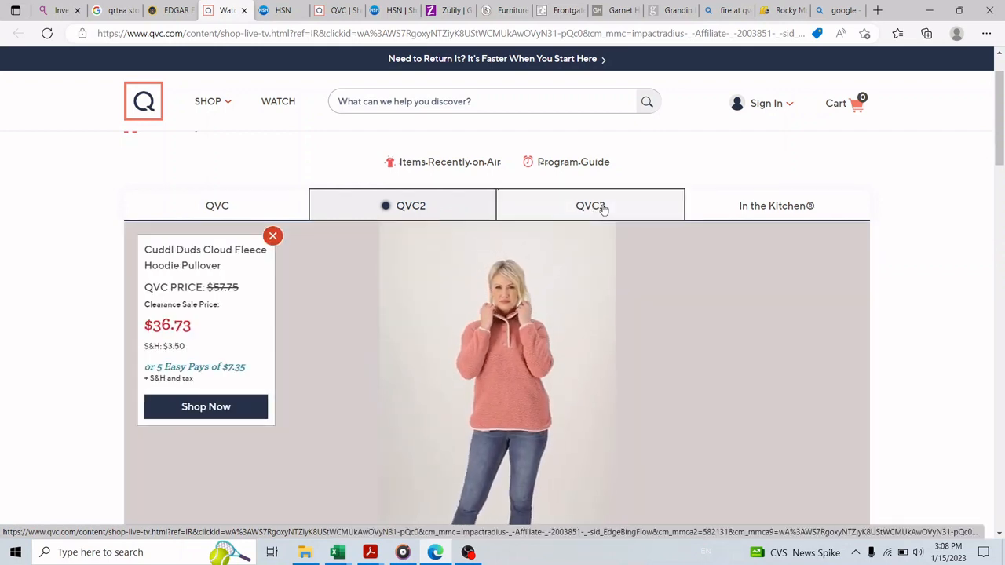
# Step: Watch the QVC3 and In the Kitchen live channels, then land on HSN's live TV page
pyautogui.click(591, 205)
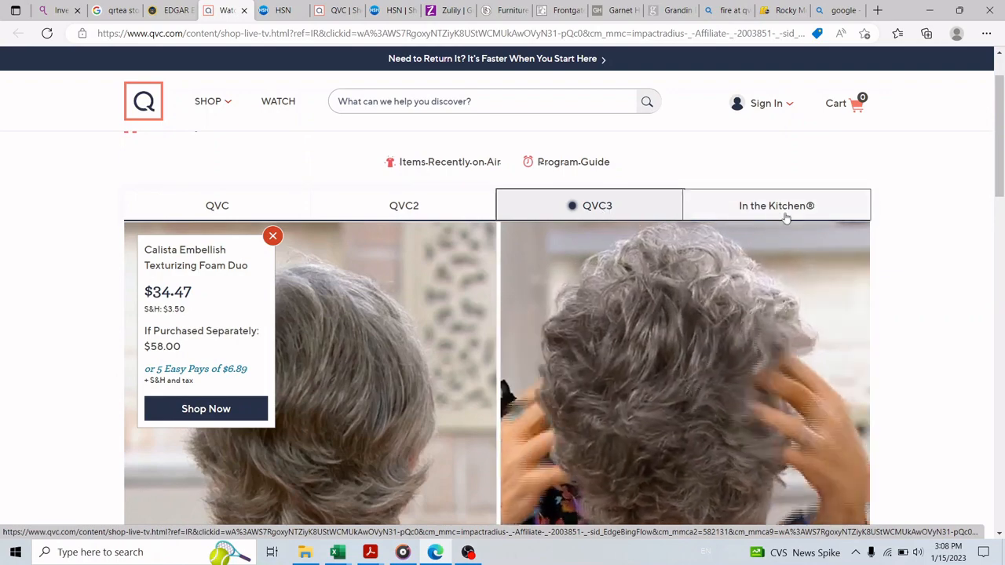
pyautogui.click(775, 204)
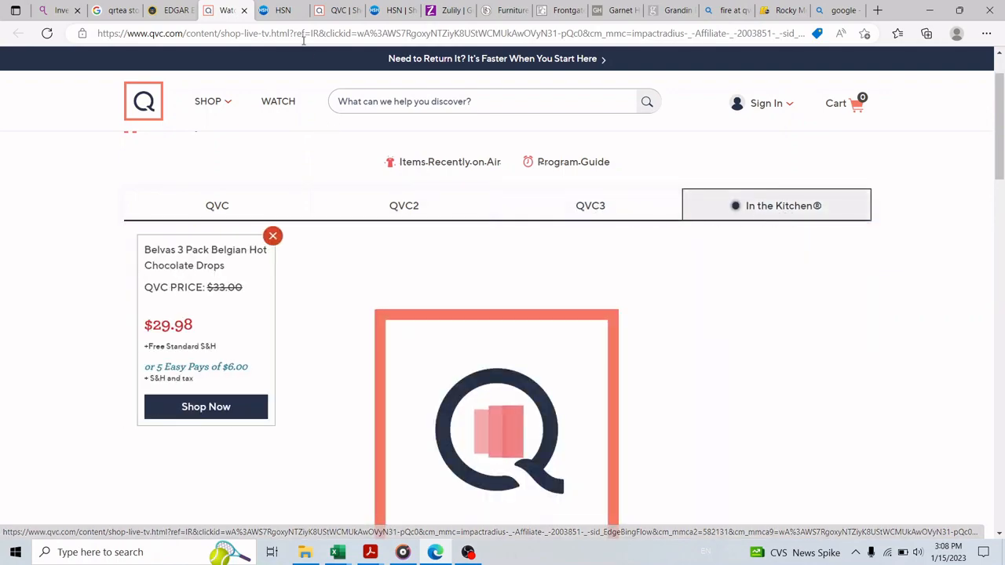
pyautogui.scroll(-3)
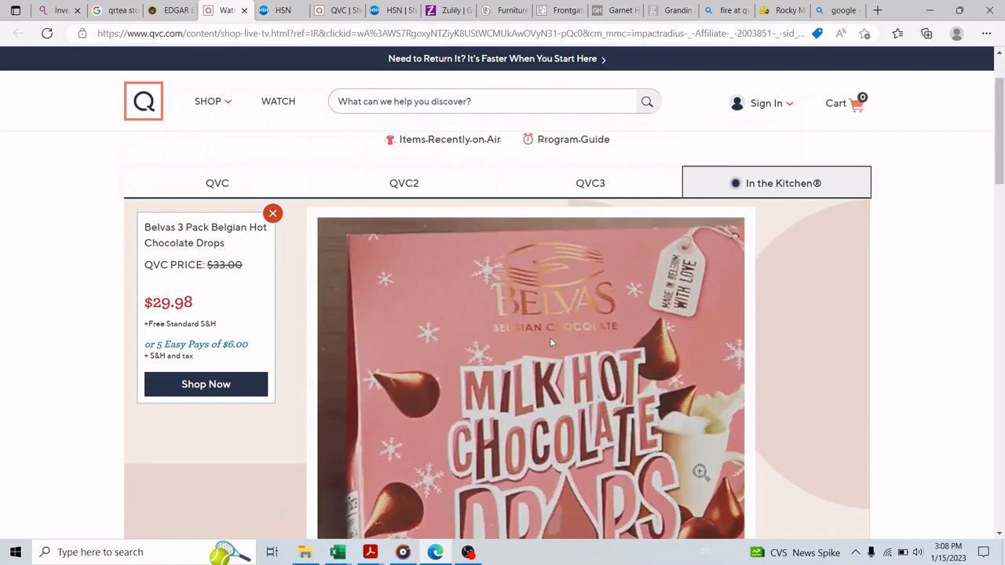
pyautogui.click(280, 9)
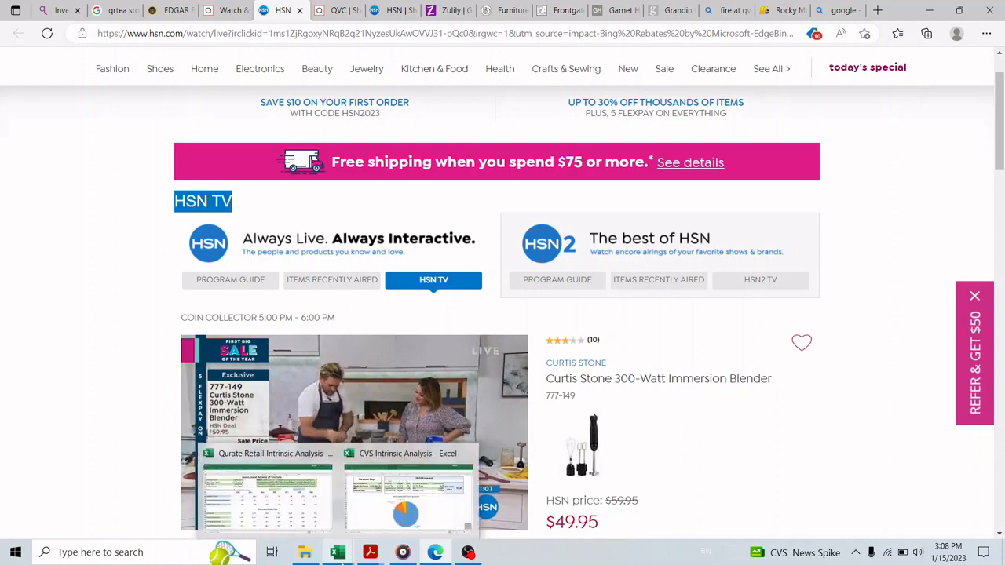
# Step: Return to the workbook's Financial Data sheet showing free cash flow and the FCF to Revenue ratio
pyautogui.click(336, 553)
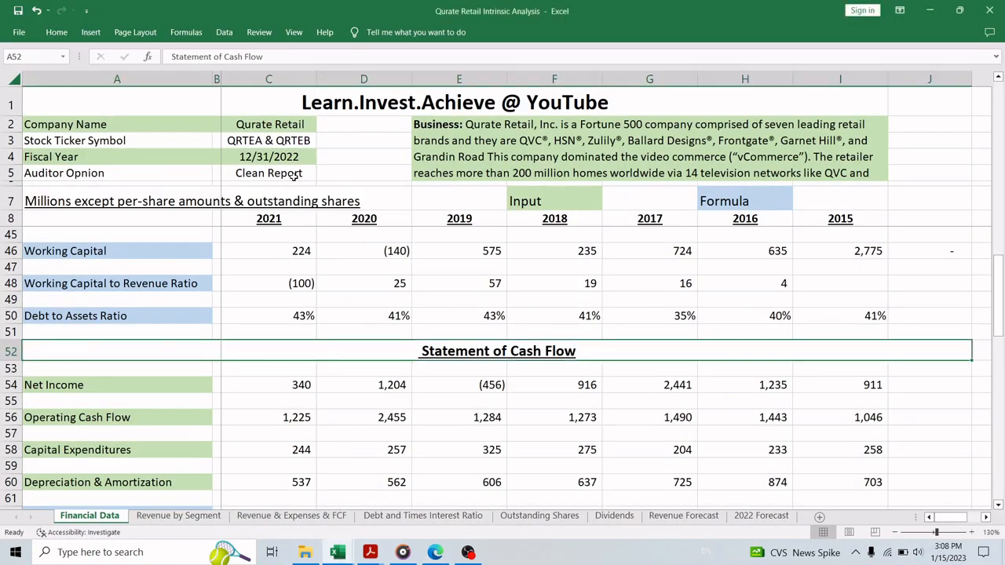
pyautogui.doubleClick(268, 141)
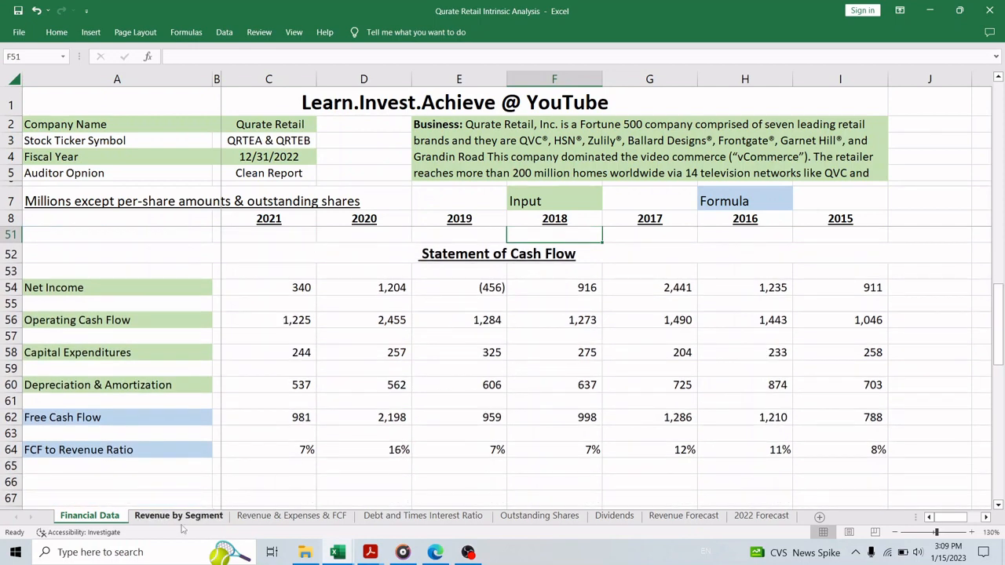
# Step: Review the Revenue by Segment pie charts, pointing out the Accessories and Other revenue rows
pyautogui.click(179, 515)
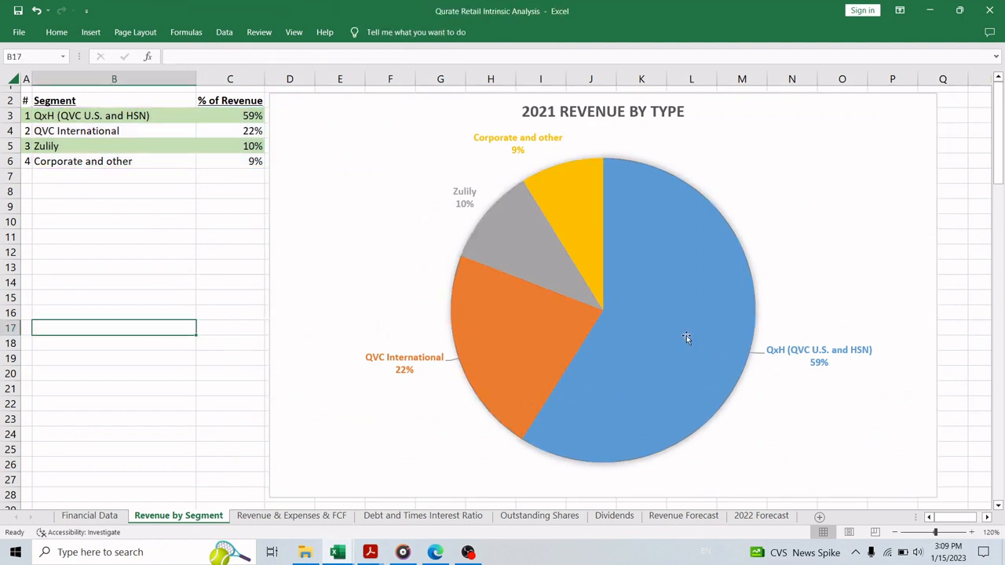
pyautogui.click(684, 338)
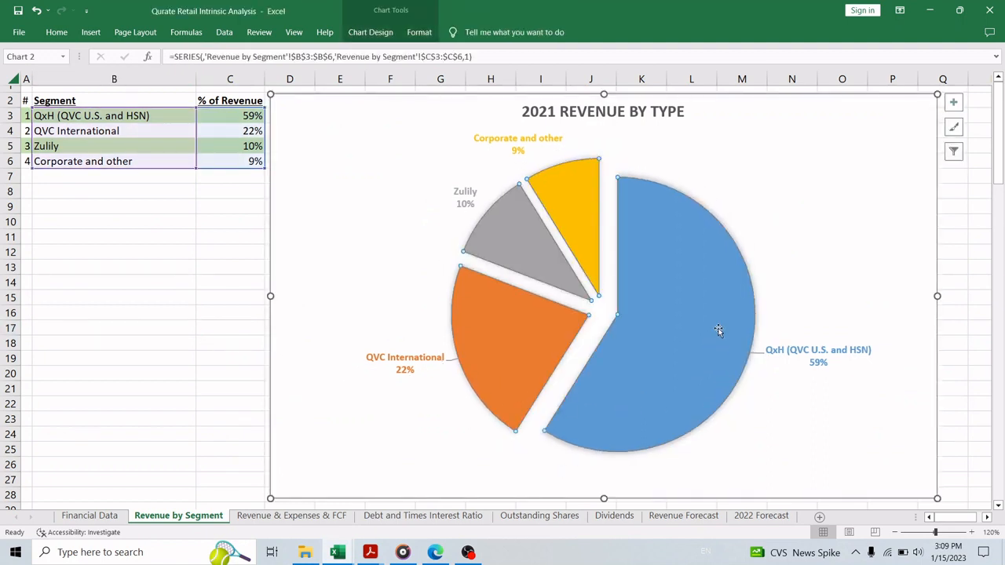
pyautogui.moveTo(679, 304)
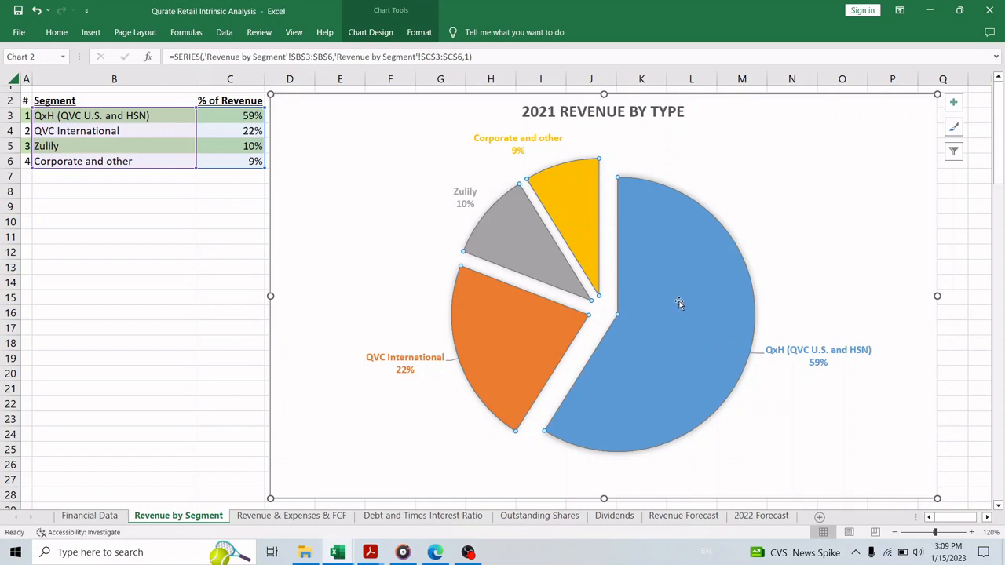
pyautogui.moveTo(562, 339)
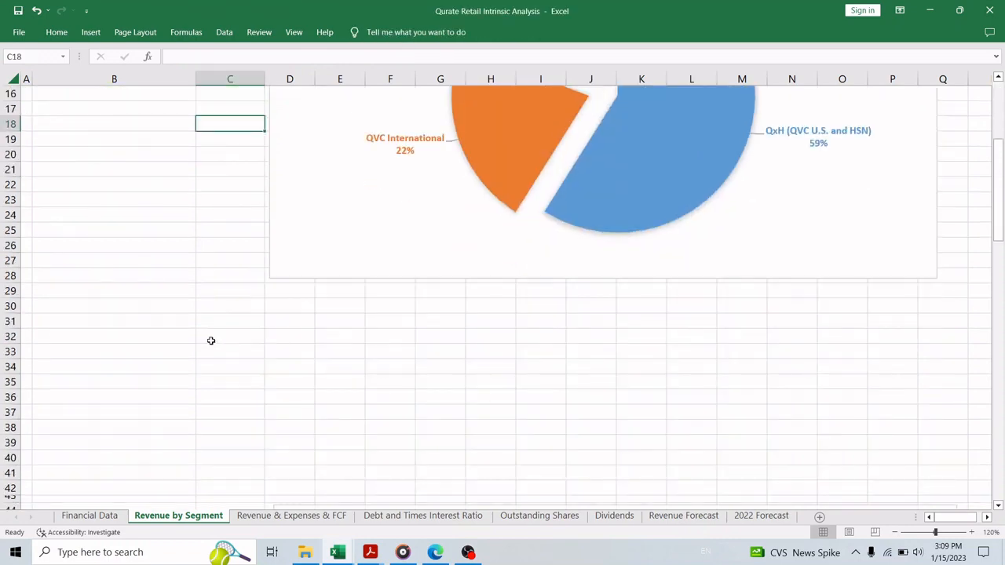
pyautogui.scroll(-3)
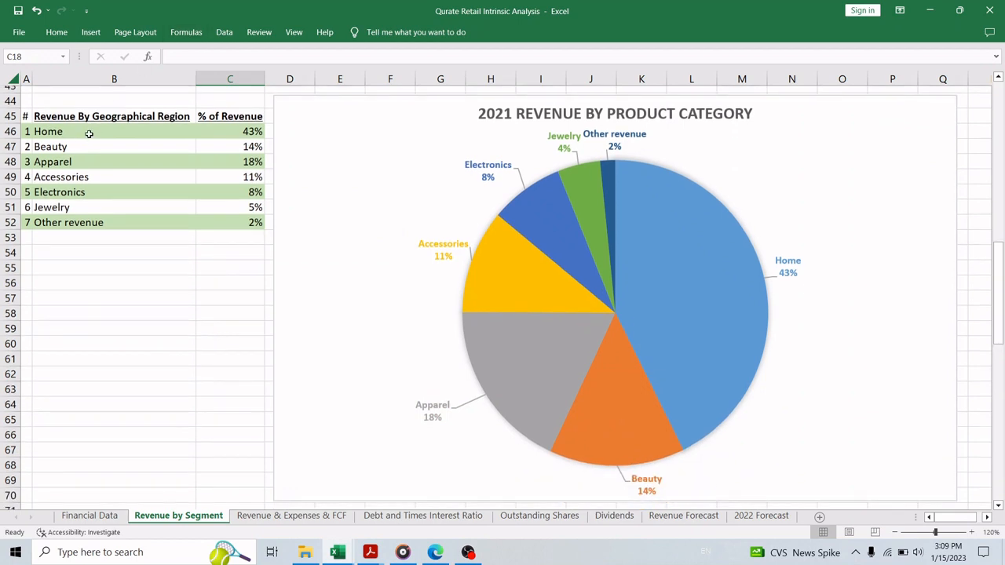
pyautogui.click(81, 147)
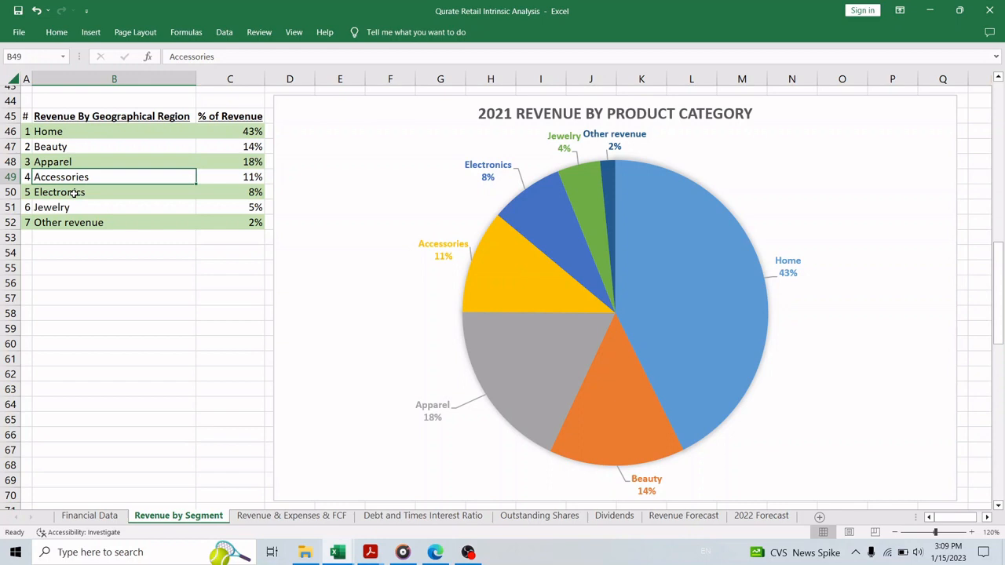
pyautogui.click(114, 223)
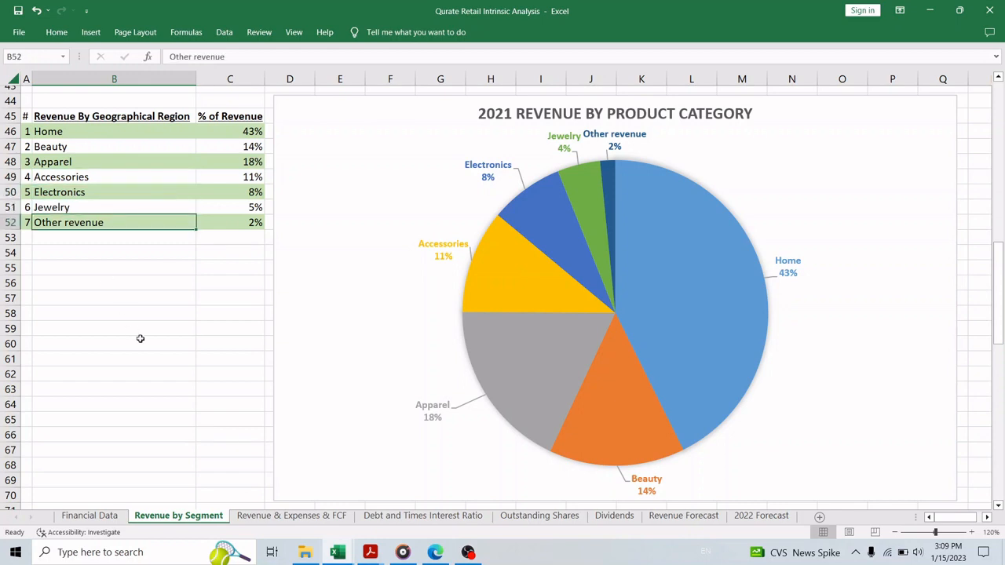
pyautogui.scroll(-3)
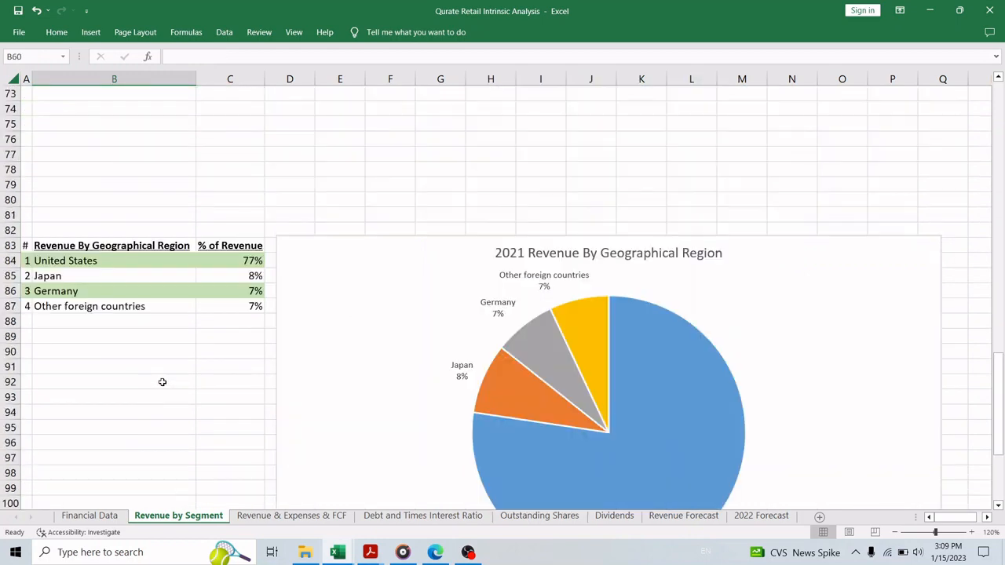
pyautogui.scroll(-3)
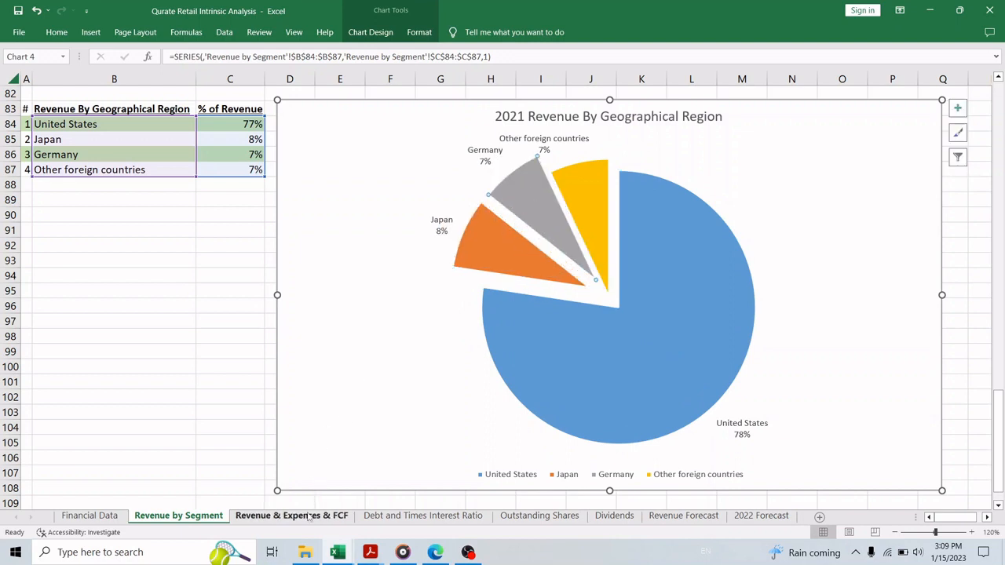
# Step: Show the Revenue & Expenses & FCF trend chart and highlight its Operating Expenses line
pyautogui.click(292, 515)
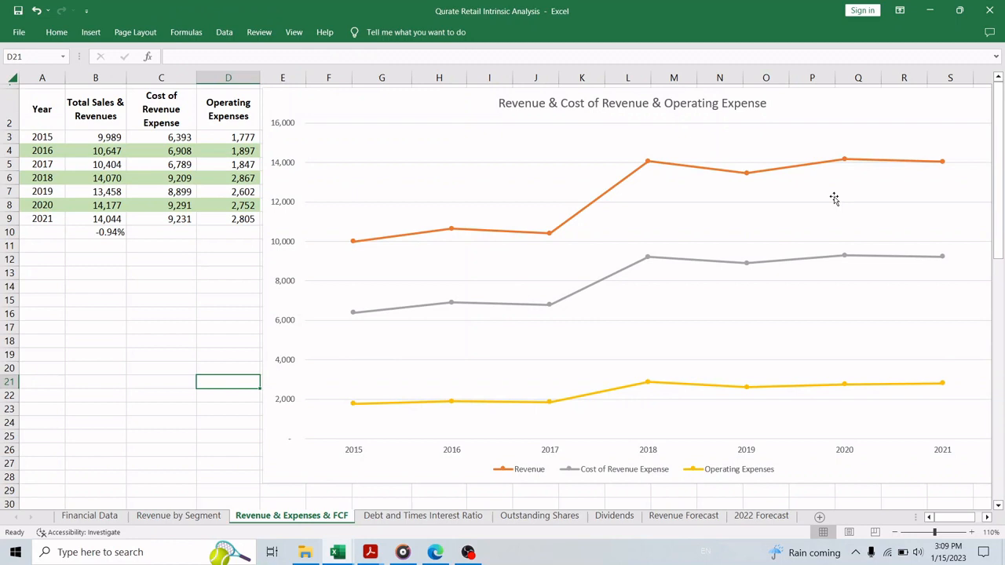
pyautogui.moveTo(720, 182)
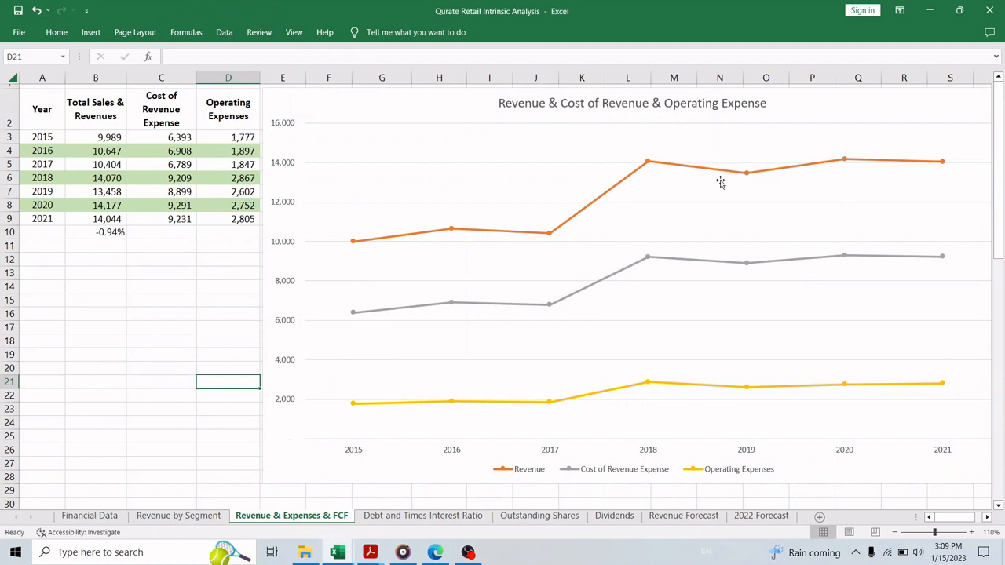
pyautogui.moveTo(951, 157)
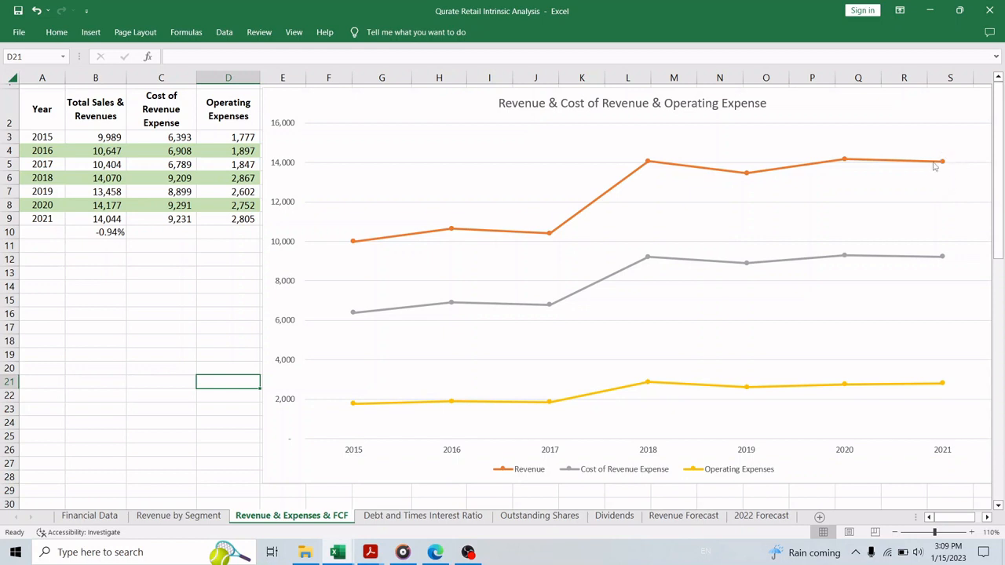
pyautogui.click(94, 232)
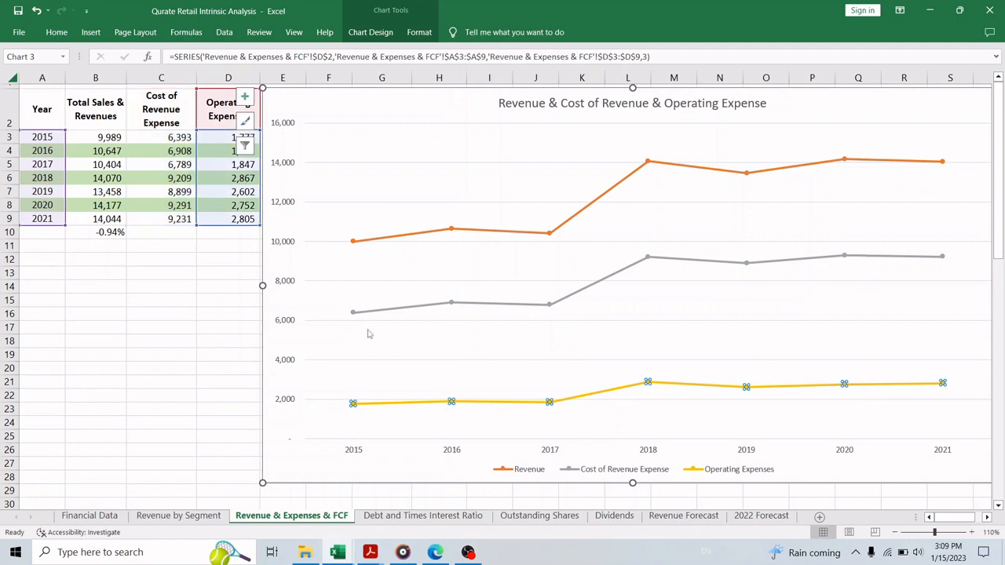
pyautogui.click(228, 286)
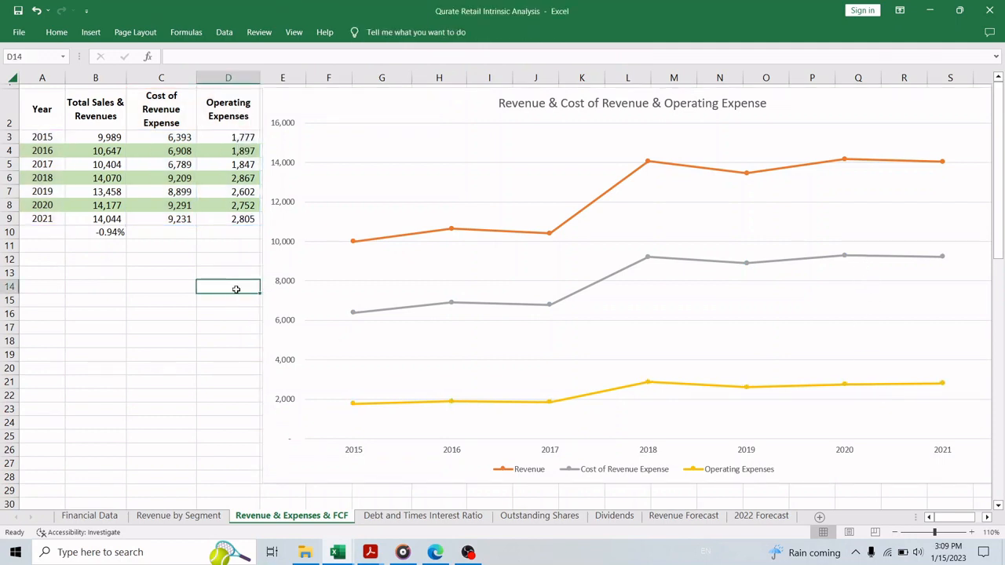
pyautogui.moveTo(202, 365)
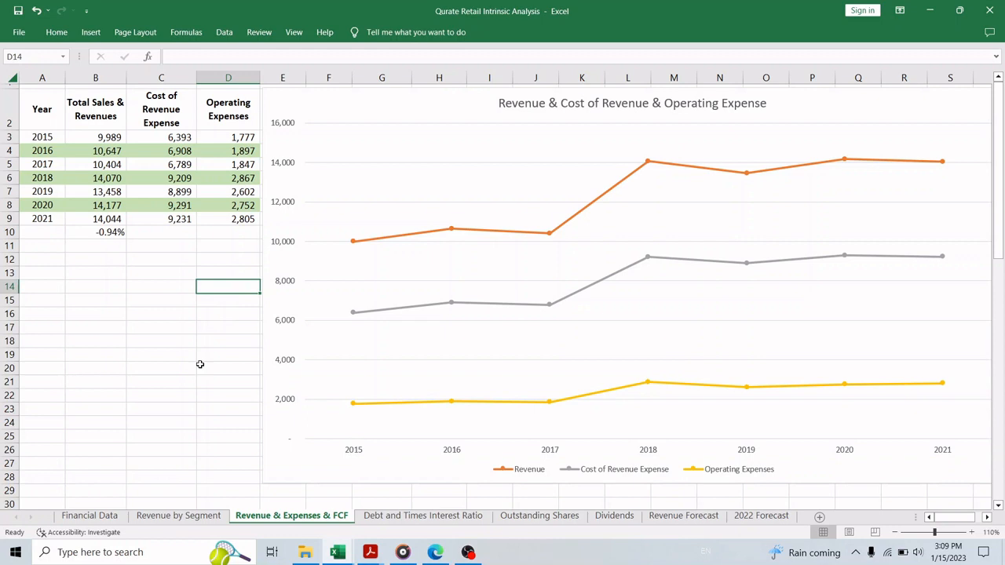
pyautogui.moveTo(211, 377)
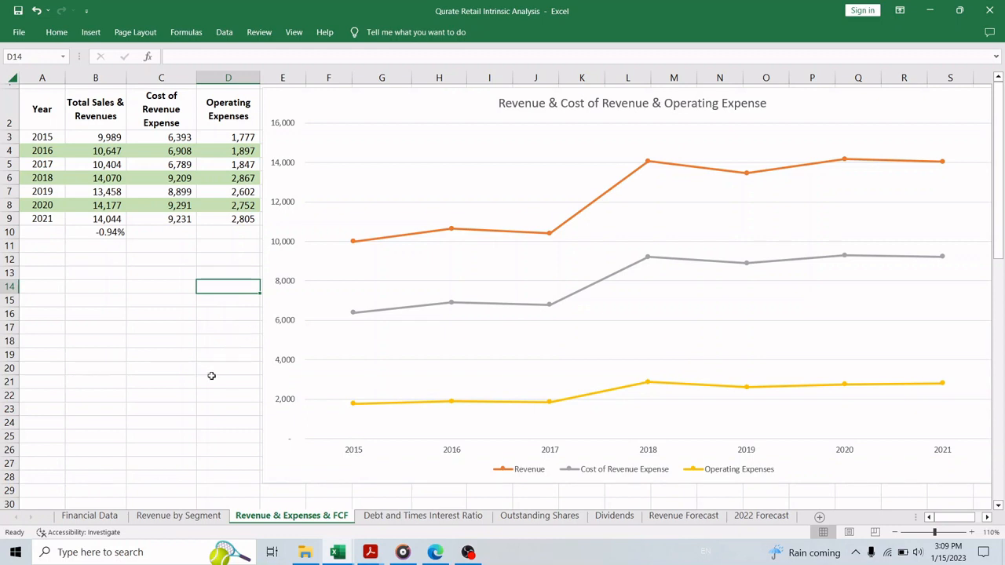
pyautogui.moveTo(207, 374)
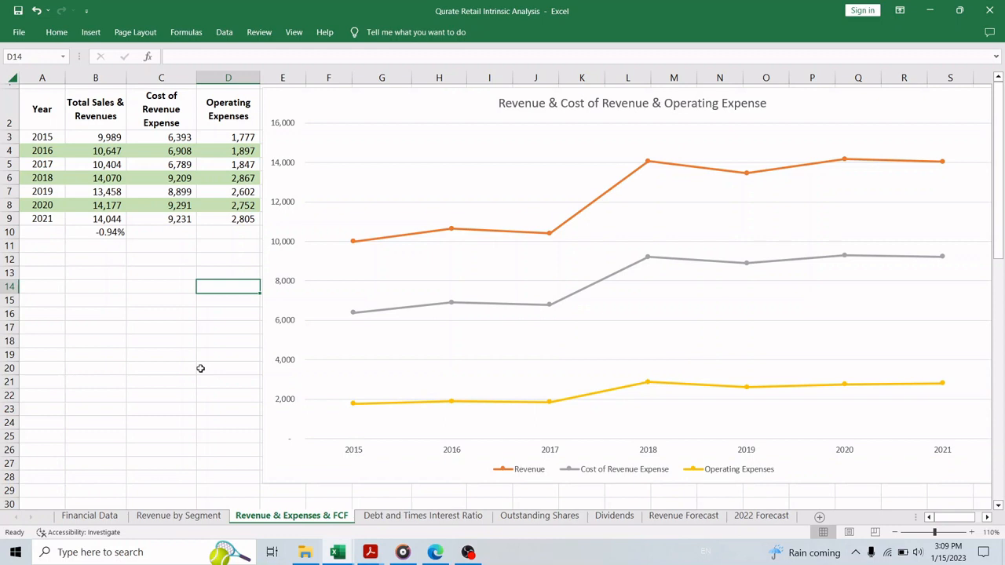
# Step: Scroll to the 2015–2021 FCF table and trend chart, checking the 2020 ratio formula
pyautogui.scroll(-3)
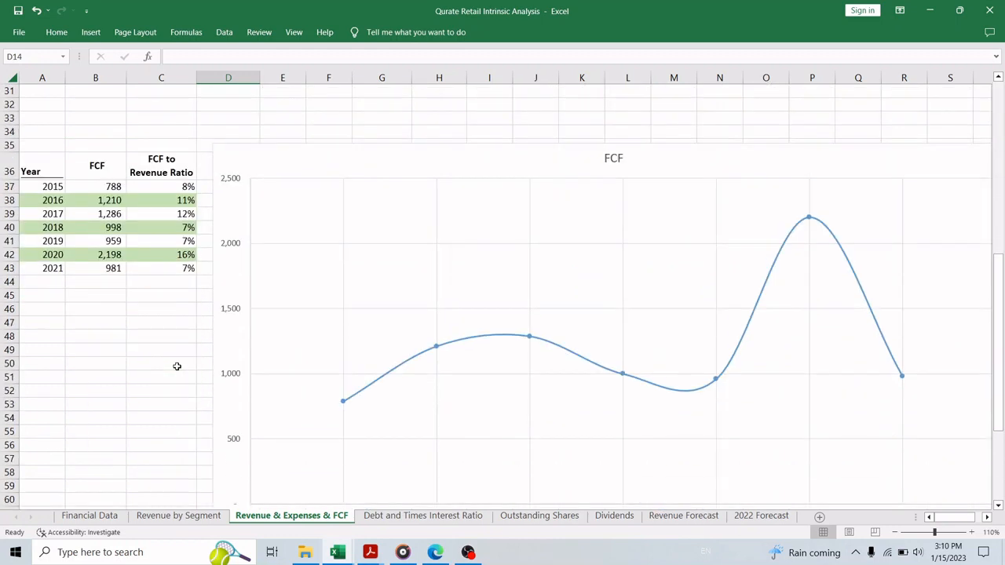
pyautogui.scroll(-3)
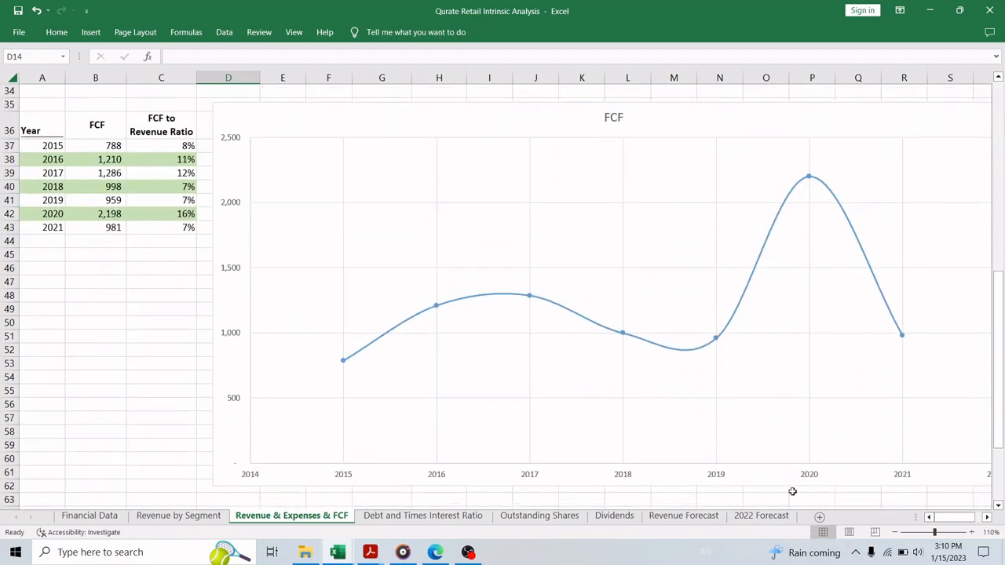
pyautogui.moveTo(890, 405)
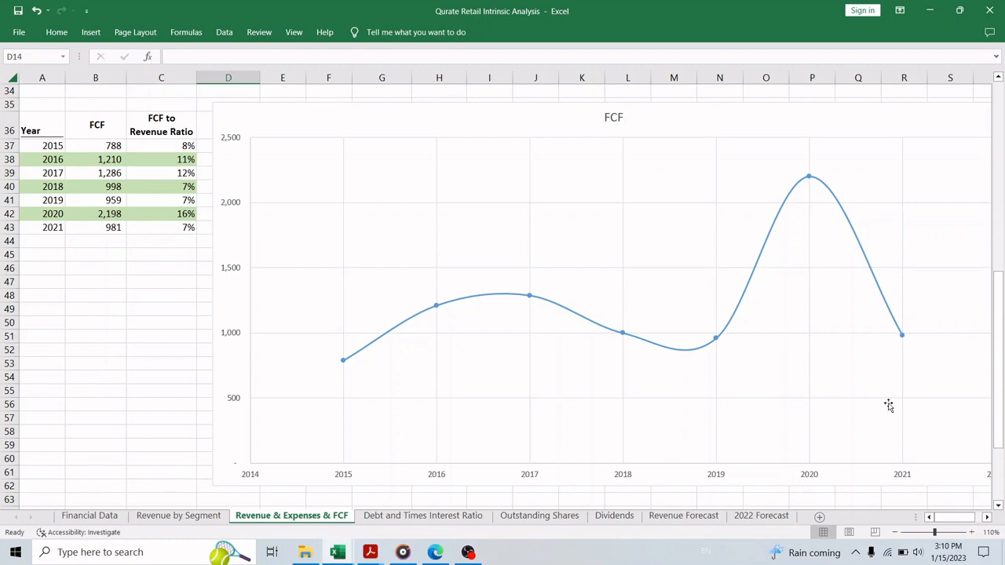
pyautogui.moveTo(918, 446)
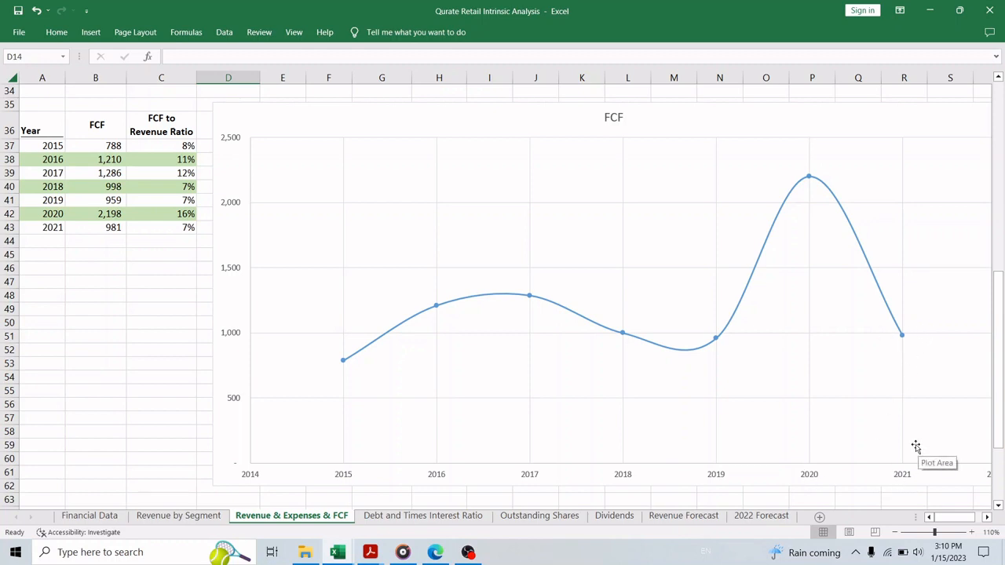
pyautogui.click(160, 213)
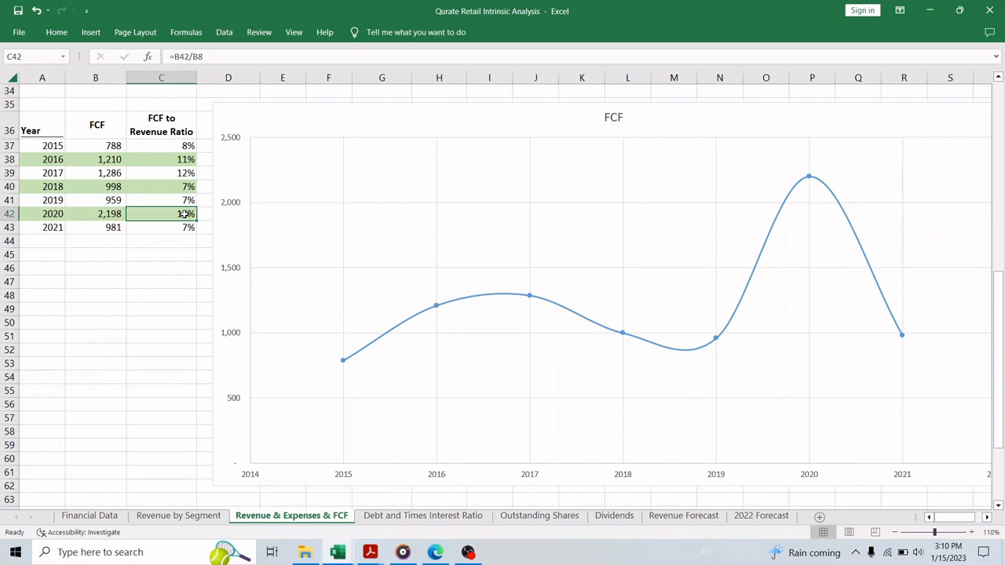
pyautogui.click(161, 324)
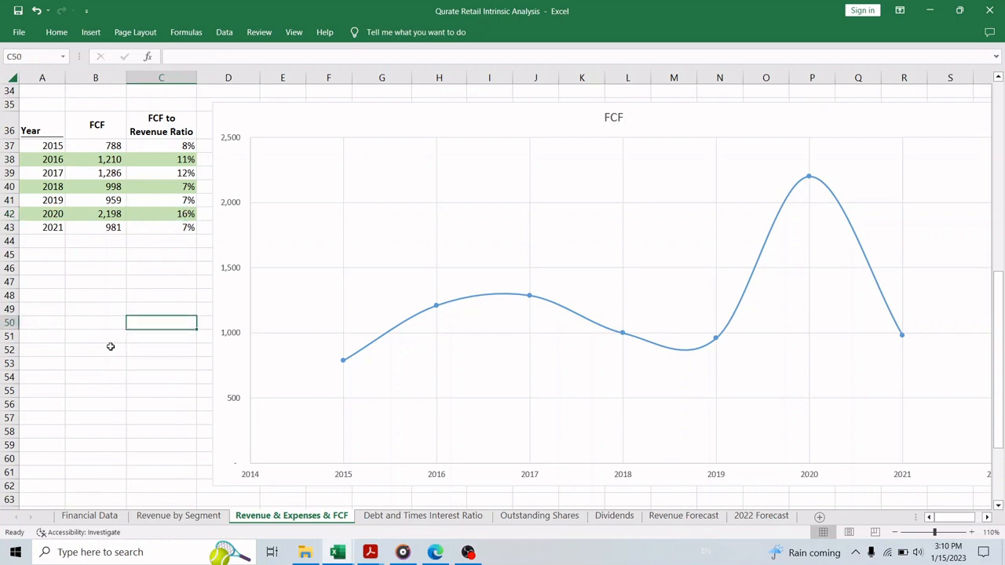
pyautogui.moveTo(117, 361)
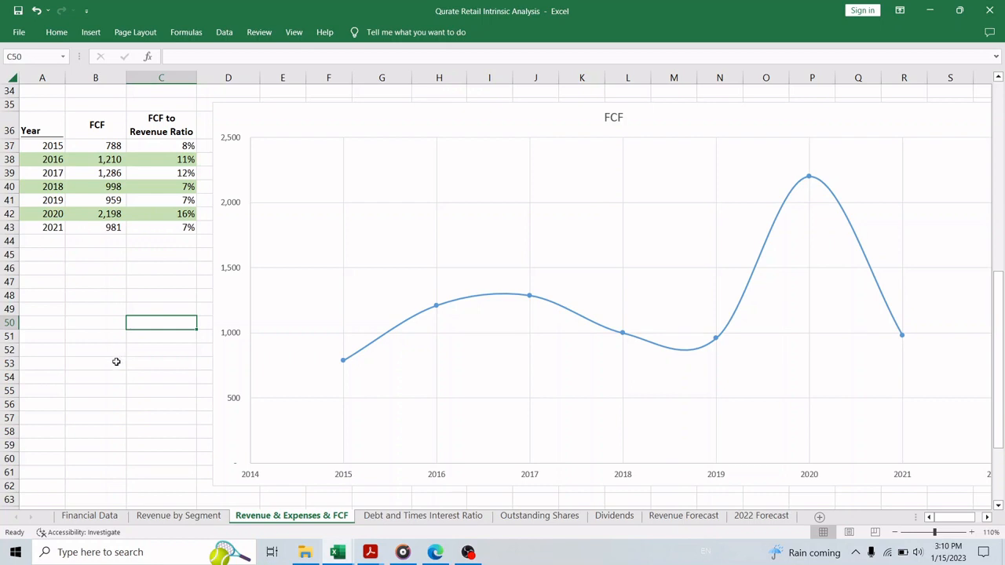
pyautogui.moveTo(103, 361)
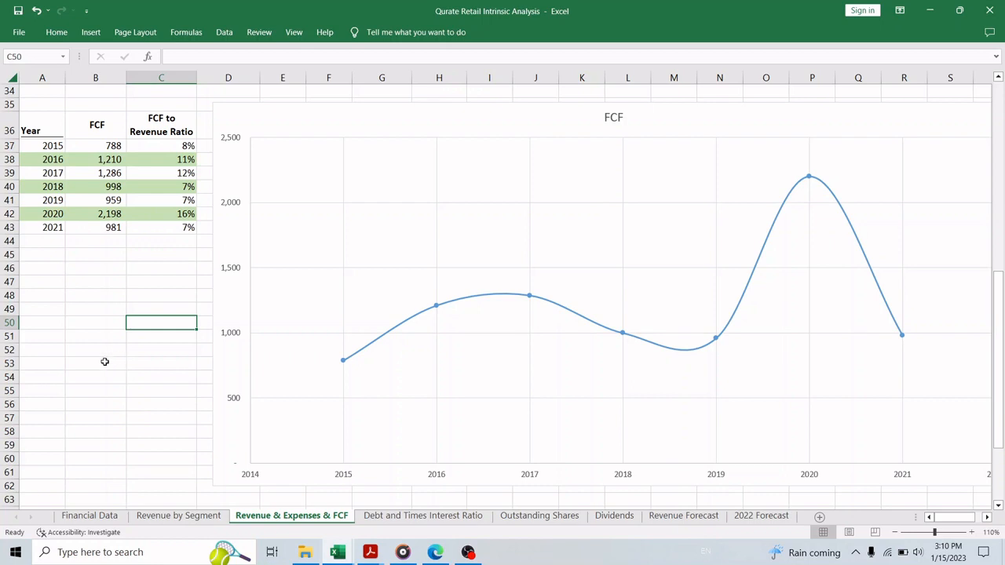
pyautogui.moveTo(85, 389)
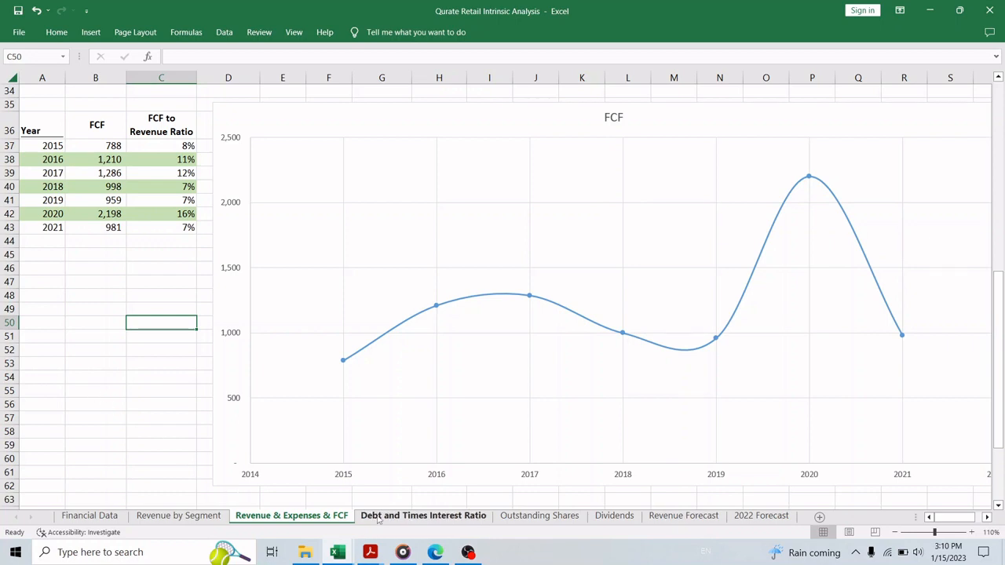
# Step: Show the 2016–2021 debt-to-assets ratio table and chart, checking the 2021 ratio formula
pyautogui.click(424, 516)
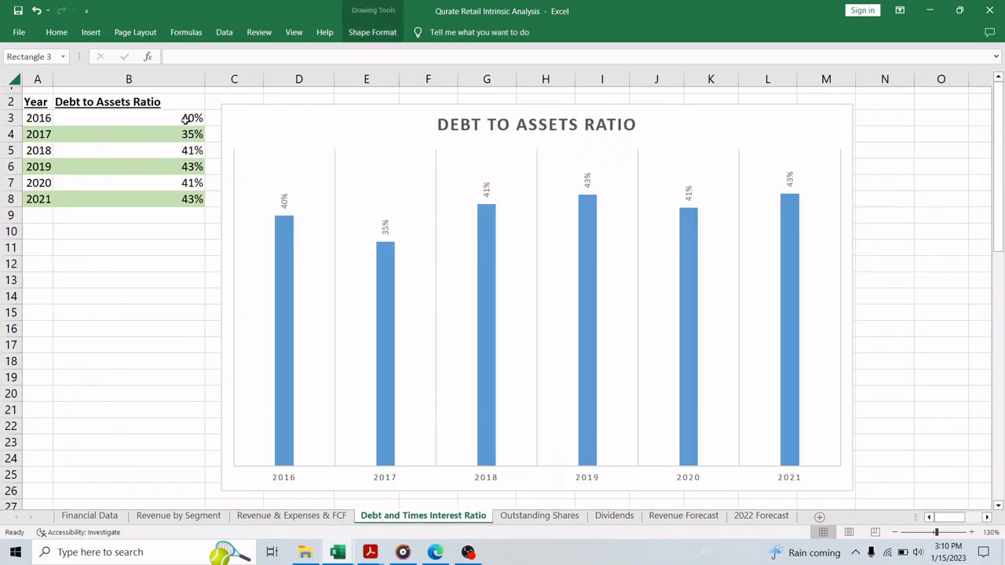
pyautogui.click(129, 279)
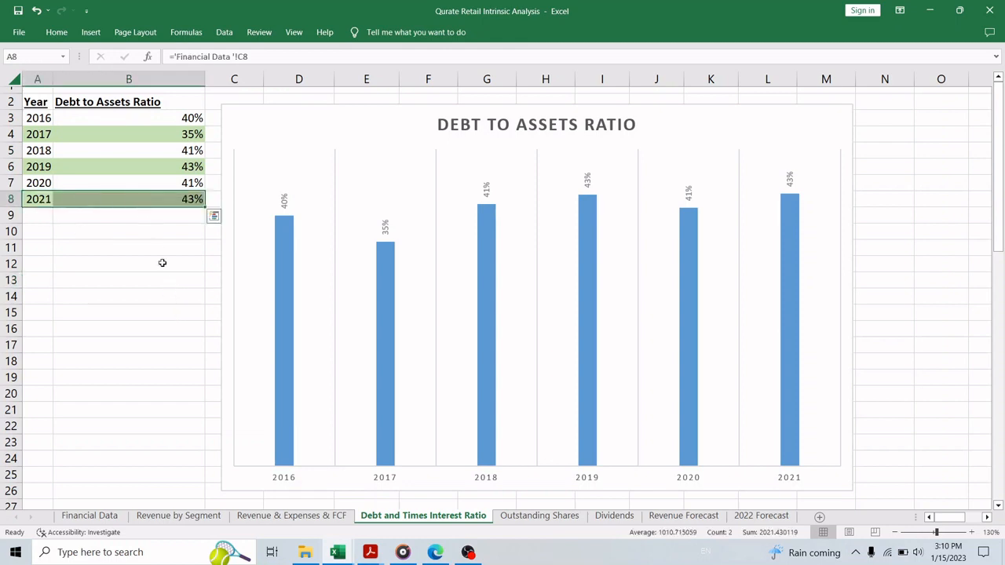
pyautogui.click(129, 197)
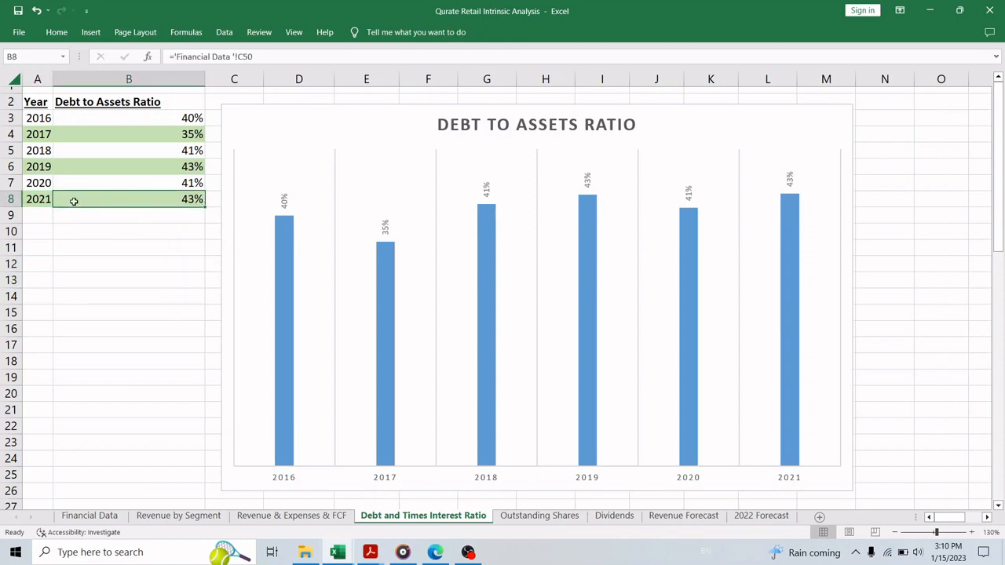
pyautogui.click(38, 198)
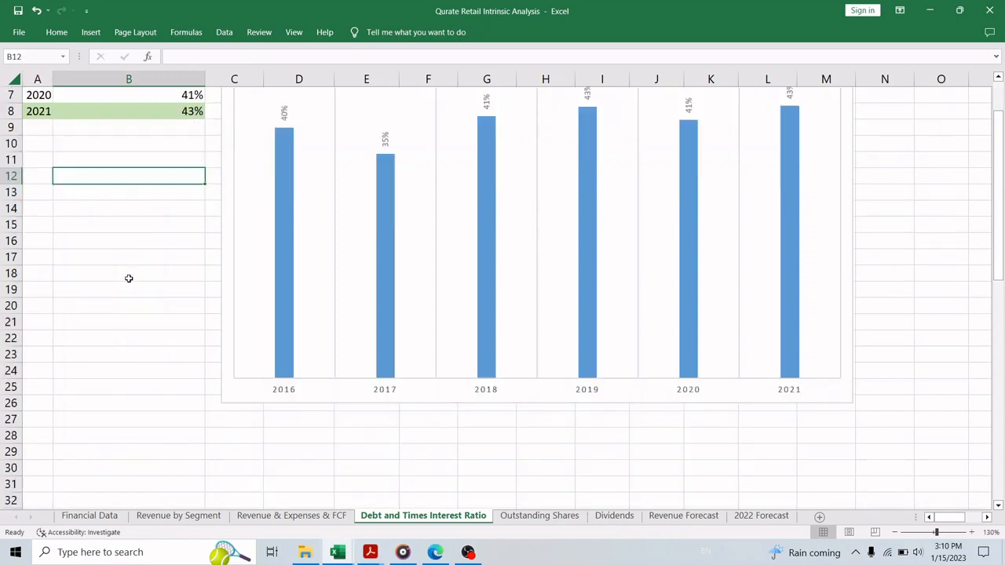
# Step: Place a large red 'Concerning Matter' text box above the Times Interest Earned Ratio bars
pyautogui.scroll(-3)
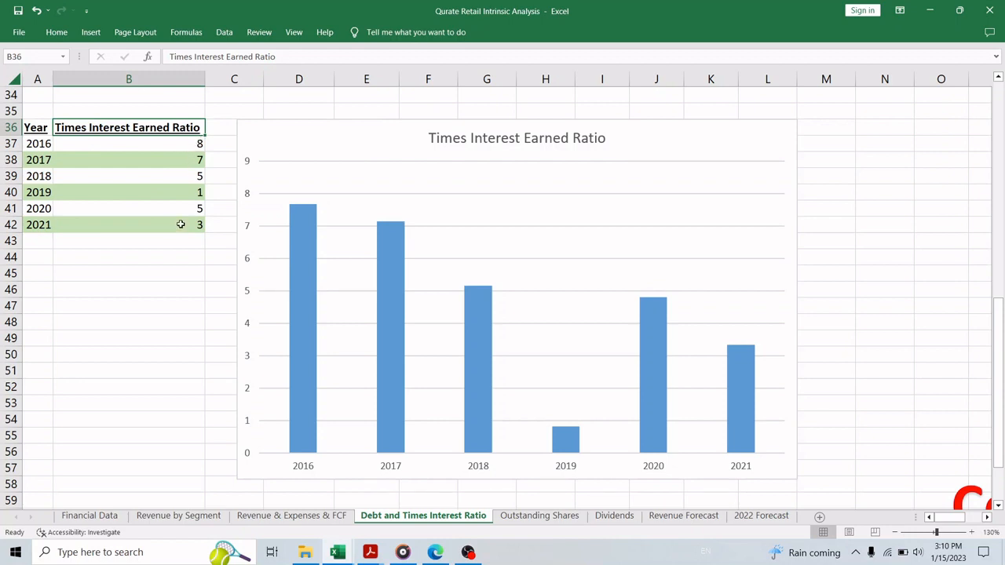
pyautogui.moveTo(129, 143); pyautogui.dragTo(129, 208)
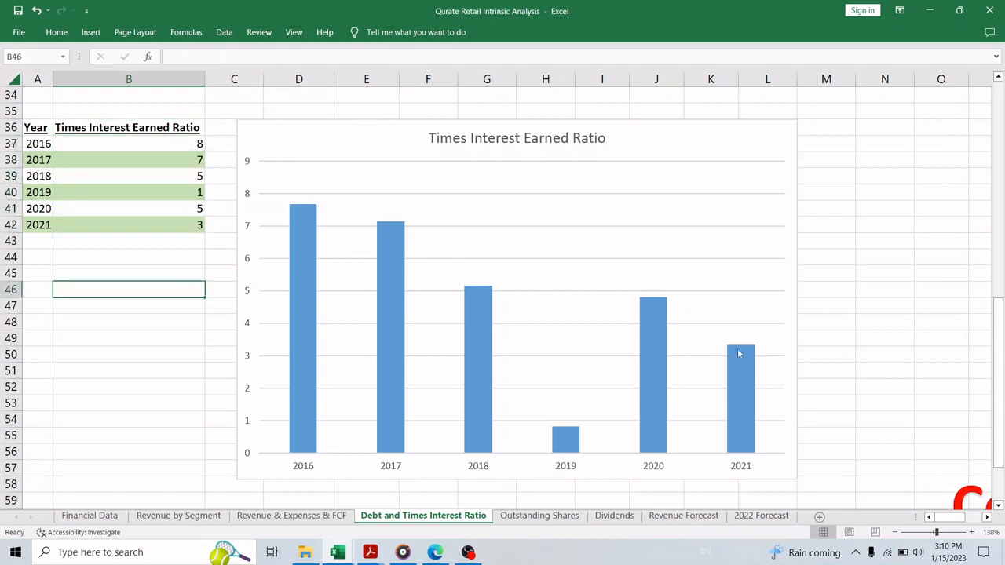
pyautogui.click(38, 225)
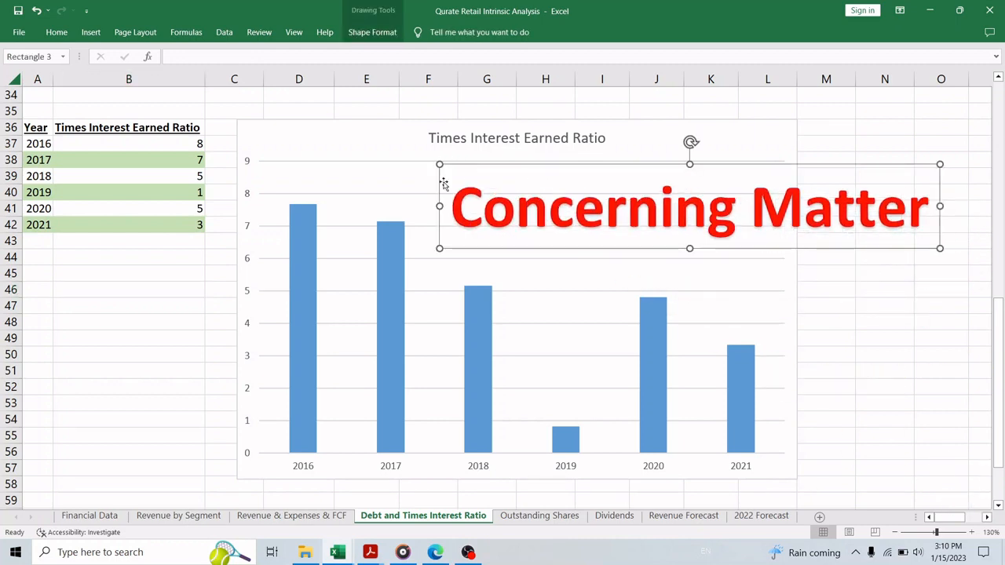
pyautogui.click(541, 515)
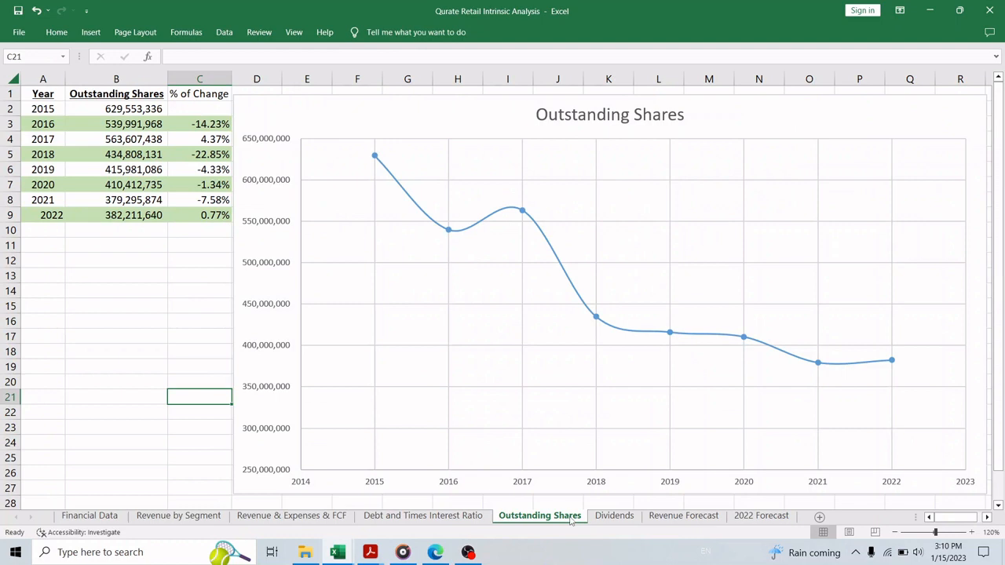
pyautogui.click(116, 291)
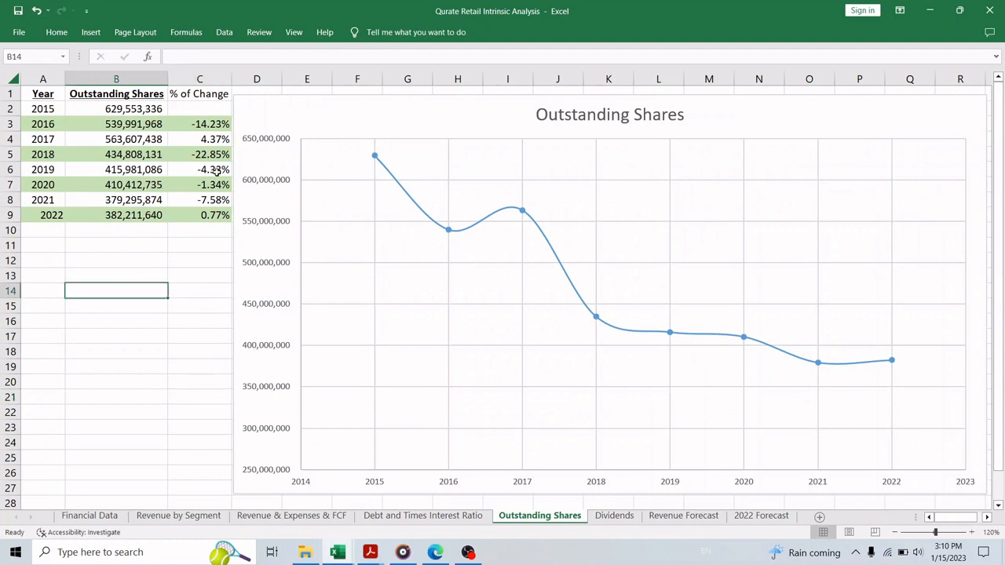
pyautogui.moveTo(682, 348)
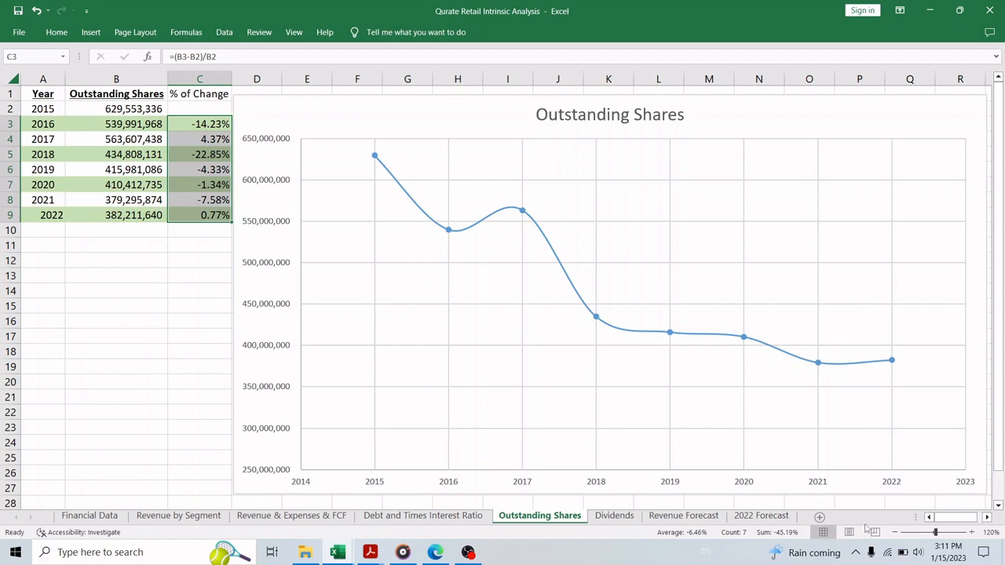
pyautogui.moveTo(751, 483)
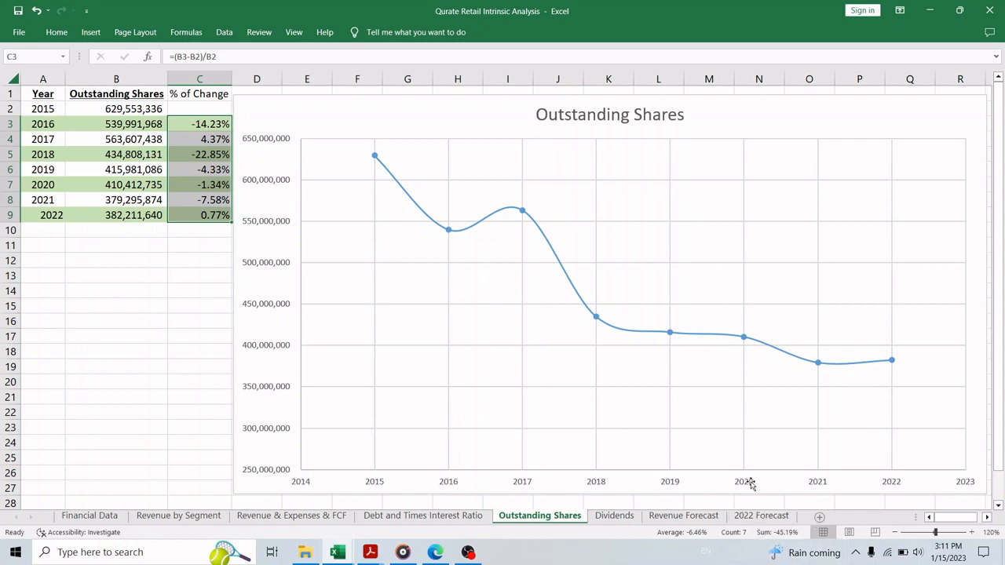
pyautogui.click(116, 290)
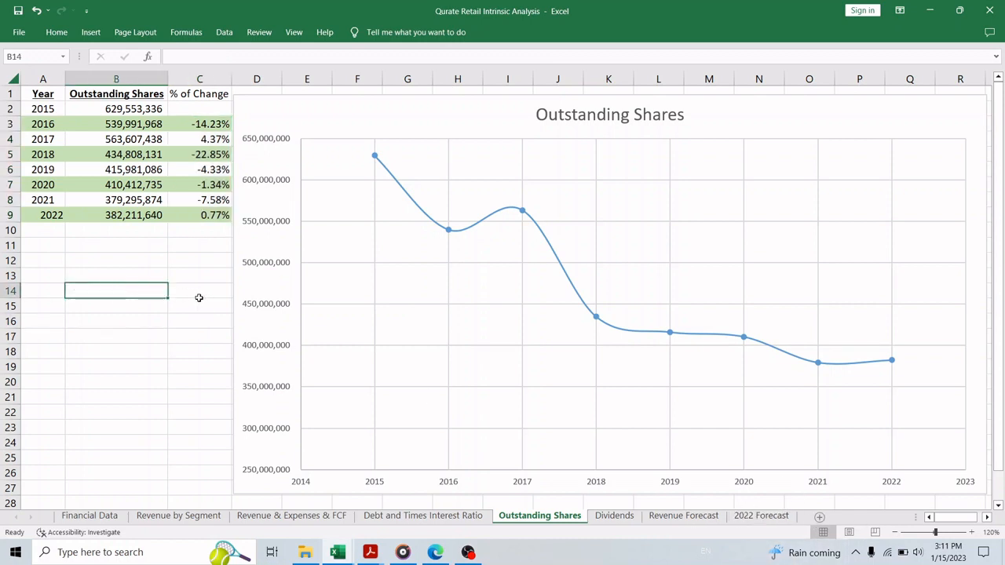
pyautogui.click(117, 108)
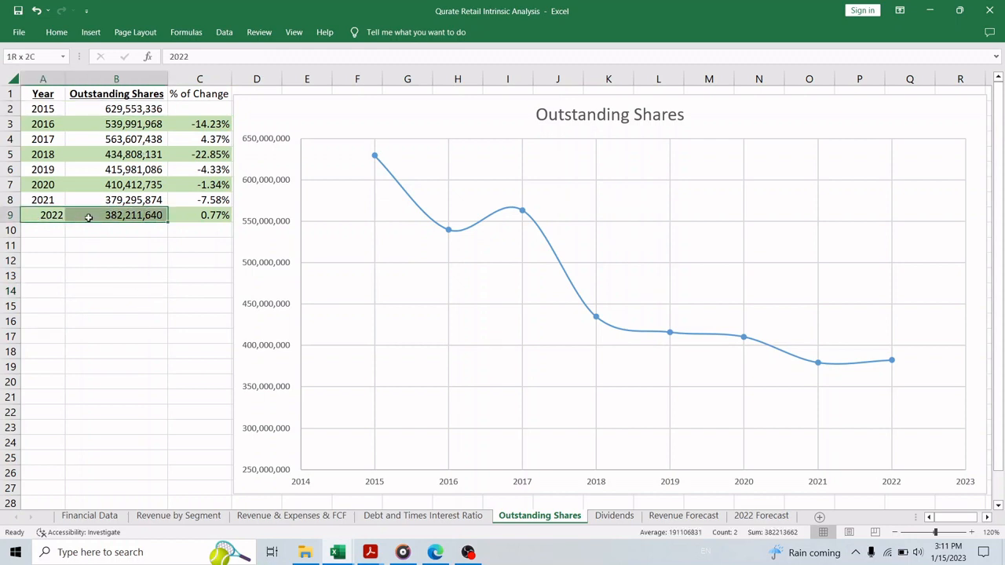
pyautogui.click(117, 245)
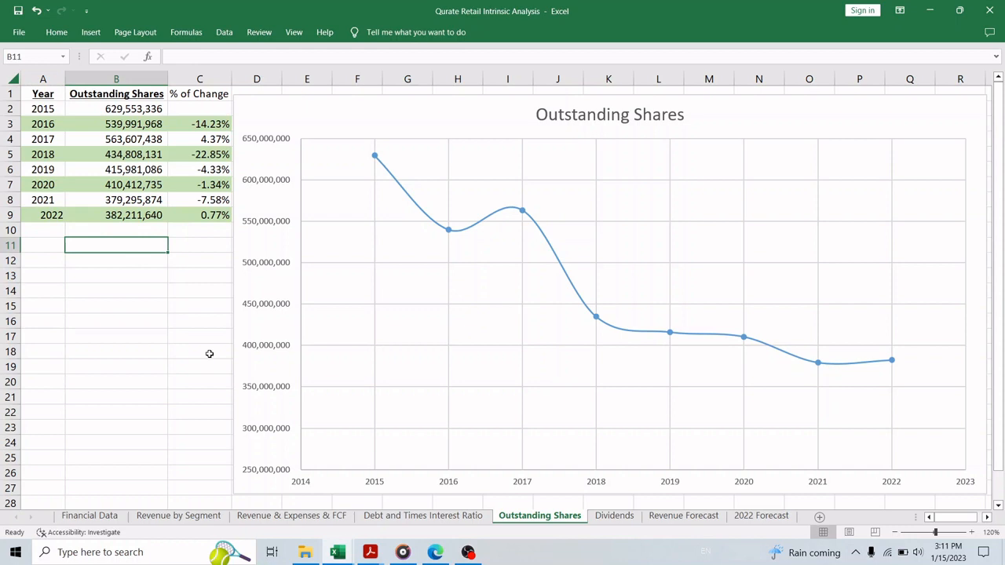
pyautogui.moveTo(204, 342)
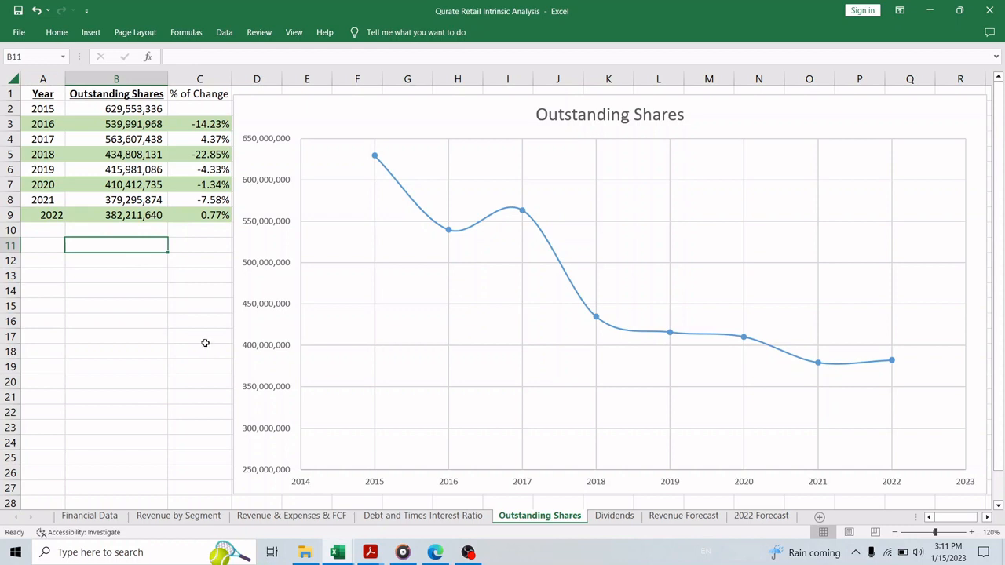
# Step: Show the Dividends sheet with the 1.50 annual dividends per share chart for 2020–2021
pyautogui.click(614, 516)
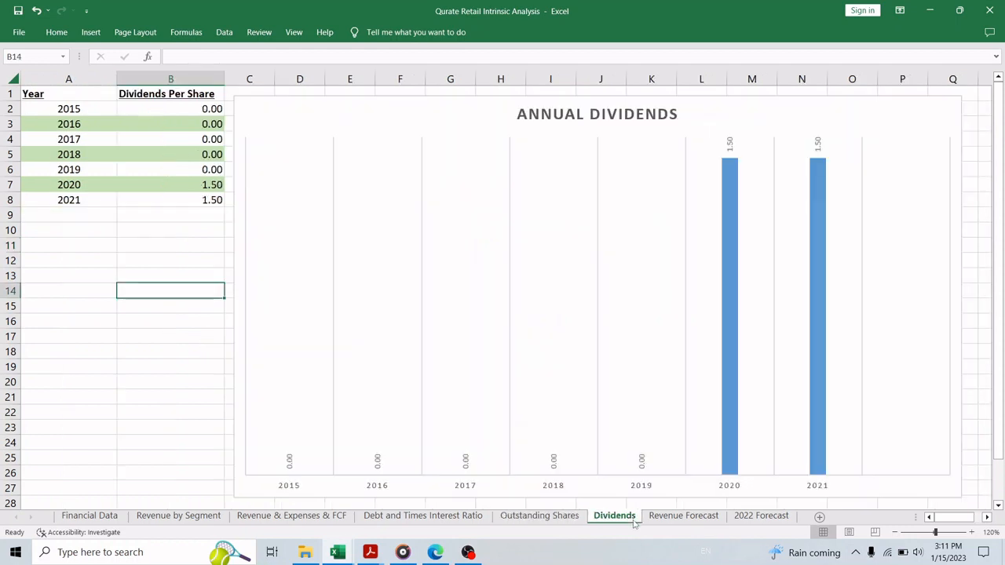
pyautogui.moveTo(695, 443)
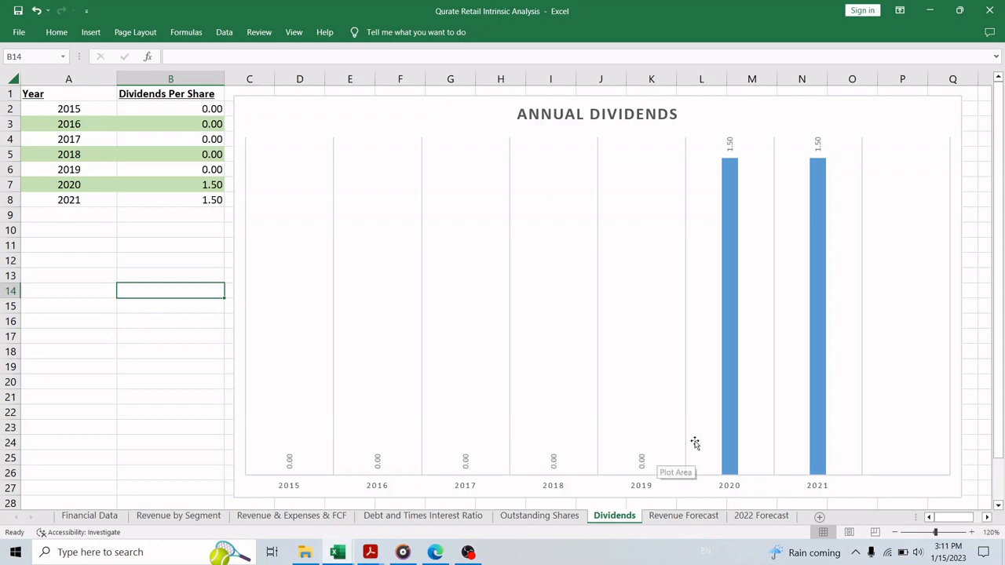
pyautogui.click(695, 443)
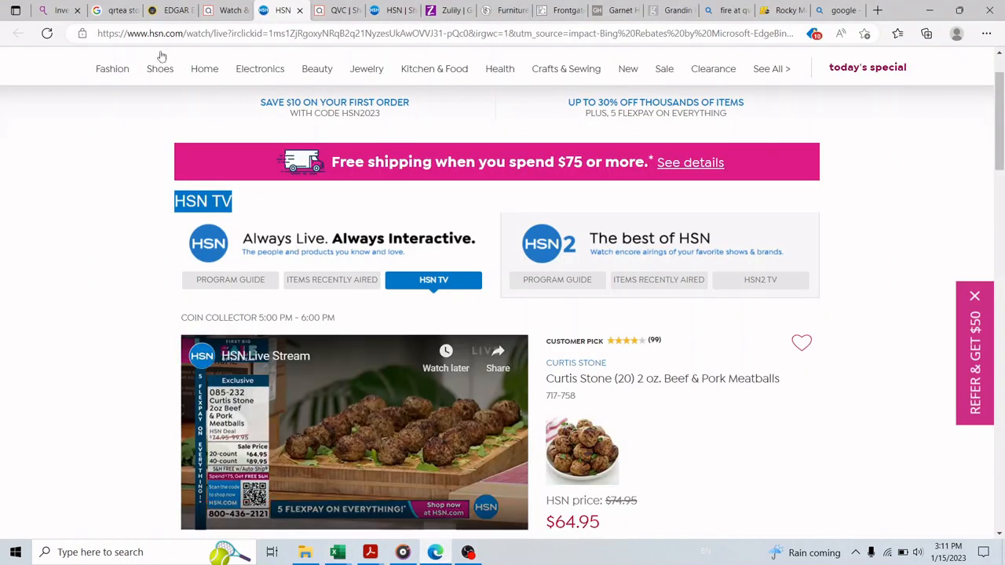
# Step: Review Qurate's 1.94 USD stock summary in the browser, then return to Excel's Dividends sheet
pyautogui.click(113, 9)
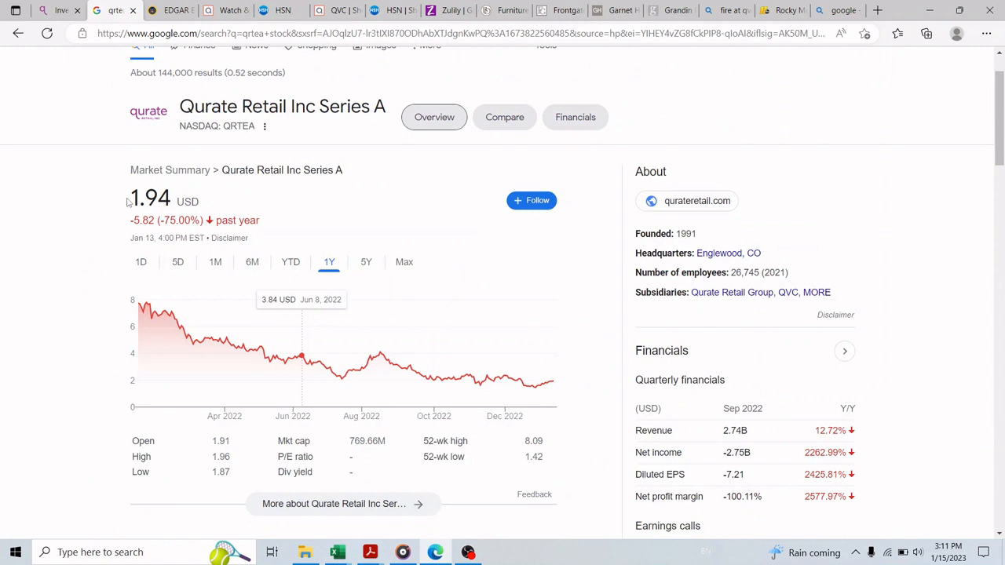
pyautogui.doubleClick(149, 198)
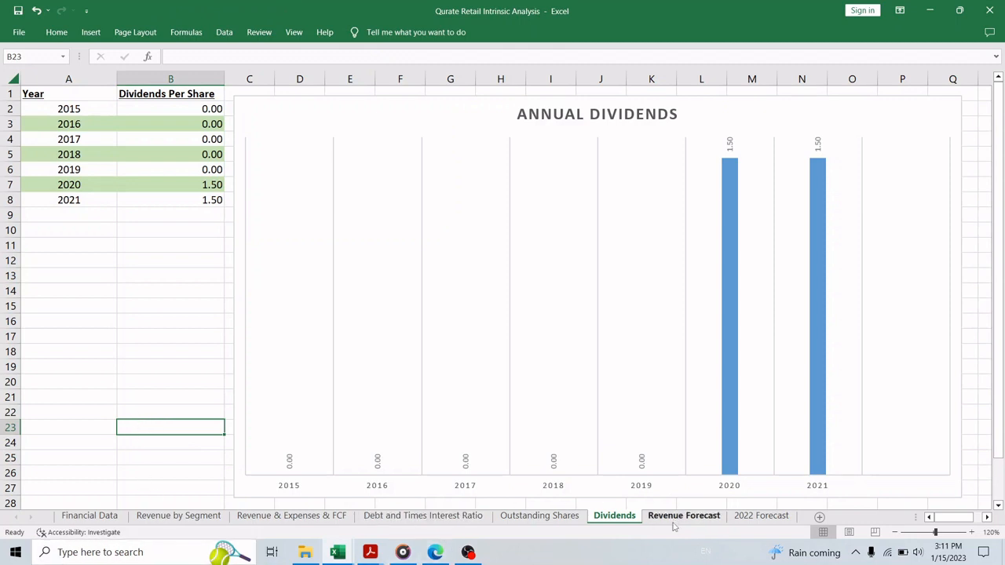
# Step: Move the forecast value 9 into the Inventory Turn Over Ratio row on Revenue Forecast
pyautogui.click(683, 515)
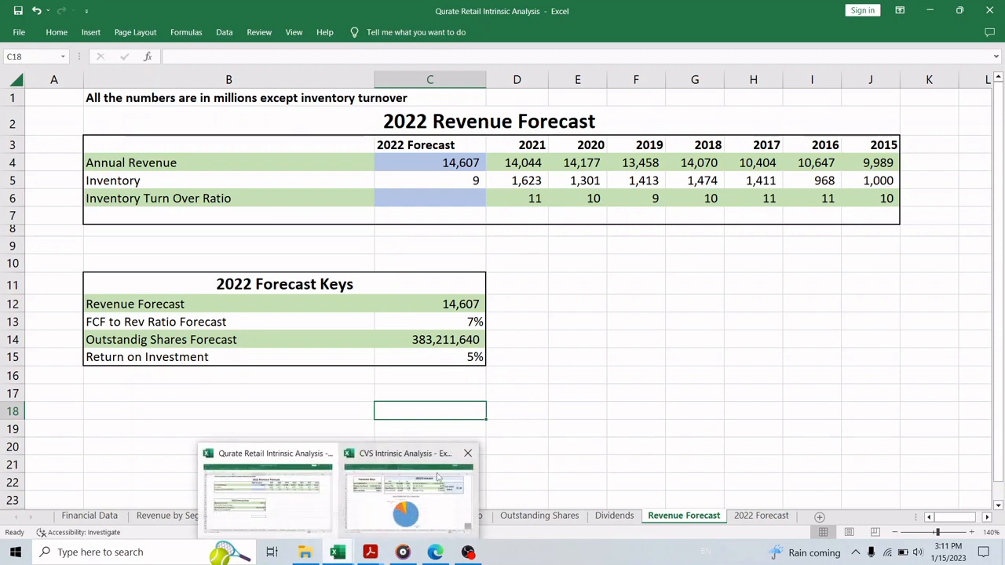
pyautogui.moveTo(446, 371)
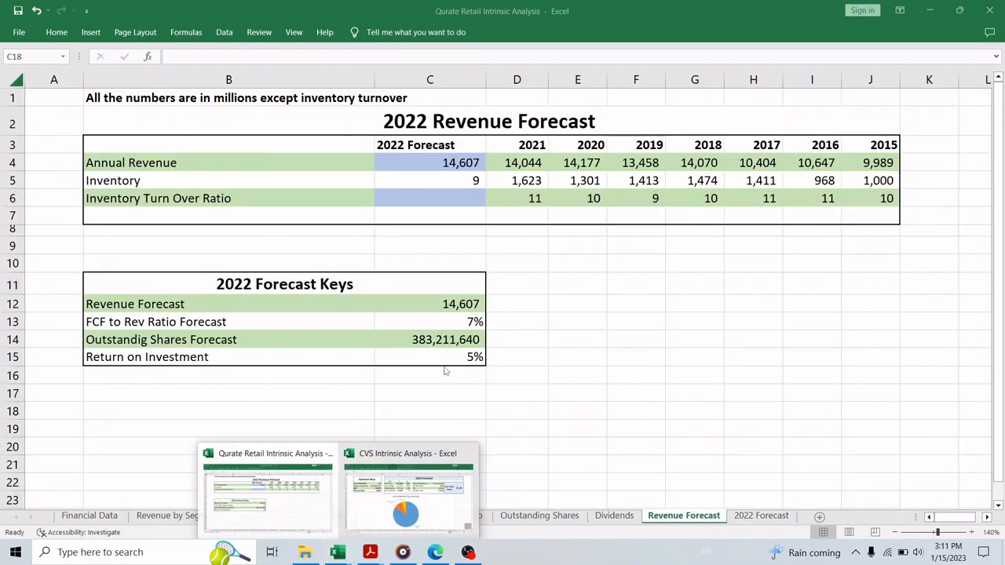
pyautogui.click(430, 410)
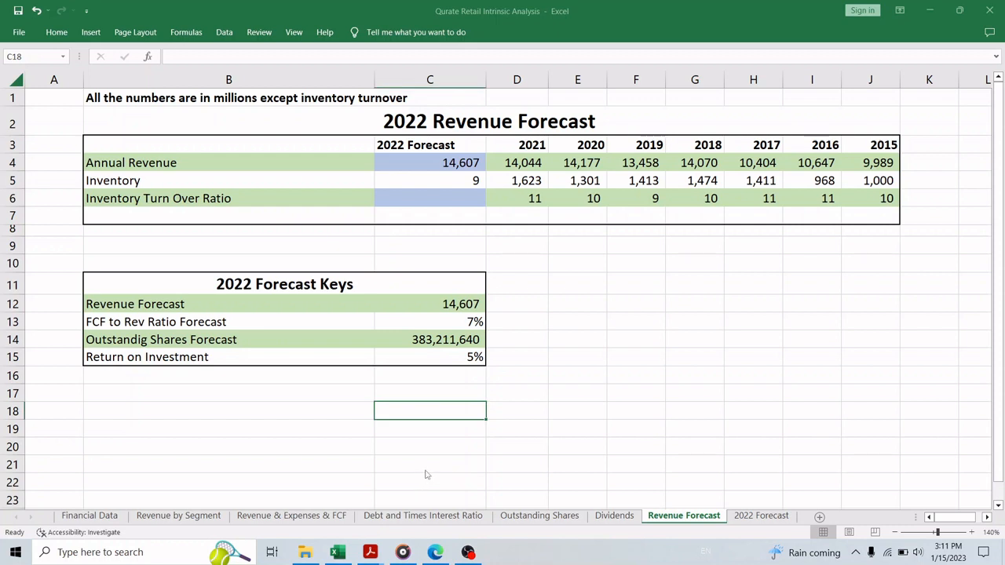
pyautogui.moveTo(129, 184)
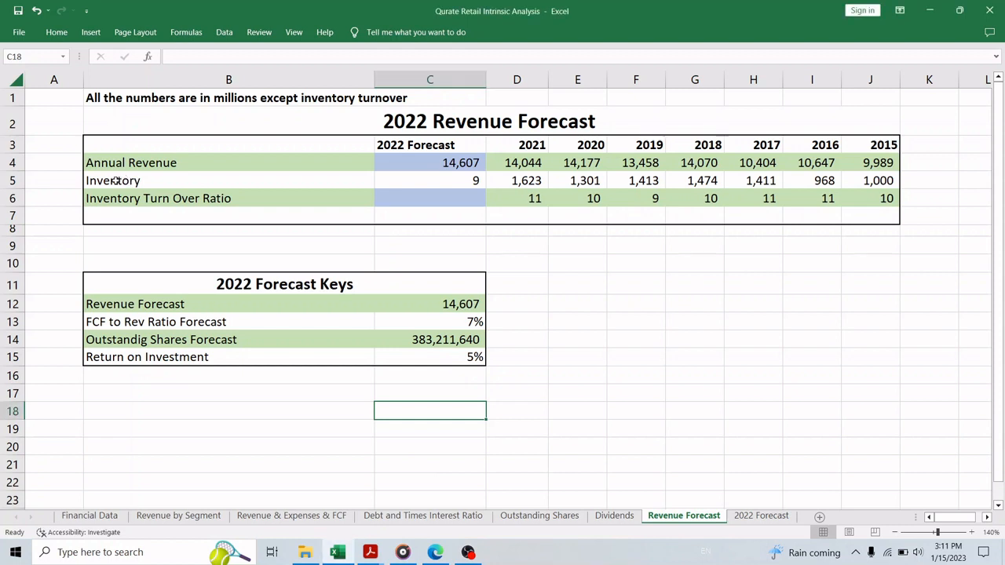
pyautogui.moveTo(125, 211)
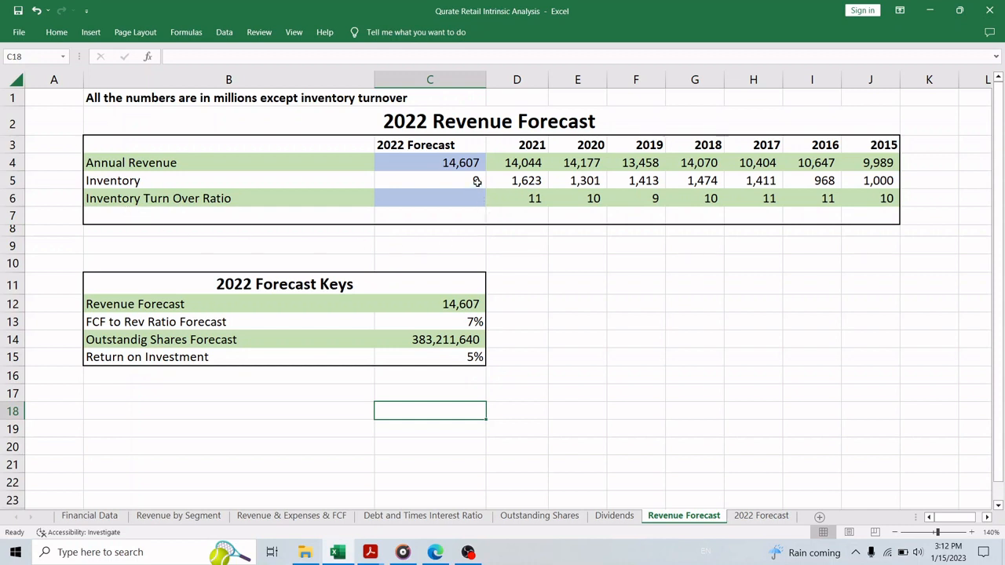
pyautogui.click(431, 198)
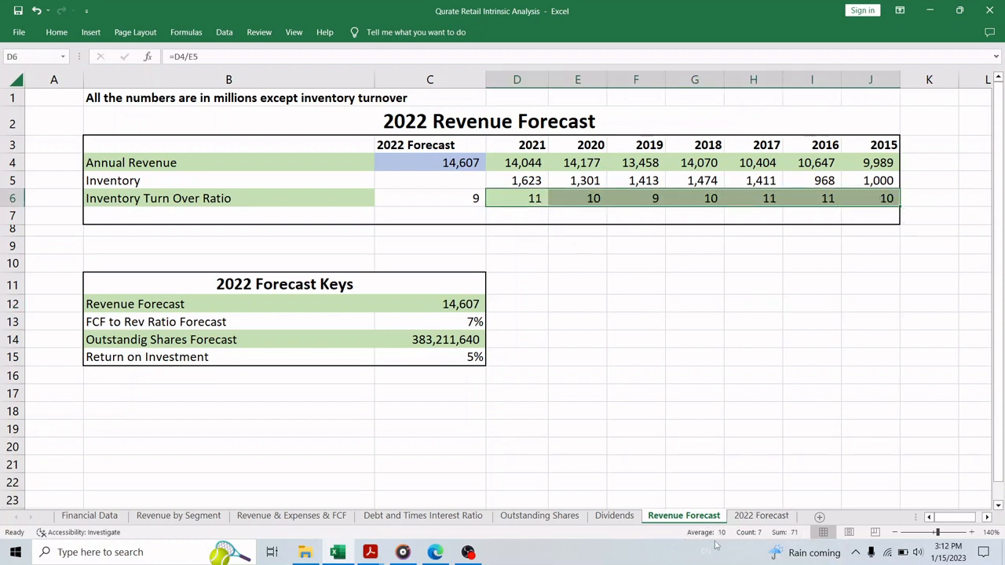
pyautogui.click(636, 356)
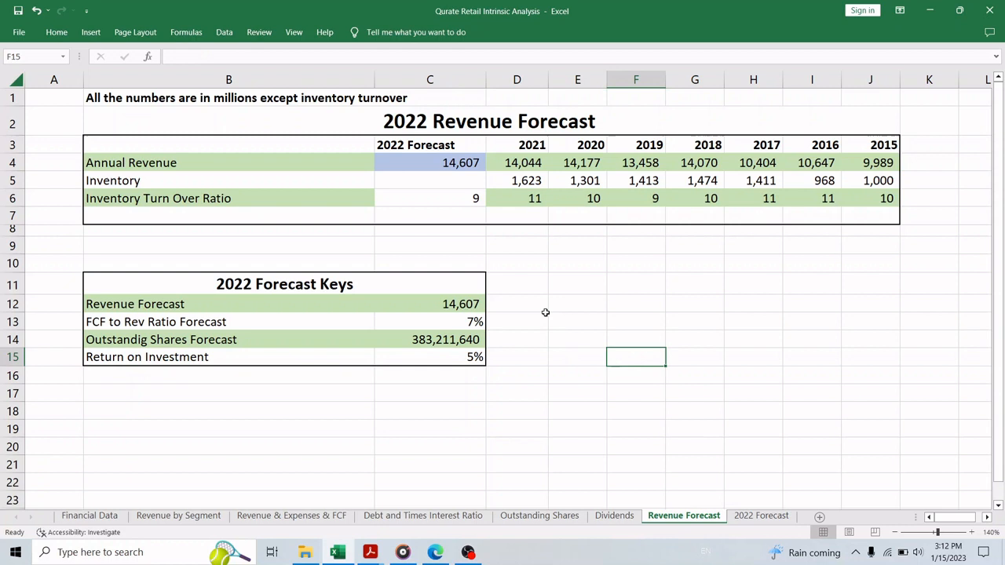
pyautogui.moveTo(566, 355)
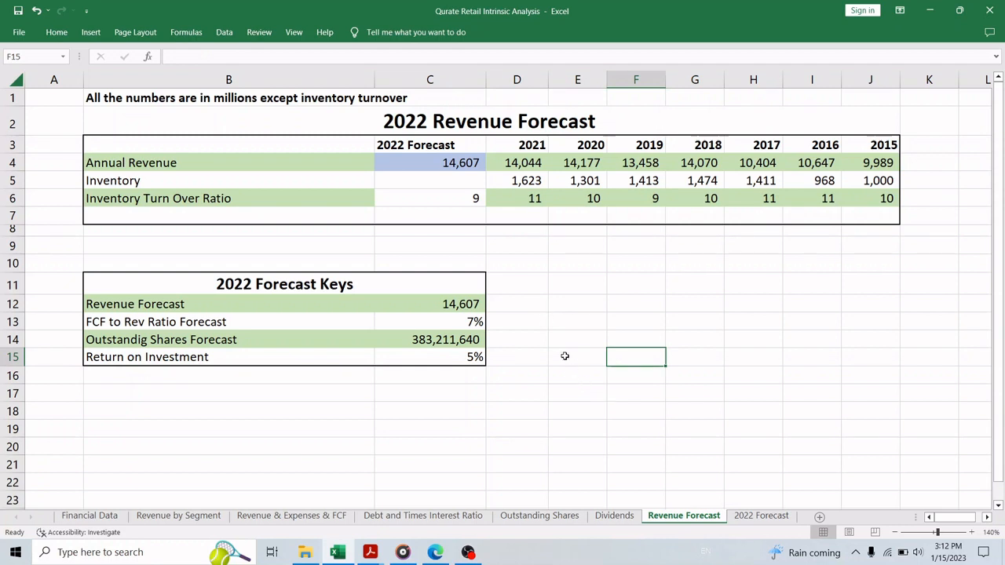
# Step: Check the 2021 inventory, the turnover ratio of 9 and the =D5*C6 formula giving 14,607 revenue
pyautogui.click(517, 180)
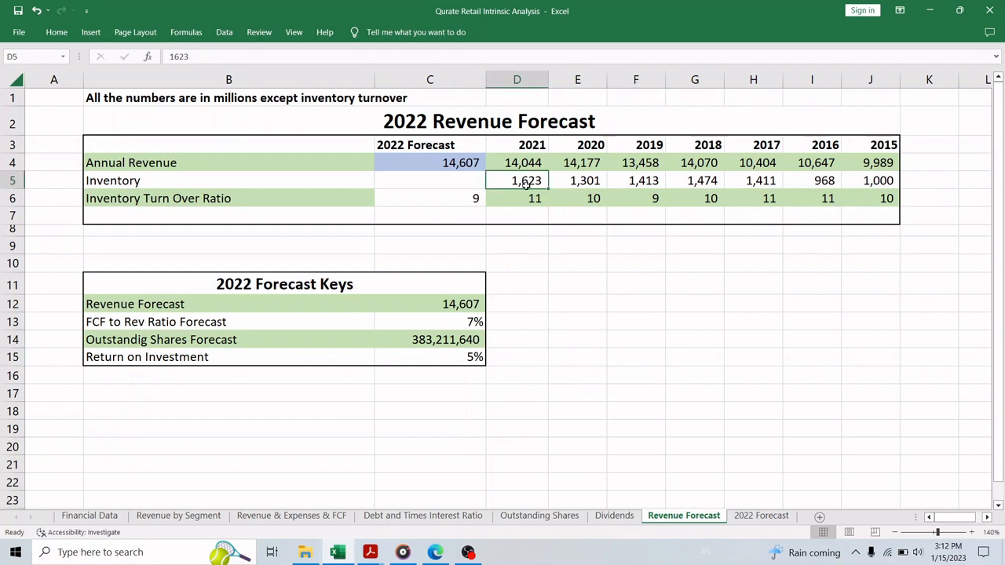
pyautogui.click(430, 198)
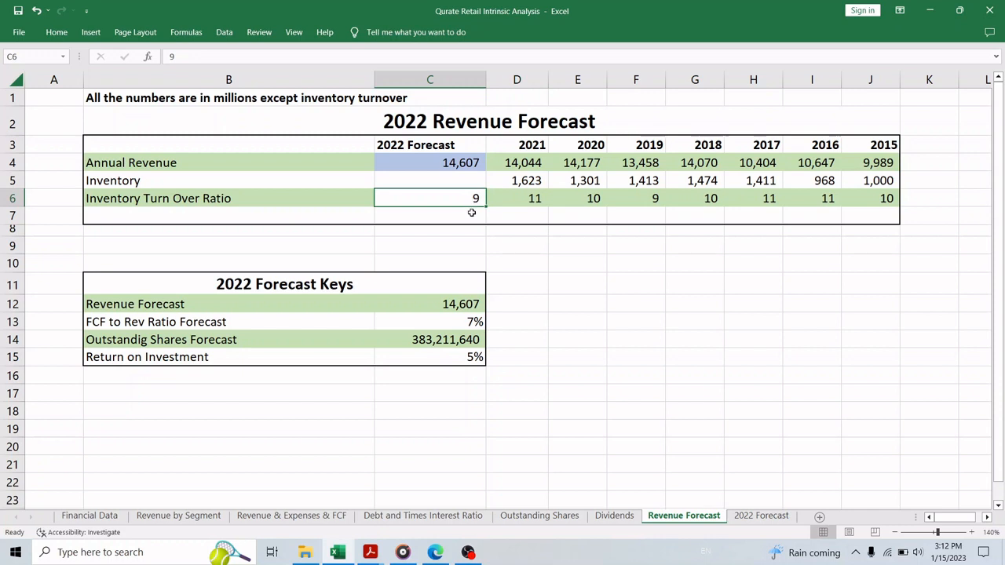
pyautogui.click(517, 179)
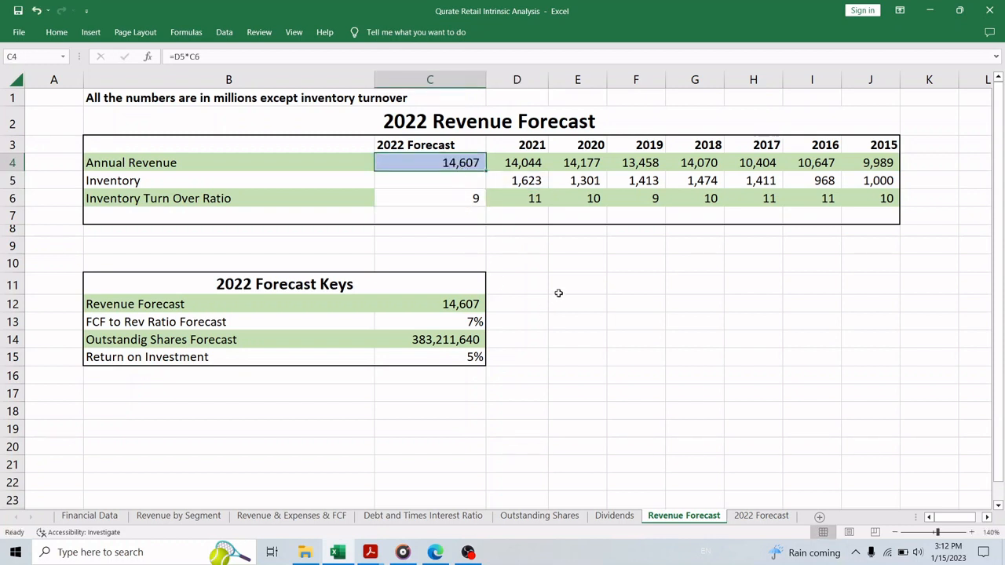
pyautogui.moveTo(261, 308)
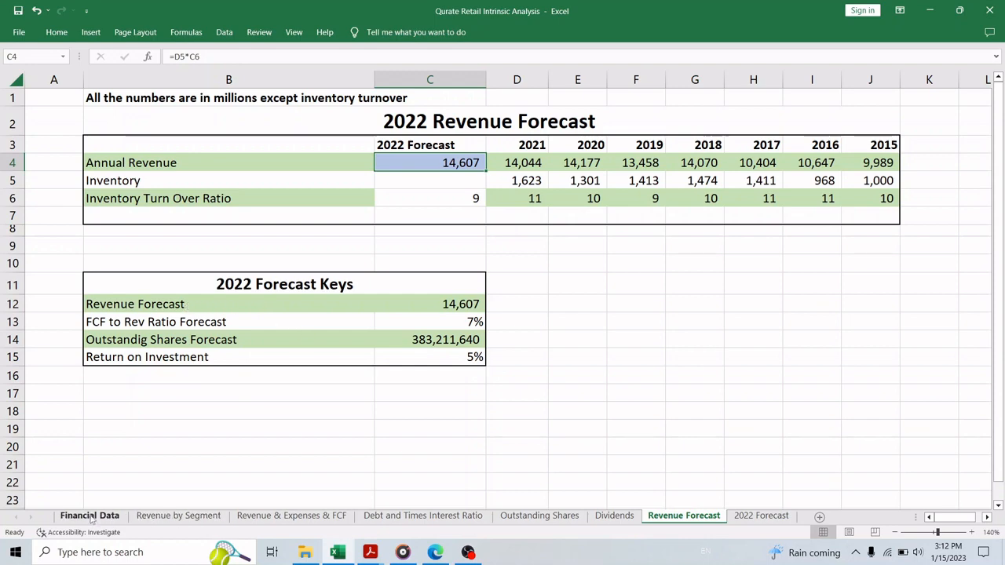
# Step: Compare the 2020 FCF to Revenue ratio on Financial Data with the 7% forecast ratio
pyautogui.click(89, 515)
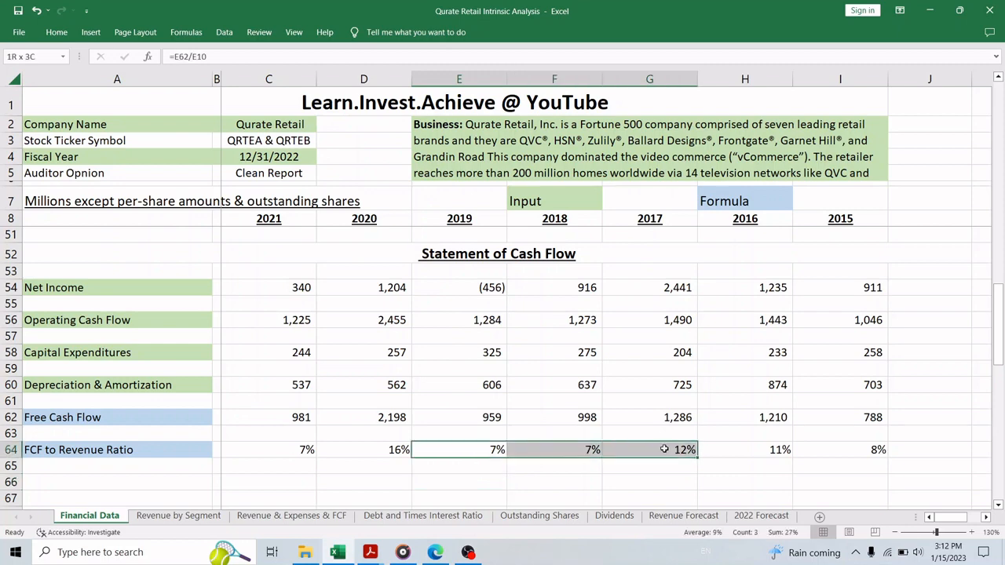
pyautogui.click(364, 449)
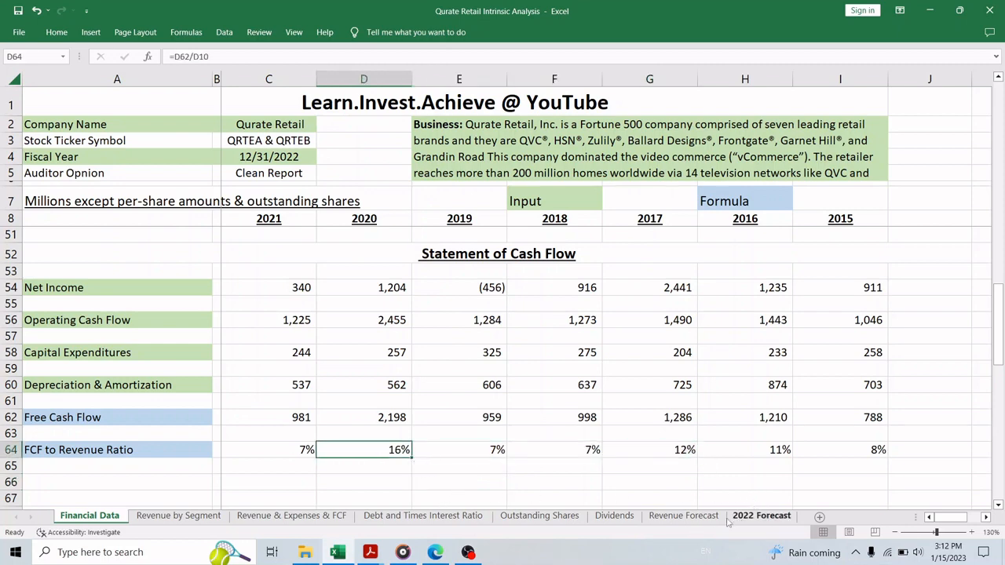
pyautogui.click(683, 515)
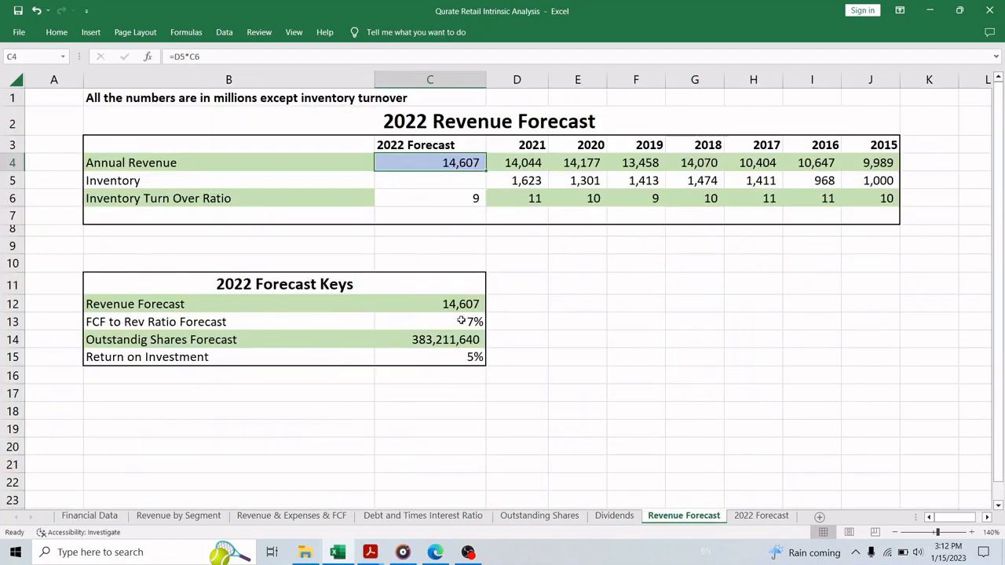
pyautogui.click(430, 321)
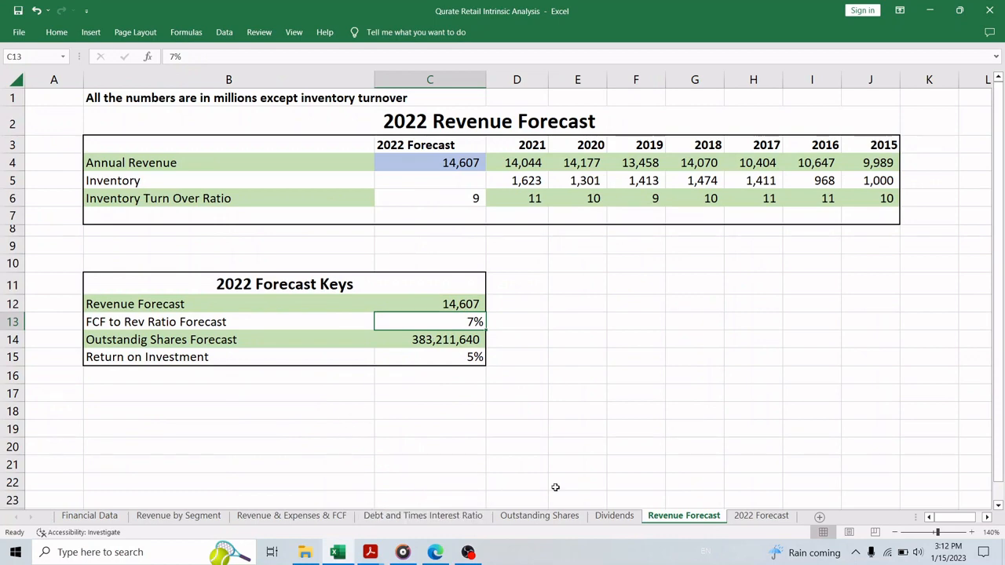
# Step: Inspect the 2022 share count and percentage-change formulas on Outstanding Shares, then review the Forecast Keys
pyautogui.click(540, 516)
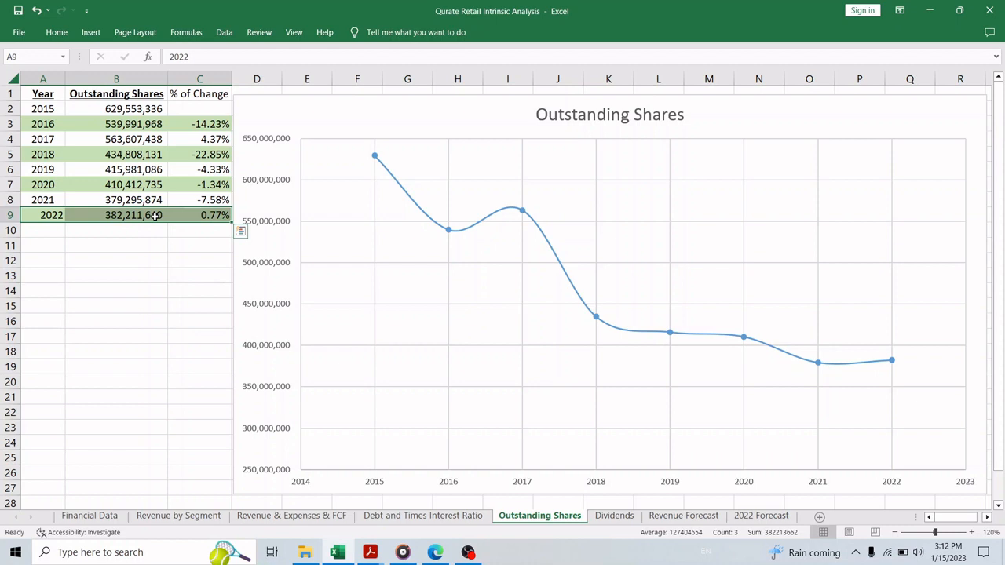
pyautogui.click(199, 214)
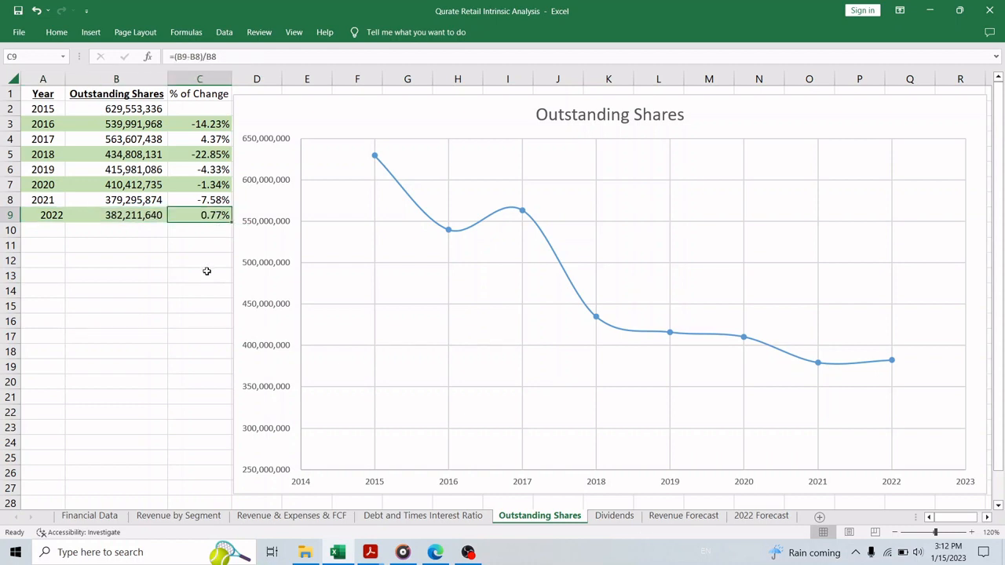
pyautogui.click(116, 214)
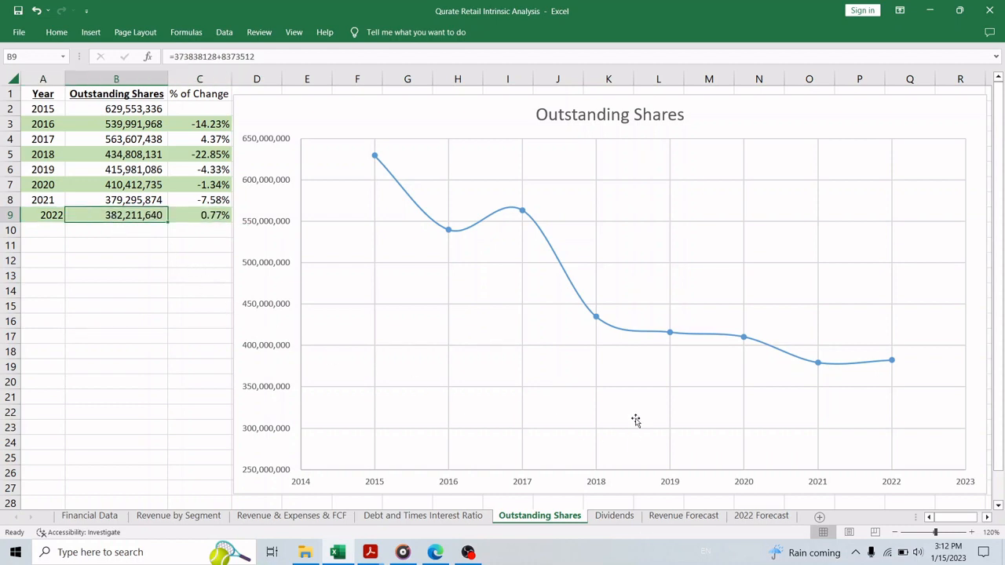
pyautogui.click(684, 515)
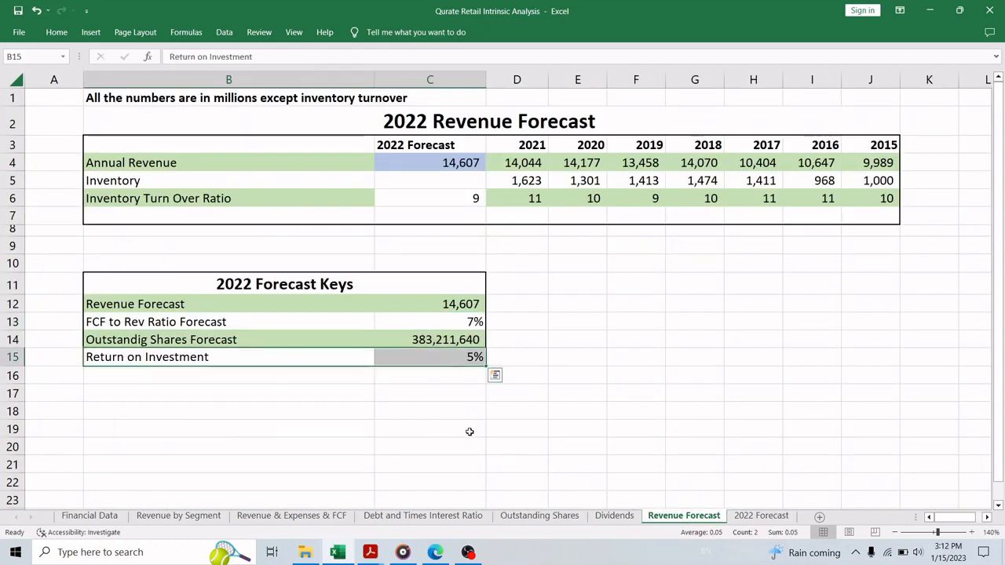
pyautogui.click(431, 412)
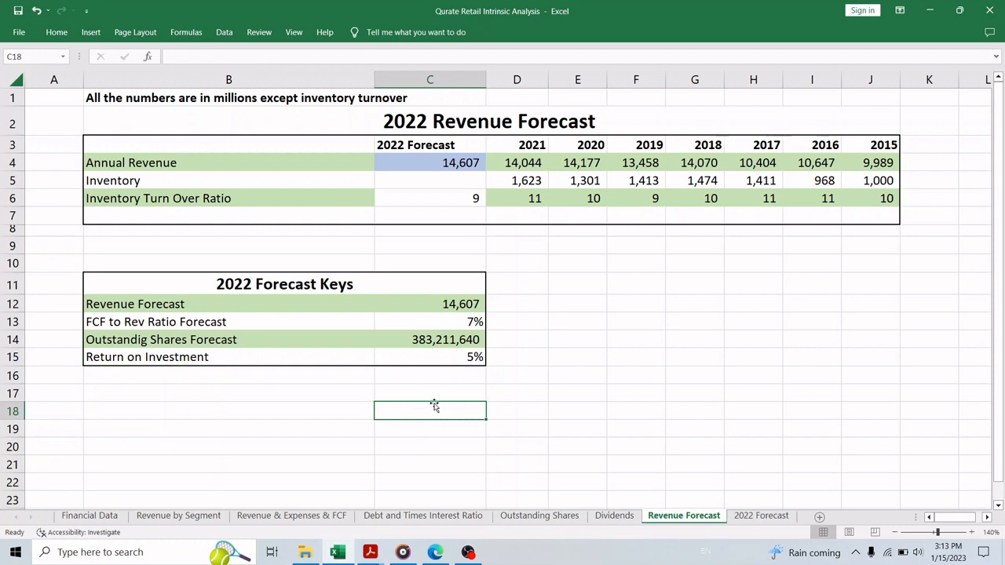
# Step: Inspect the 2022 Forecast sheet's revenue, 1,022 free cash flow, ROI and 53.36 fair stock value formulas
pyautogui.click(760, 515)
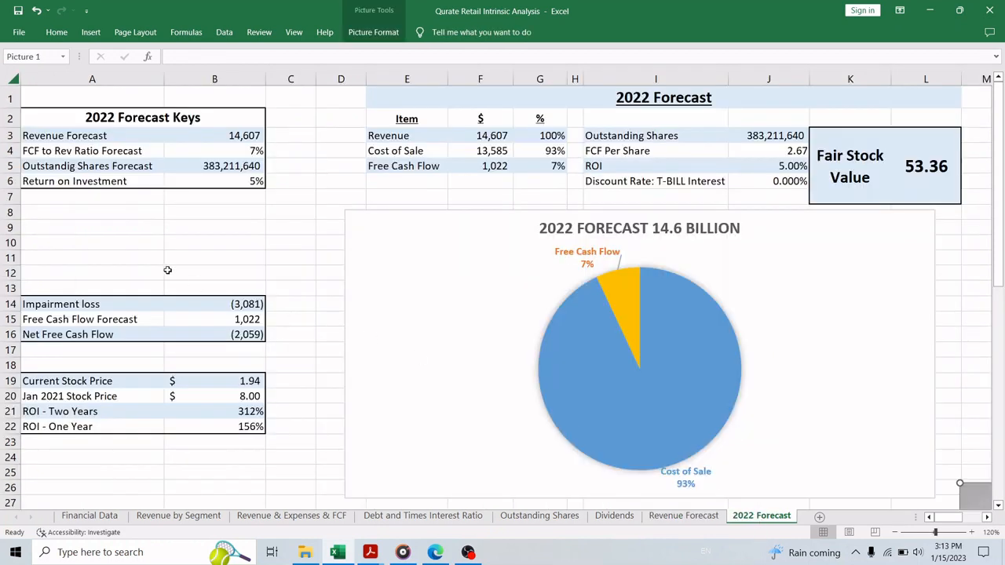
pyautogui.click(480, 135)
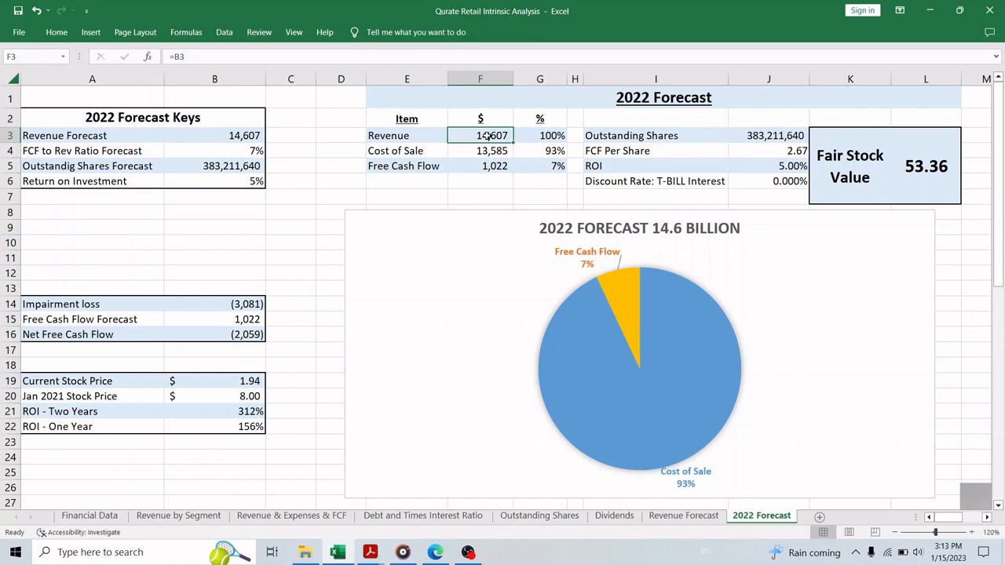
pyautogui.click(407, 135)
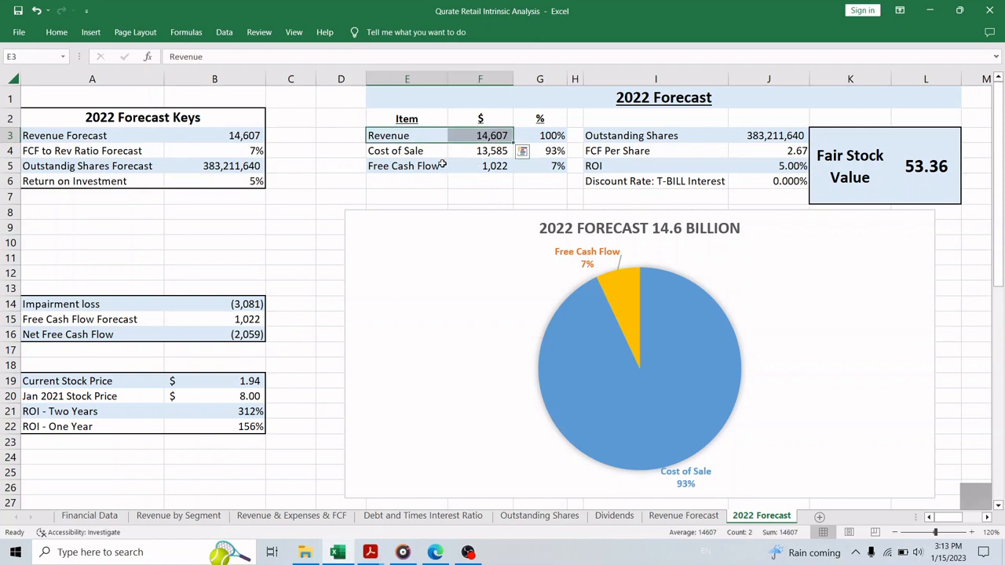
pyautogui.click(402, 167)
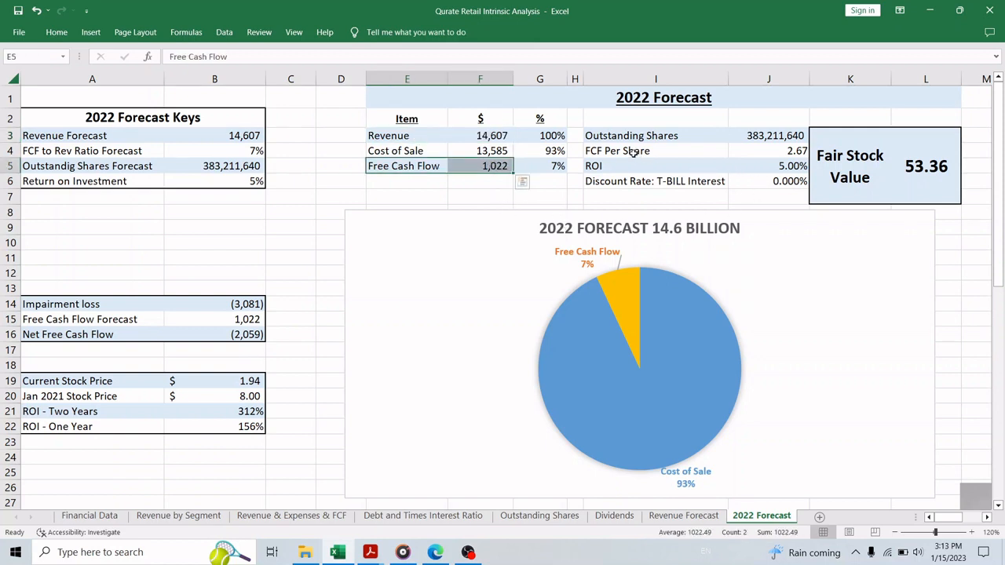
pyautogui.click(656, 151)
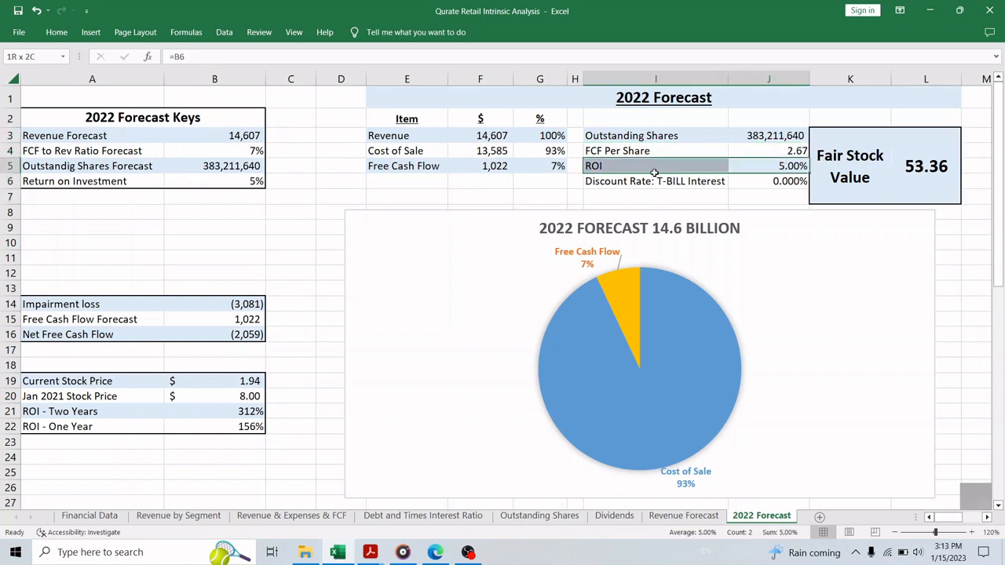
pyautogui.click(925, 167)
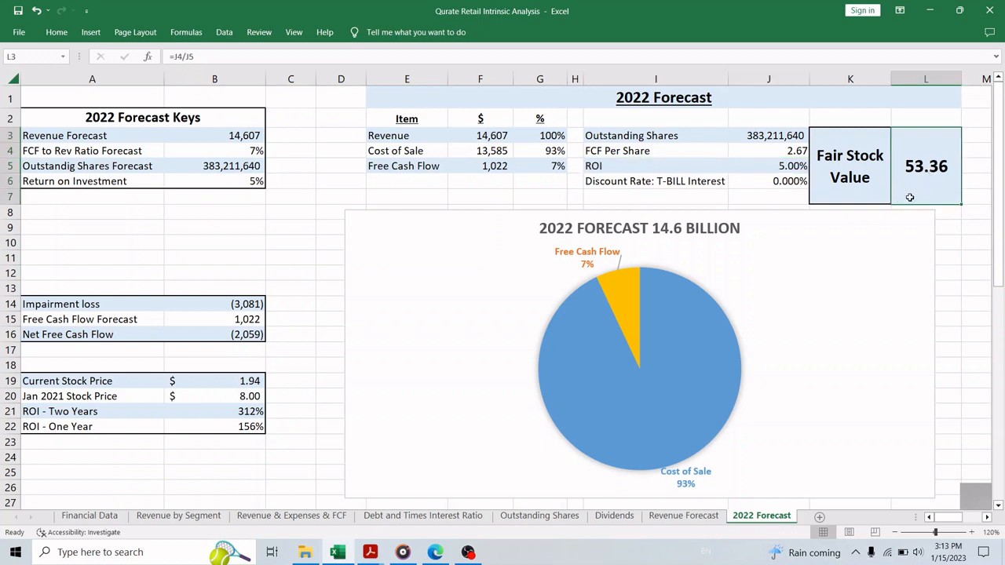
pyautogui.moveTo(904, 201)
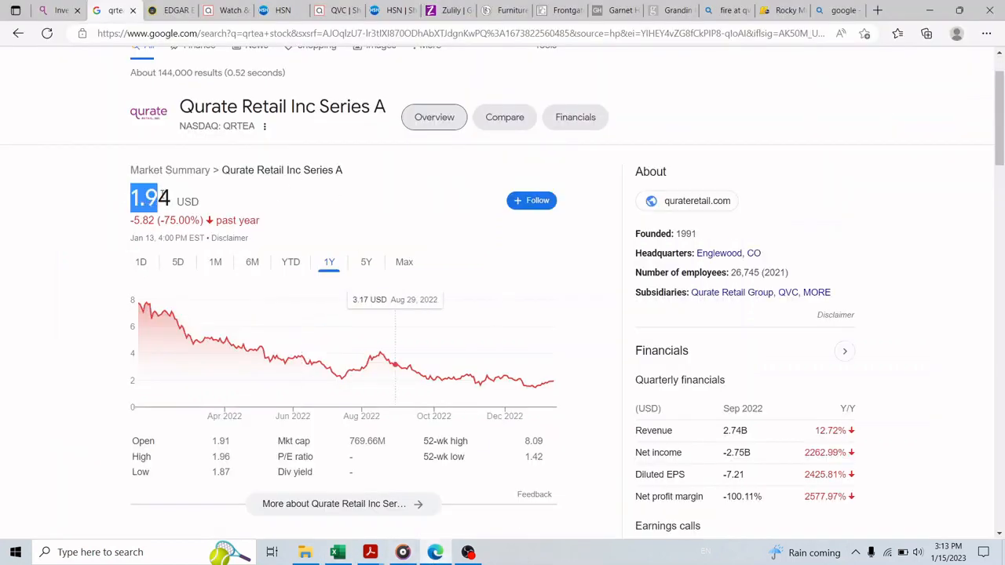
# Step: Bring up Google's QRTEA stock summary at 1.94 USD, down 75% over the year
pyautogui.click(104, 225)
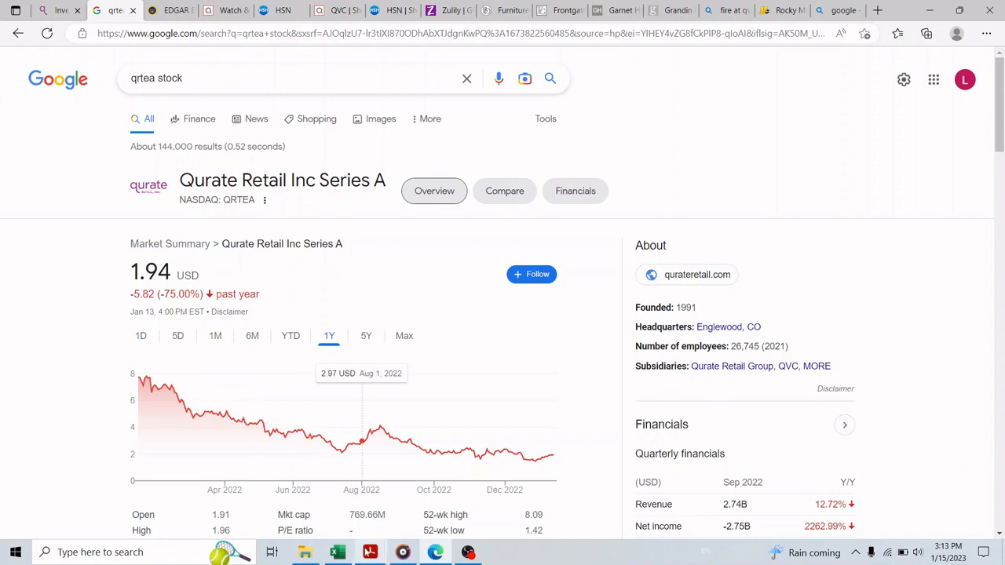
pyautogui.moveTo(302, 432)
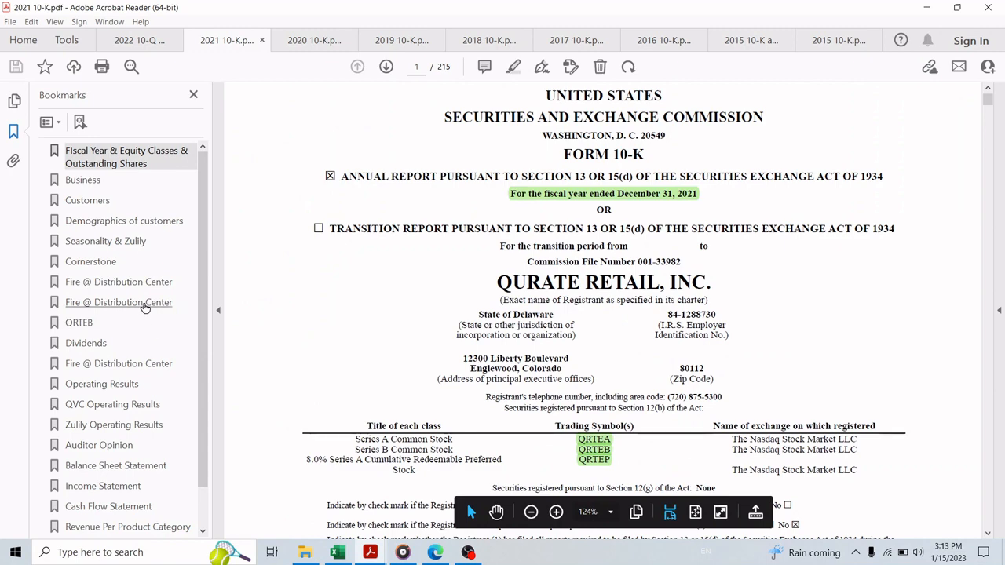
# Step: Read the 10-K's Rocky Mount distribution center fire passage via the 'Fire @ Distribution Center' bookmark
pyautogui.click(119, 301)
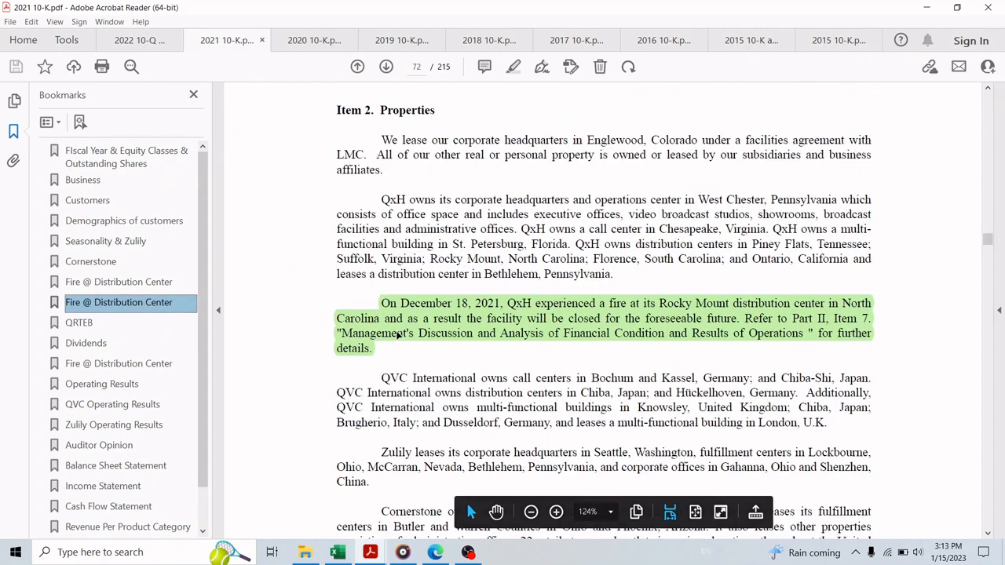
pyautogui.scroll(-3)
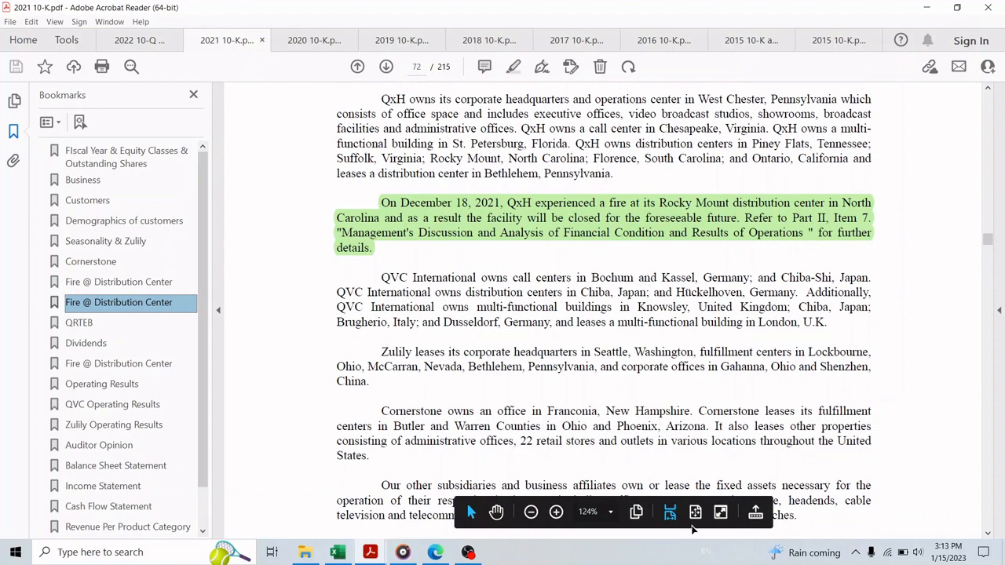
pyautogui.click(556, 512)
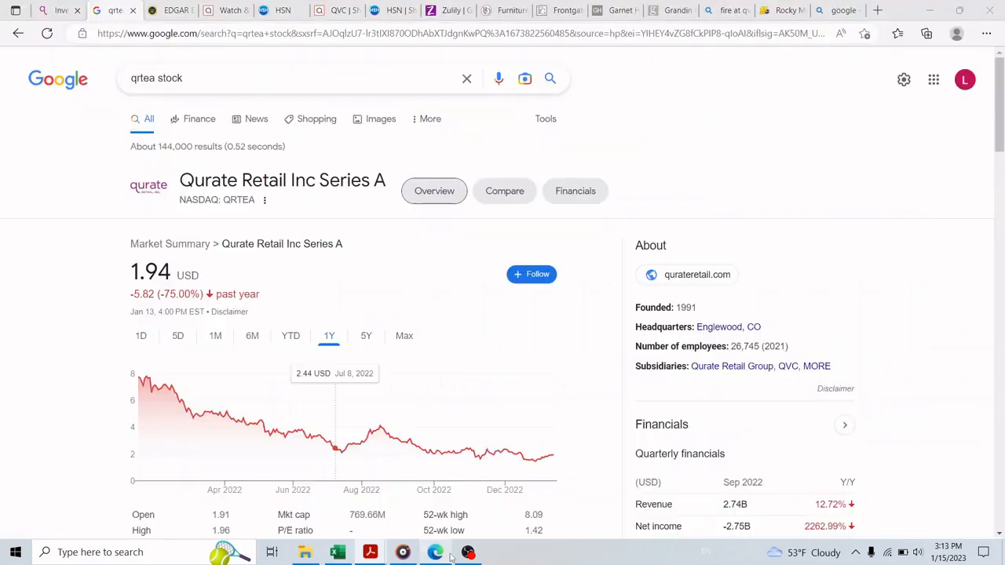
pyautogui.moveTo(544, 455)
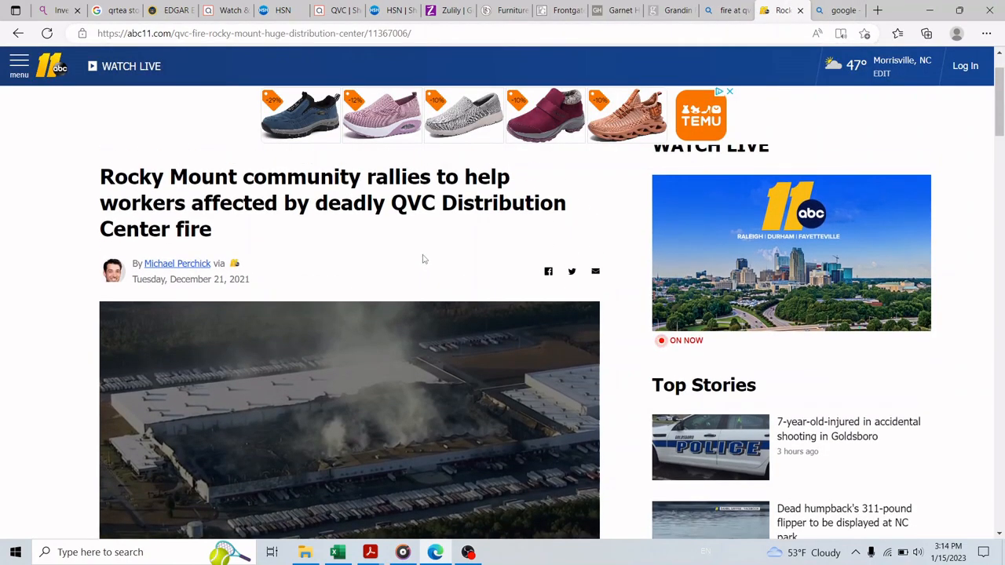
pyautogui.moveTo(101, 175); pyautogui.dragTo(553, 202)
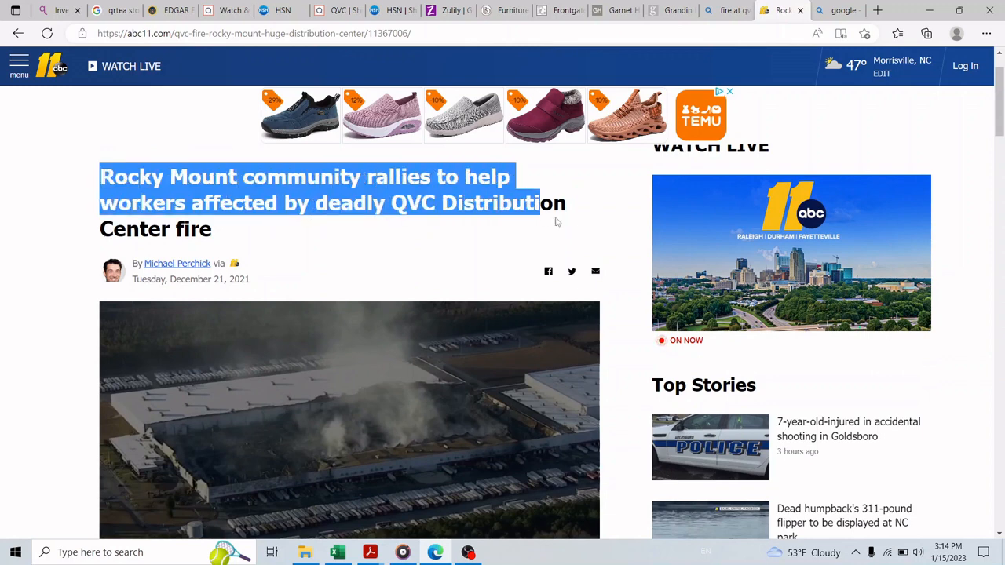
pyautogui.click(223, 89)
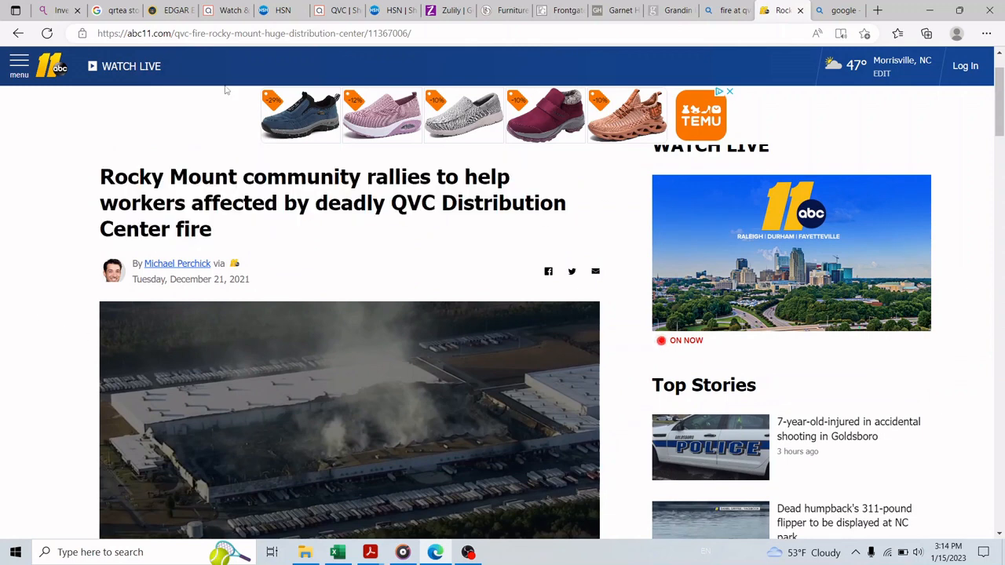
pyautogui.click(113, 9)
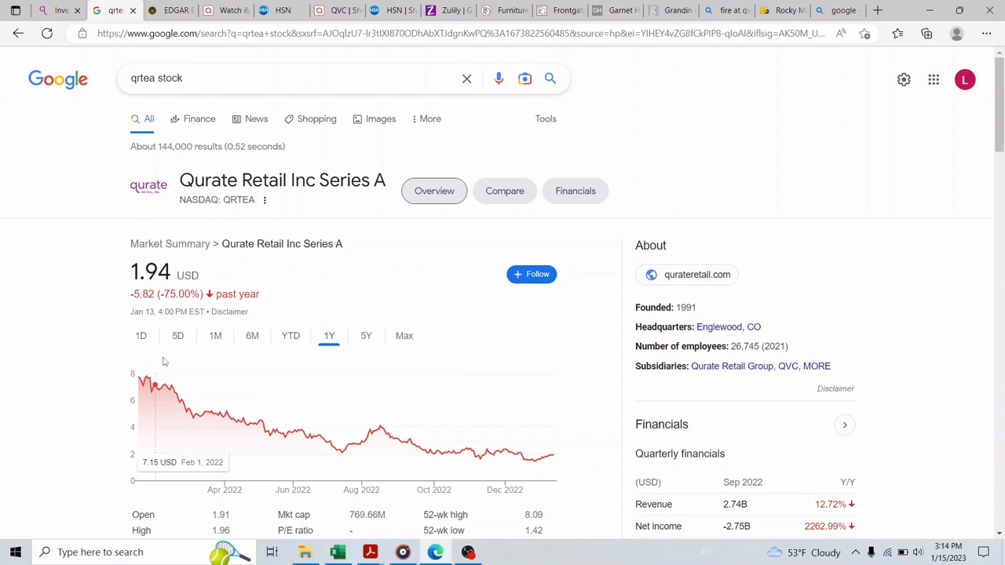
pyautogui.moveTo(352, 447)
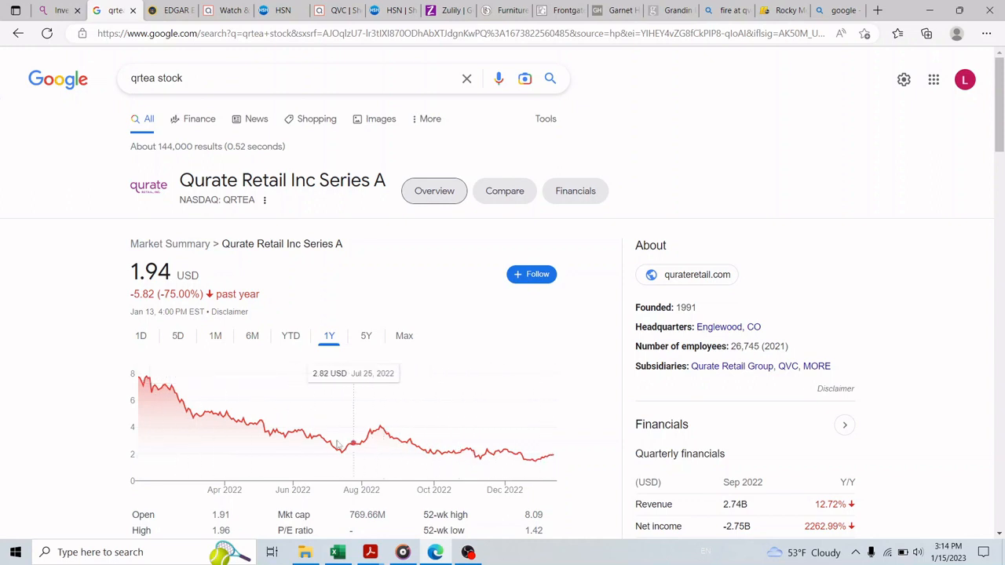
pyautogui.moveTo(138, 379)
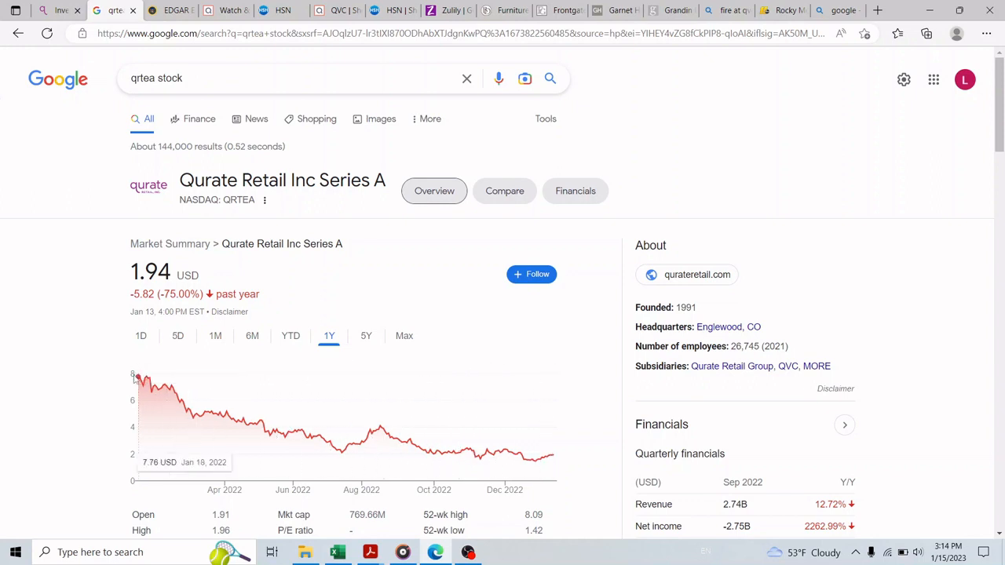
pyautogui.moveTo(156, 375)
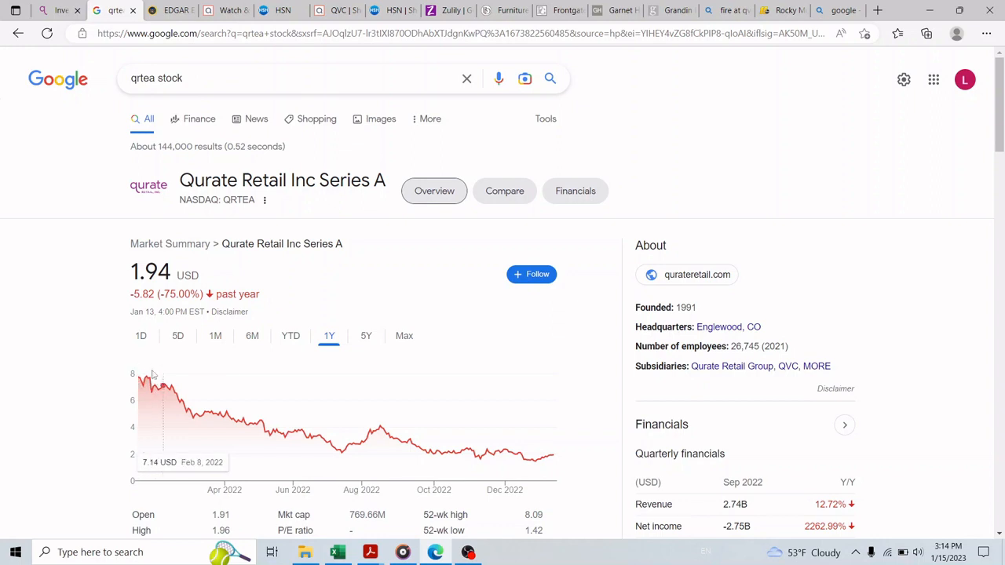
pyautogui.moveTo(223, 412)
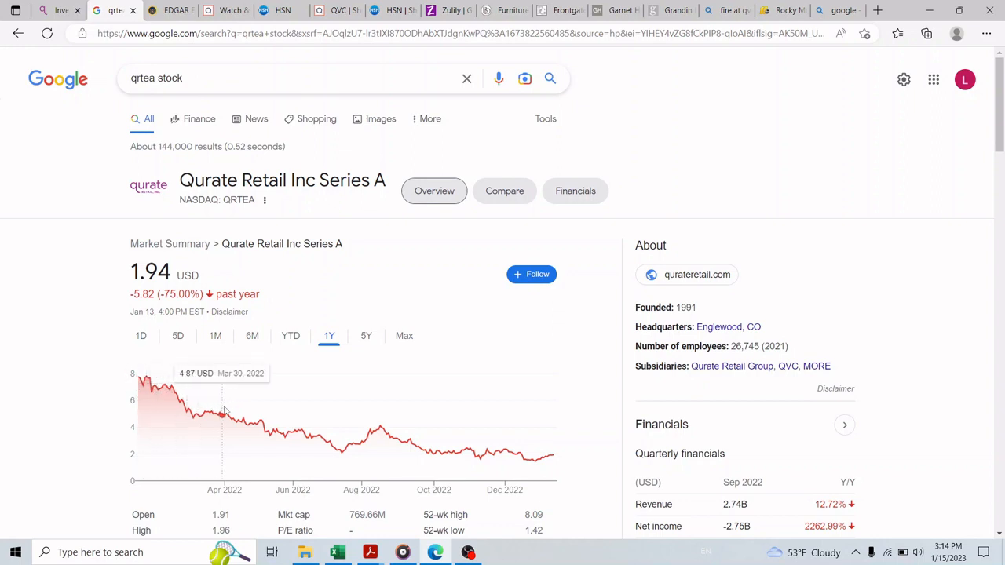
pyautogui.moveTo(236, 414)
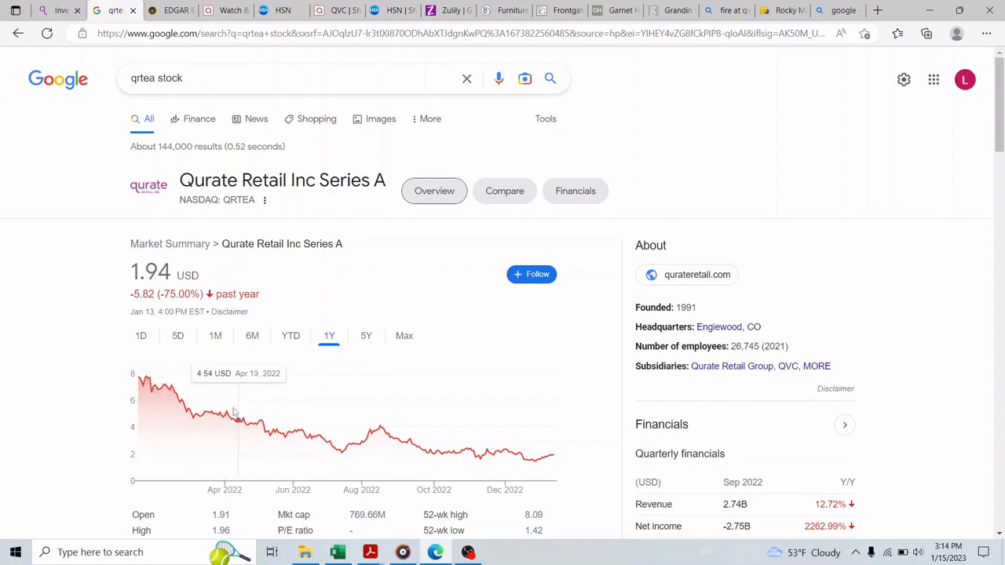
pyautogui.moveTo(548, 462)
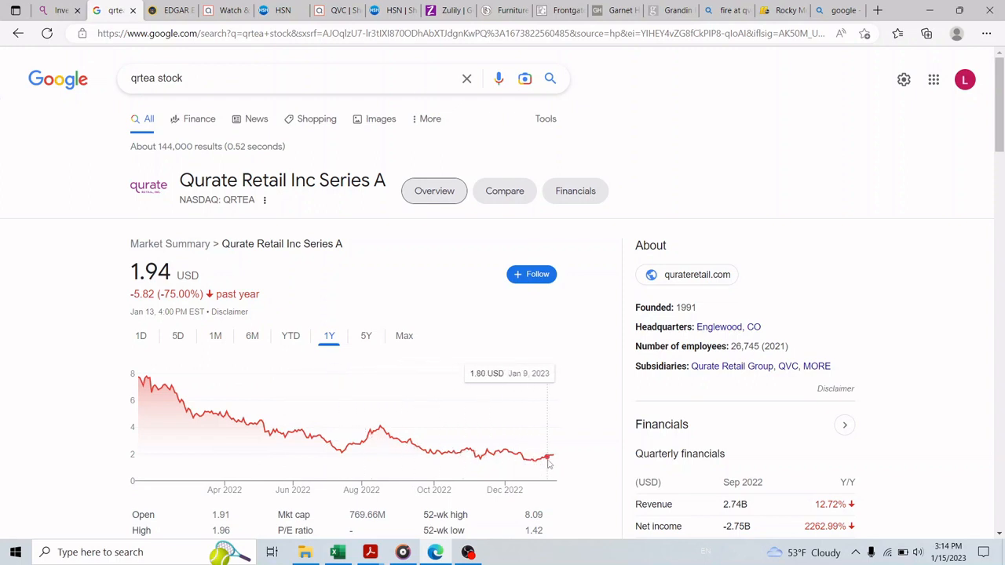
pyautogui.moveTo(150, 383)
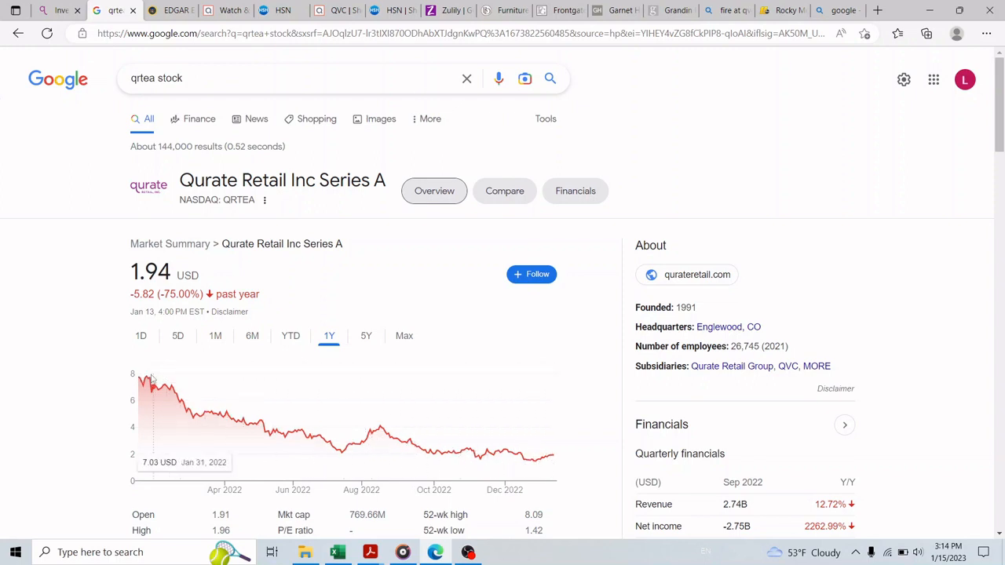
pyautogui.moveTo(495, 455)
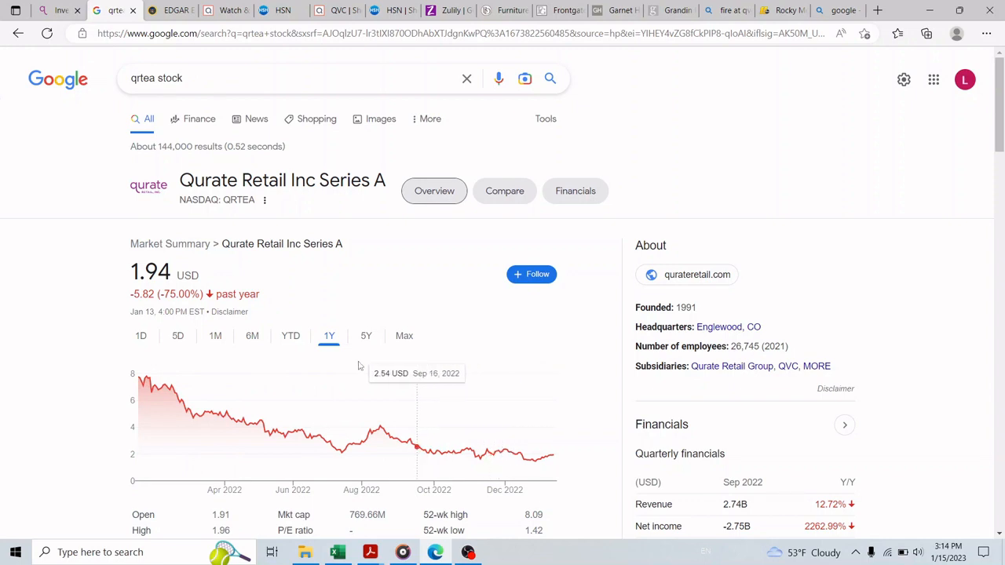
pyautogui.moveTo(373, 432)
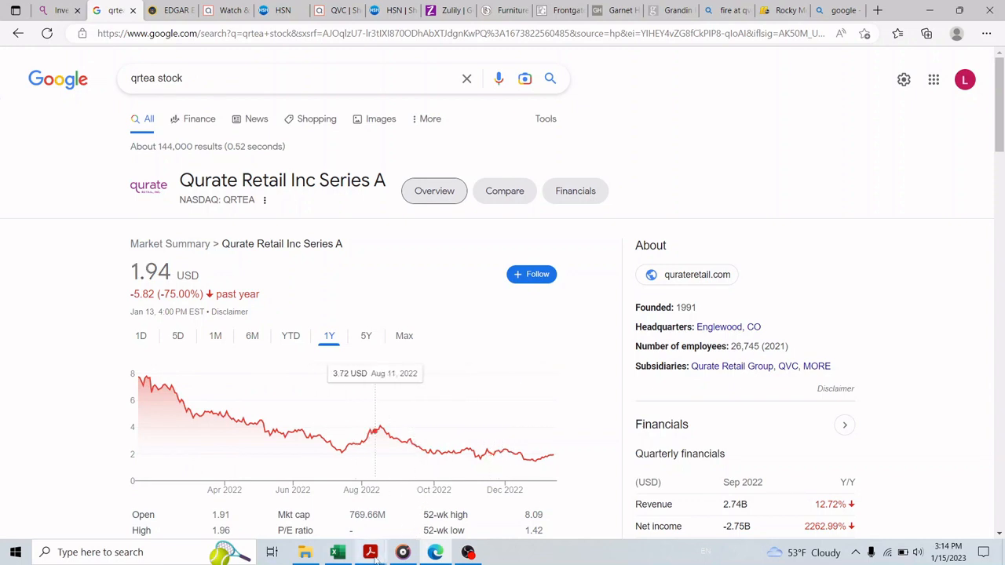
pyautogui.click(371, 553)
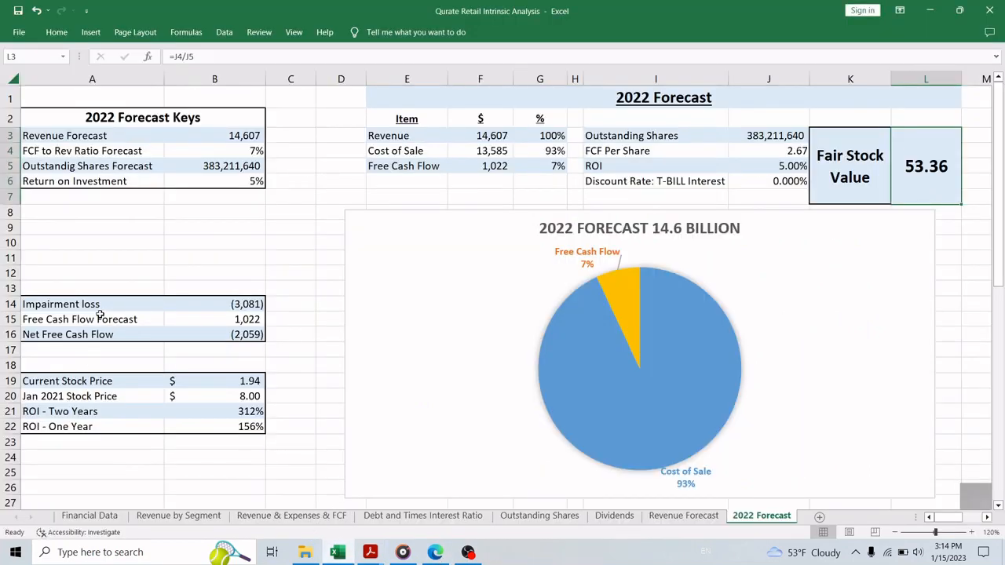
# Step: Review the impairment loss, the -2,059 net free cash flow formula and the FCF per share formula
pyautogui.click(91, 305)
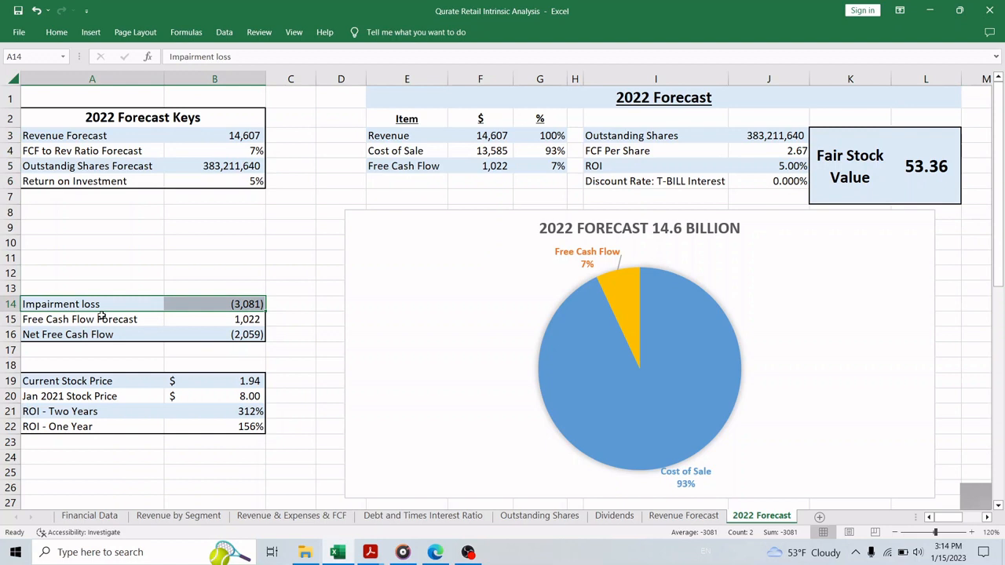
pyautogui.click(214, 334)
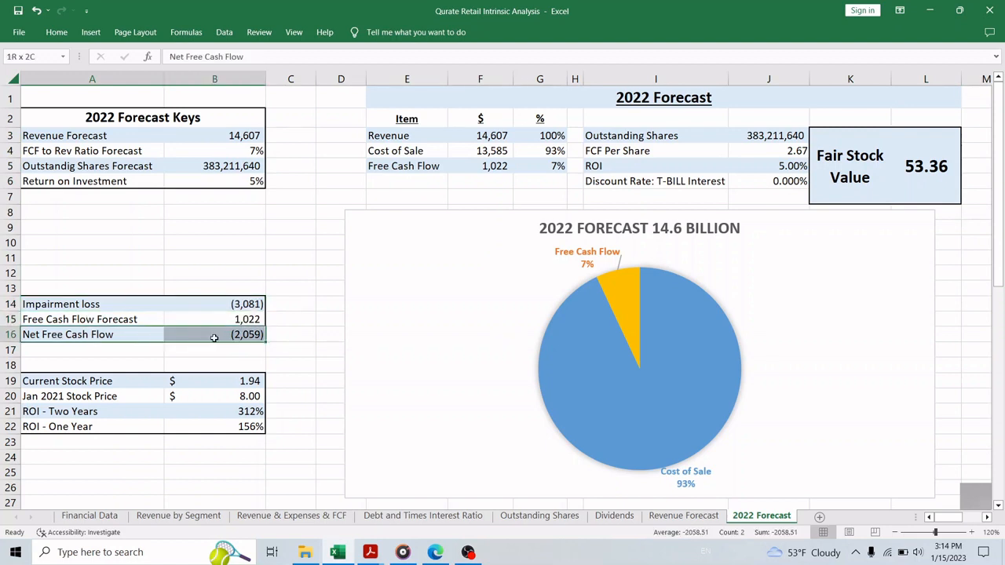
pyautogui.click(213, 333)
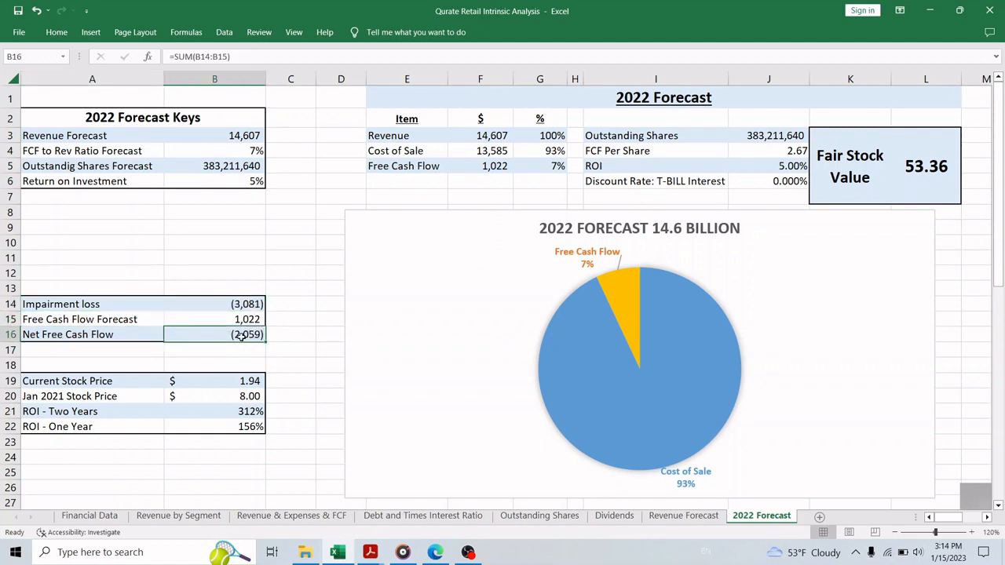
pyautogui.click(769, 150)
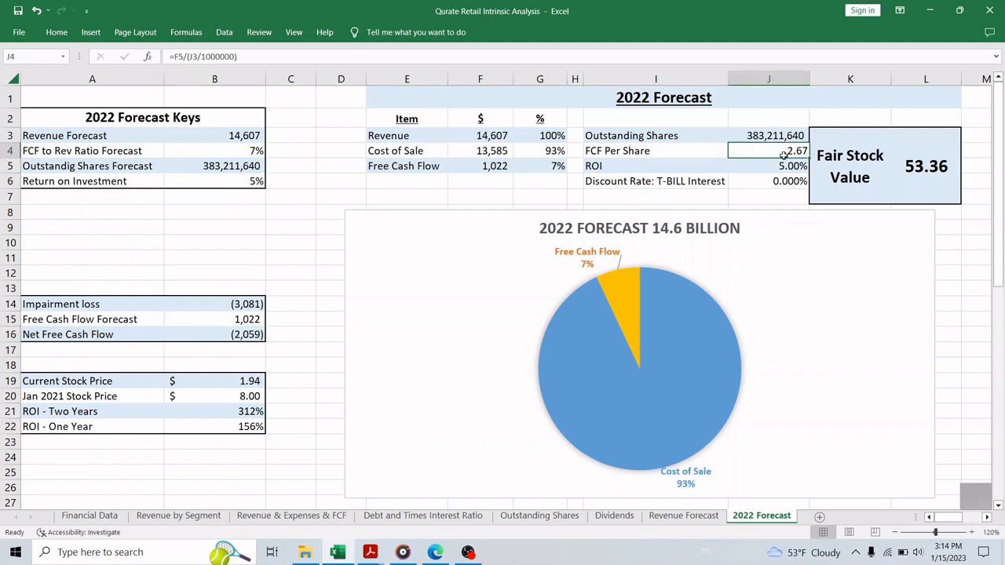
# Step: Make the FCF Per Share row (2.67) bold and return to the net free cash flow total
pyautogui.click(656, 150)
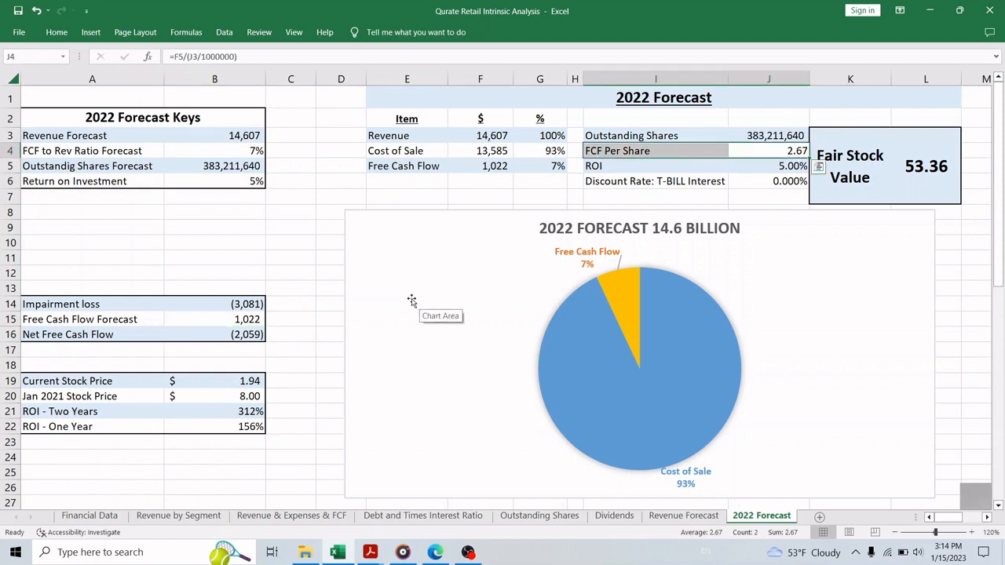
pyautogui.moveTo(396, 287)
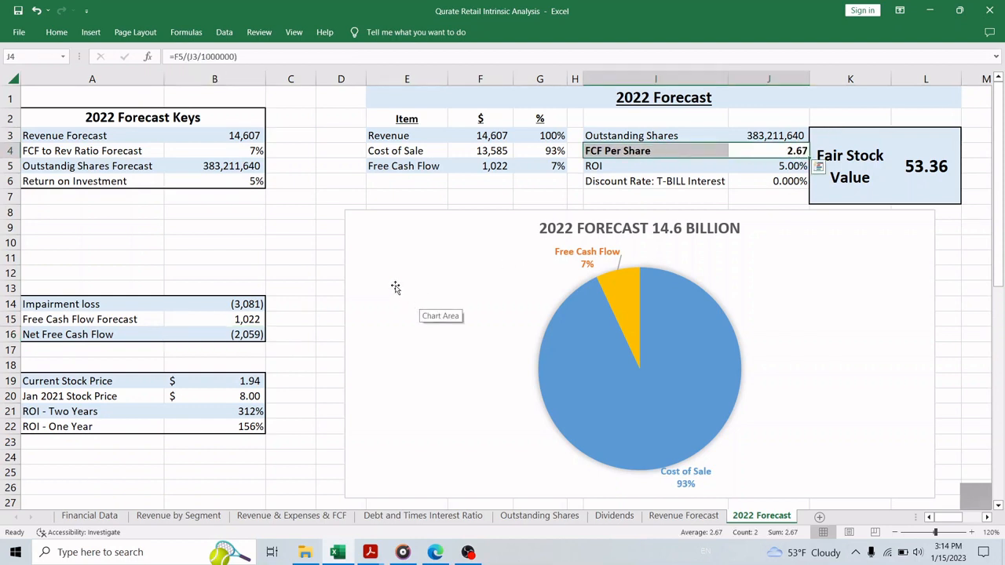
pyautogui.click(214, 257)
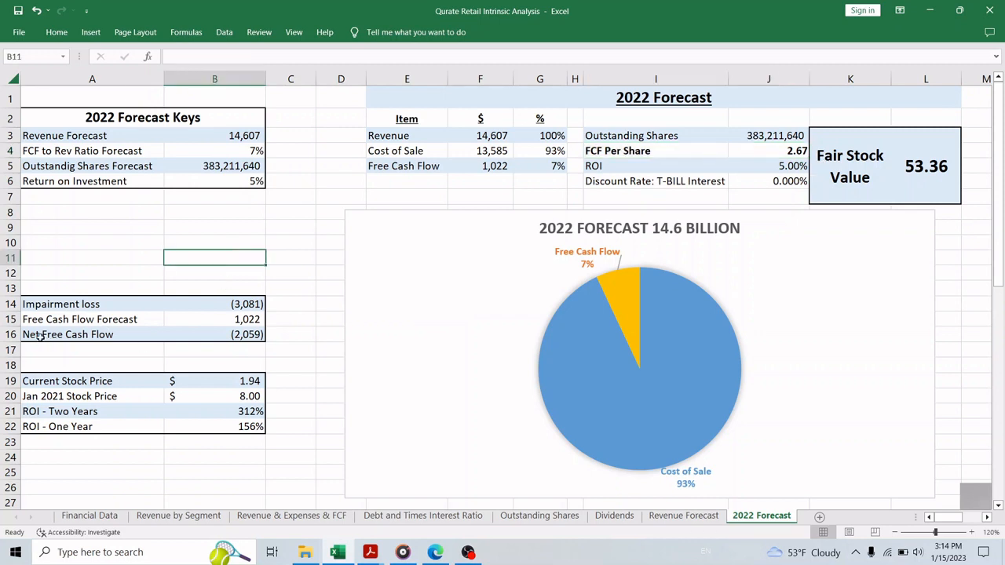
pyautogui.click(213, 333)
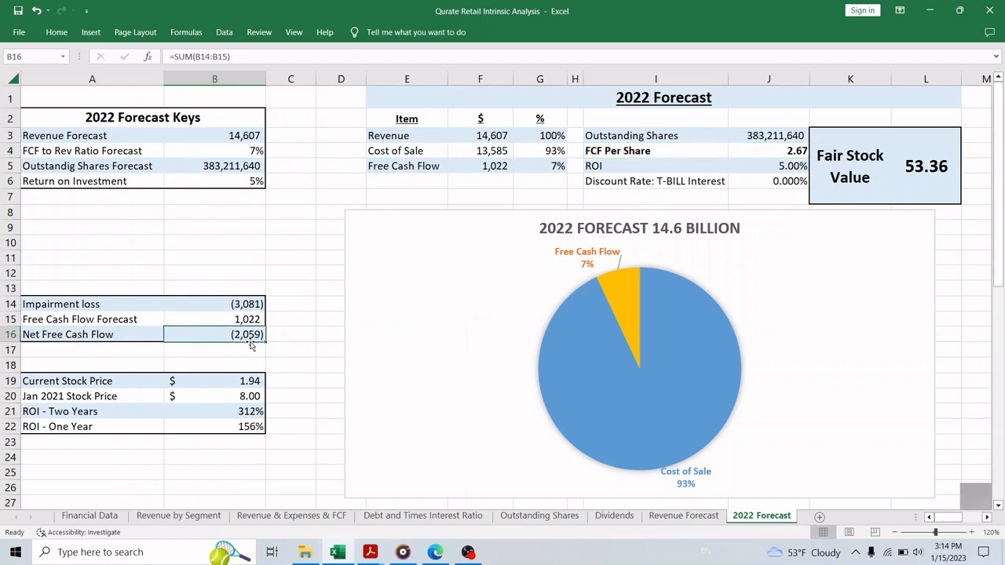
pyautogui.click(290, 349)
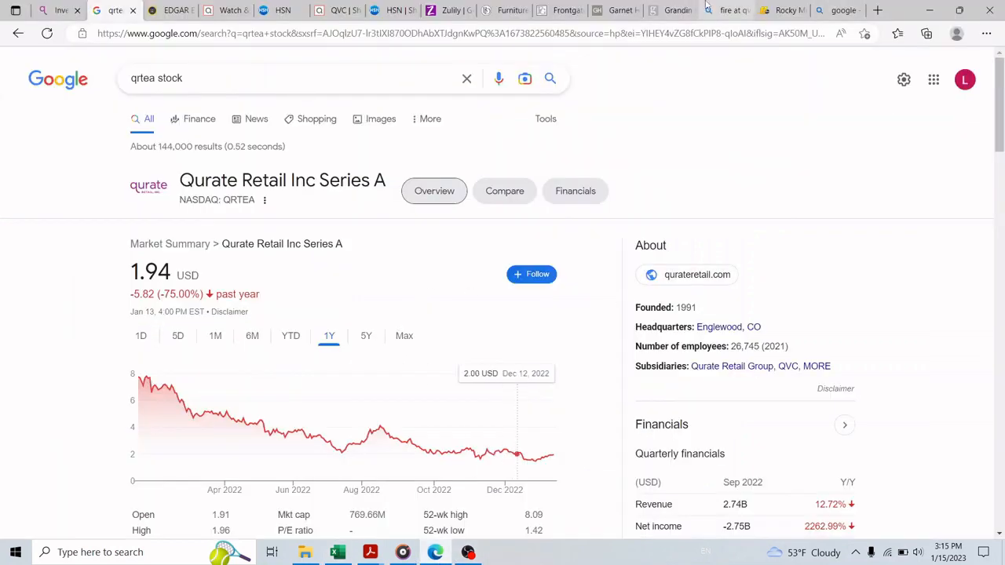
# Step: Switch to Google's QRTEA stock summary showing 1.94 USD and the one-year decline
pyautogui.click(726, 10)
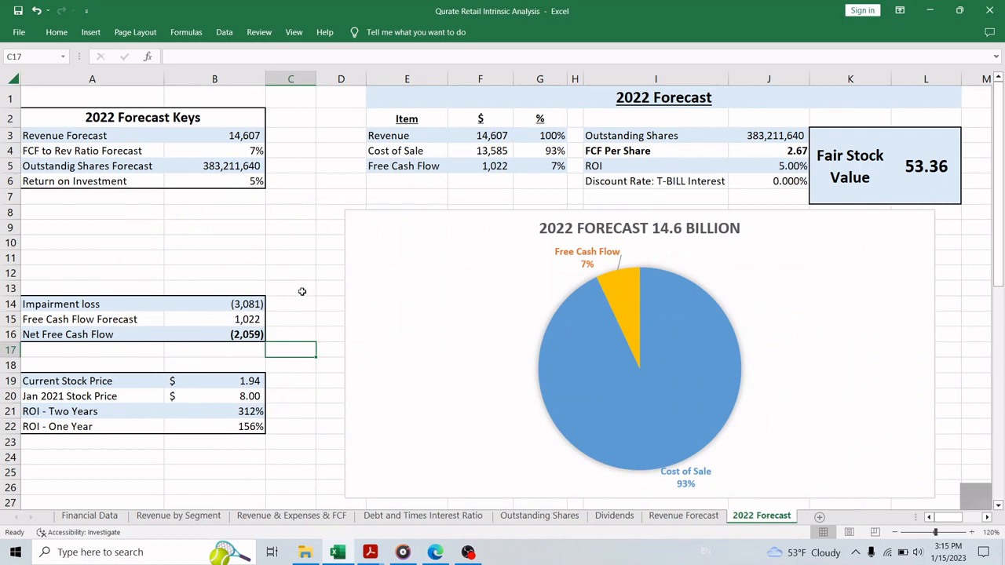
pyautogui.moveTo(309, 265)
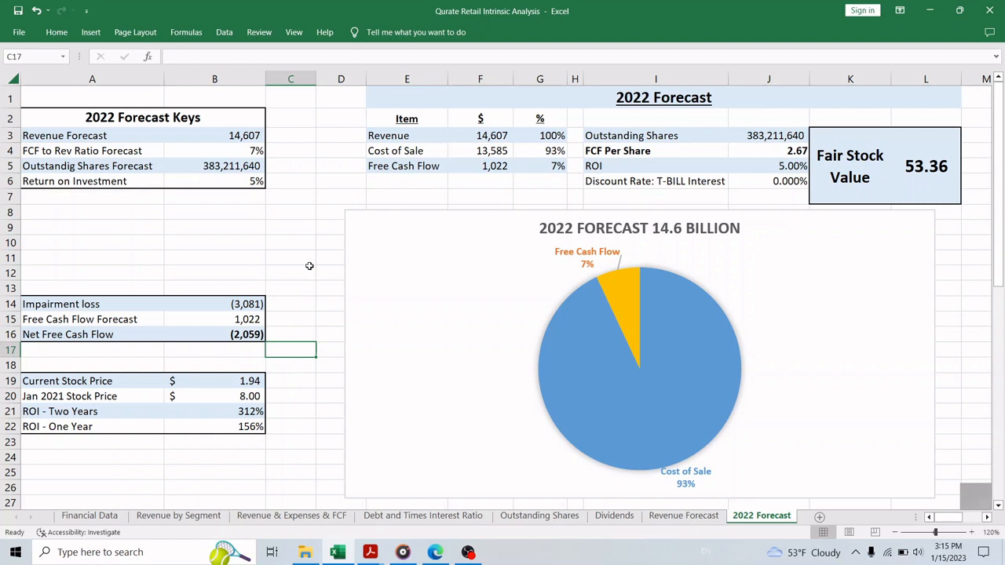
pyautogui.moveTo(324, 261)
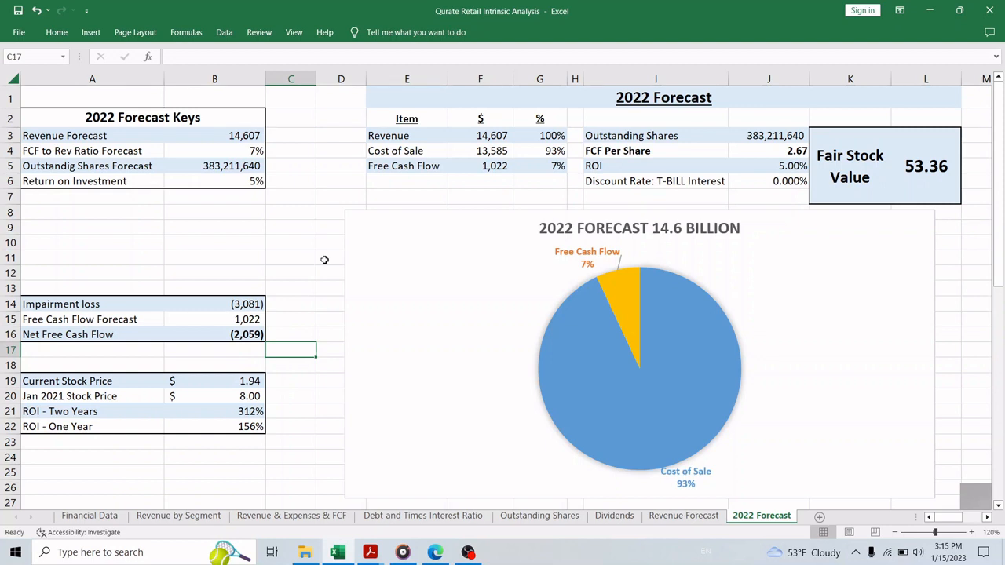
pyautogui.moveTo(327, 283)
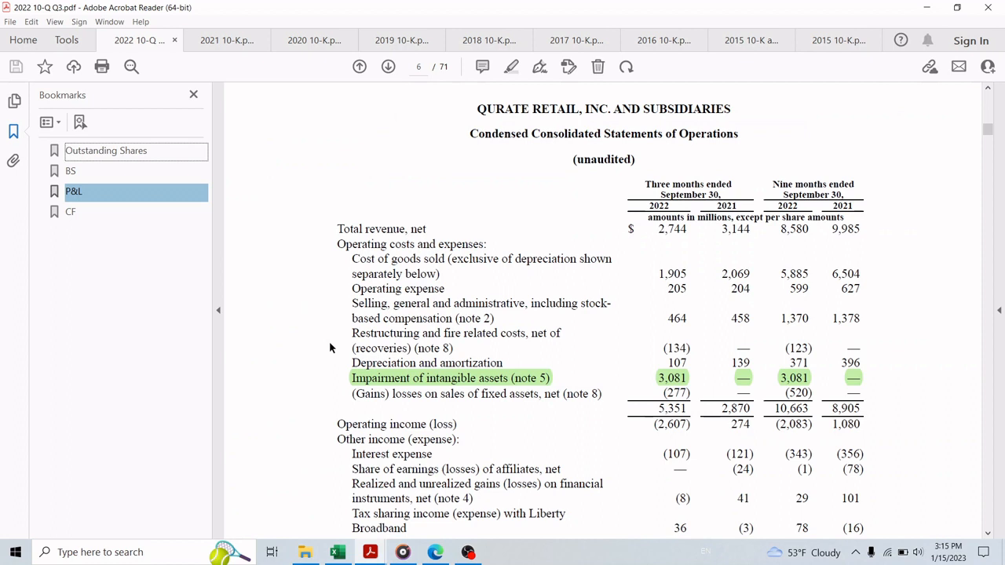
# Step: Highlight the 10-Q's nine-month 2022 revenue figure 8,580 versus 9,985 in the statement of operations
pyautogui.doubleClick(795, 229)
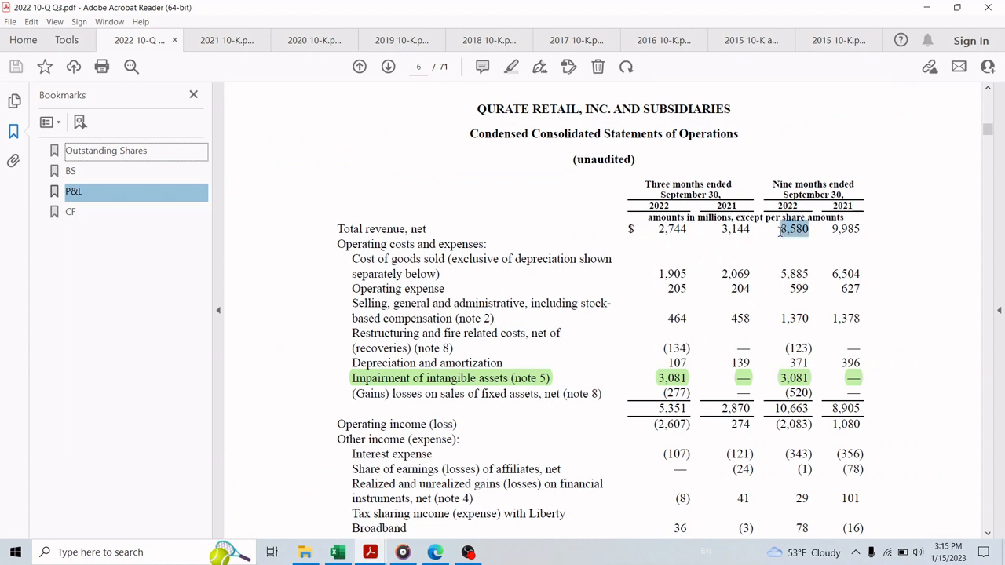
pyautogui.click(795, 230)
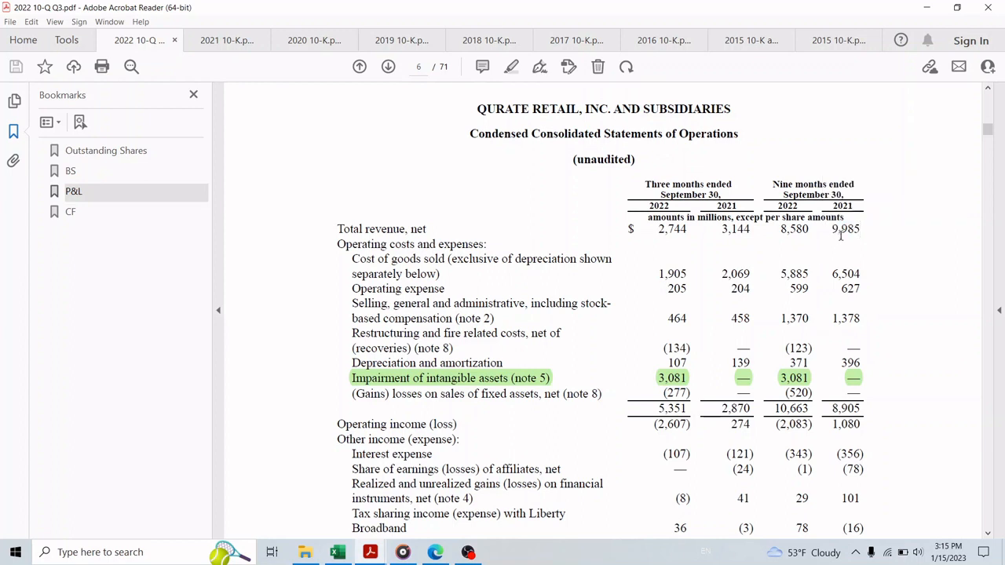
pyautogui.moveTo(814, 255)
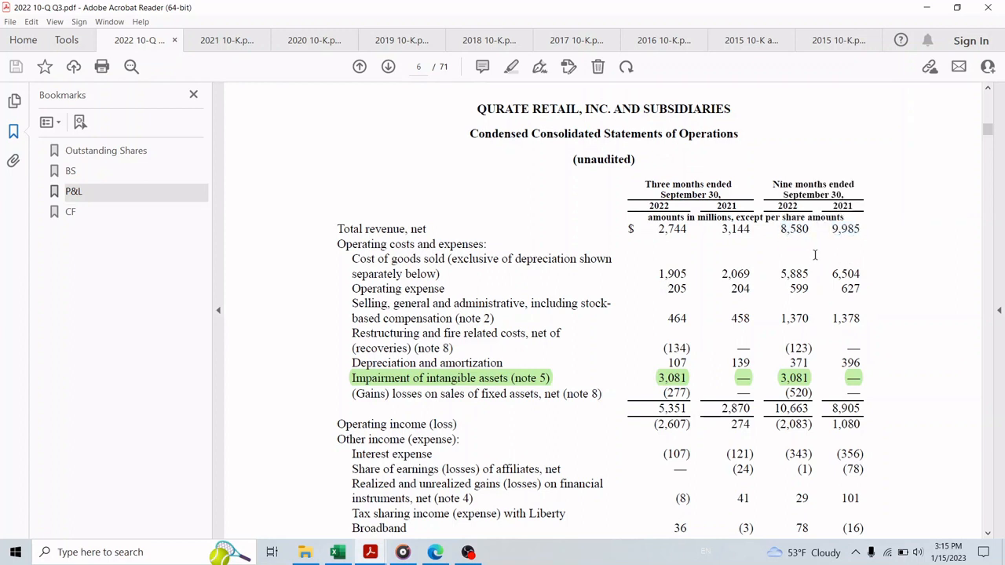
pyautogui.moveTo(782, 229); pyautogui.dragTo(861, 230)
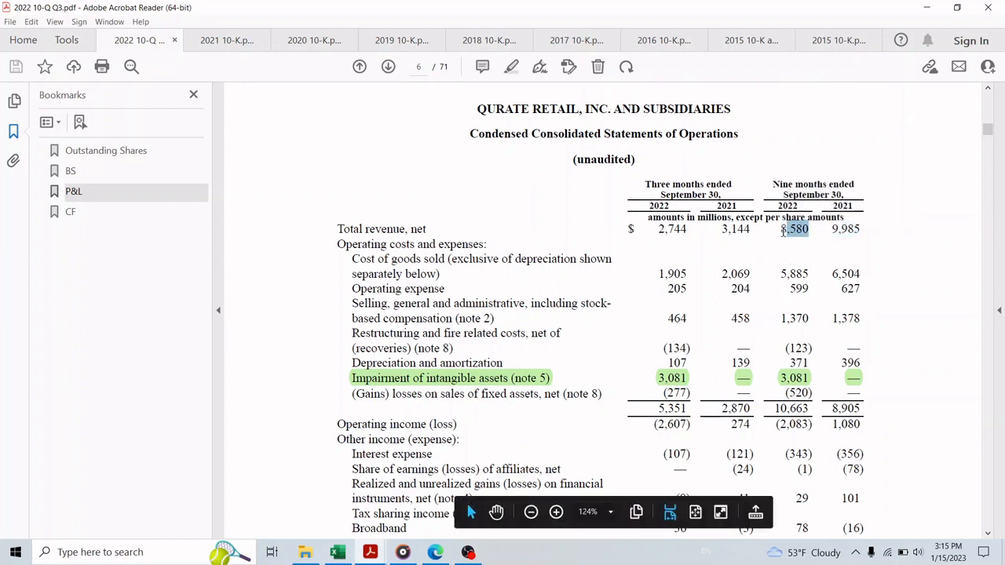
pyautogui.doubleClick(795, 229)
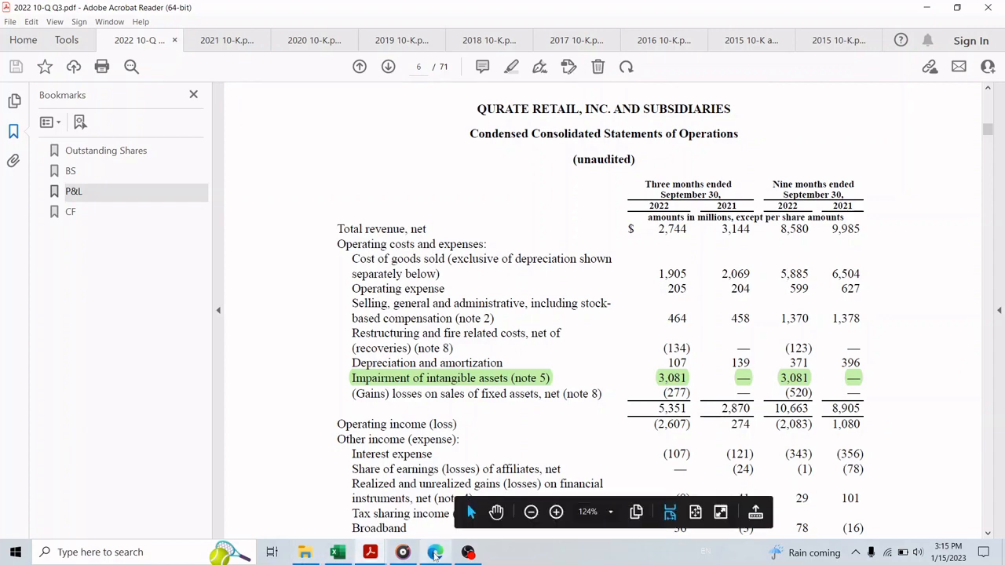
pyautogui.click(434, 553)
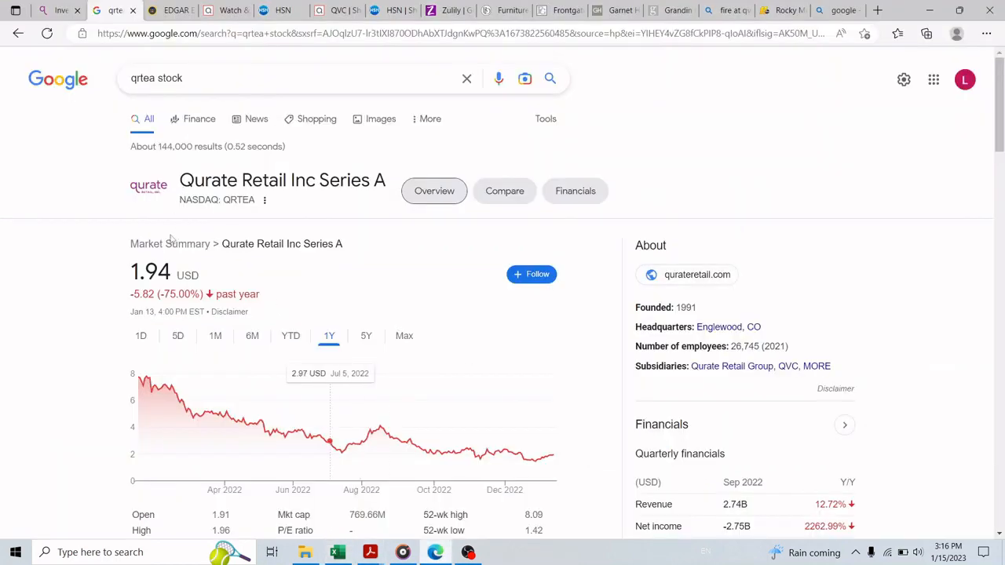
pyautogui.moveTo(141, 379)
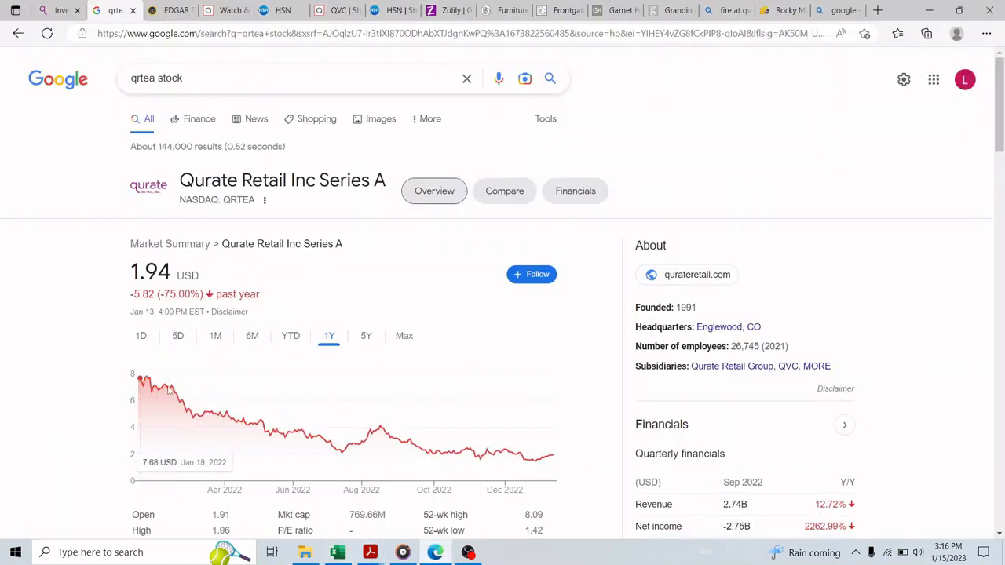
pyautogui.moveTo(141, 422)
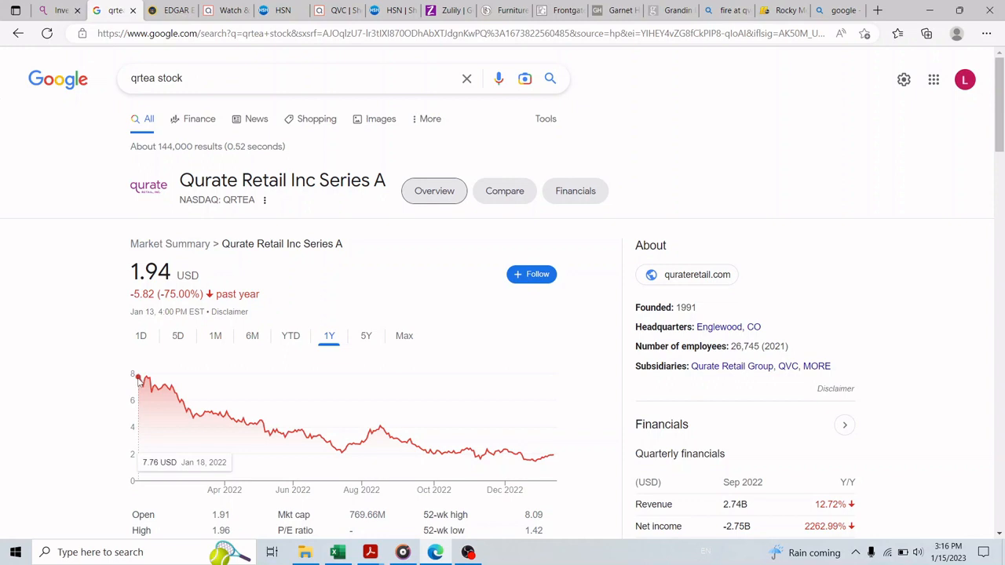
pyautogui.moveTo(129, 396)
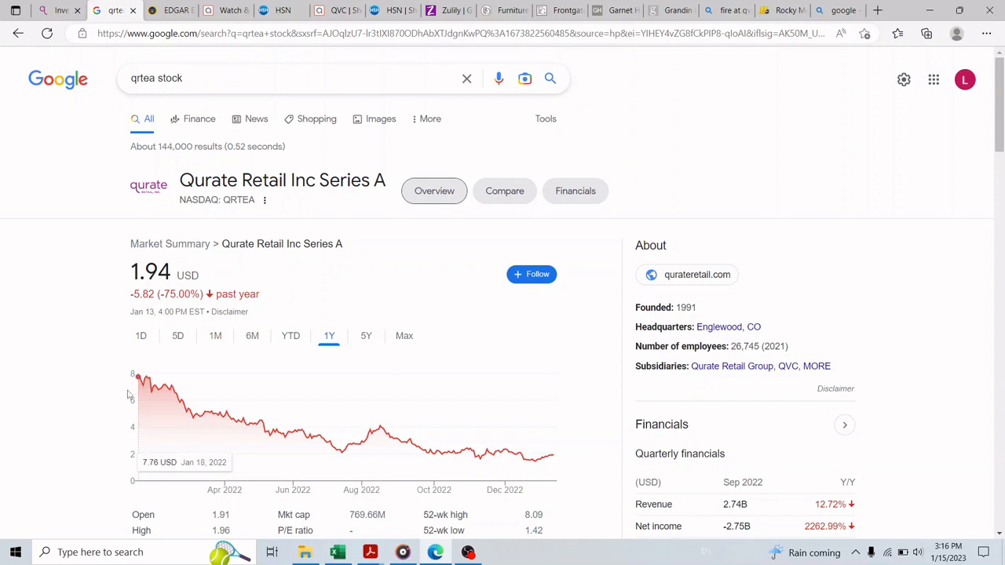
pyautogui.moveTo(141, 382)
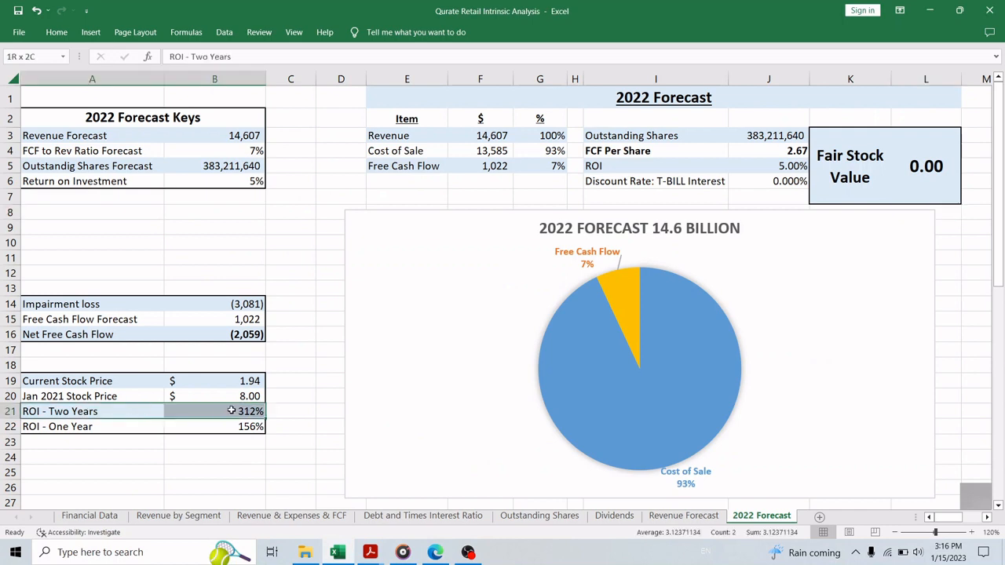
# Step: Bold the ROI - Two Years (312%) and ROI - One Year (156%) rows in the 2022 Forecast sheet
pyautogui.click(91, 412)
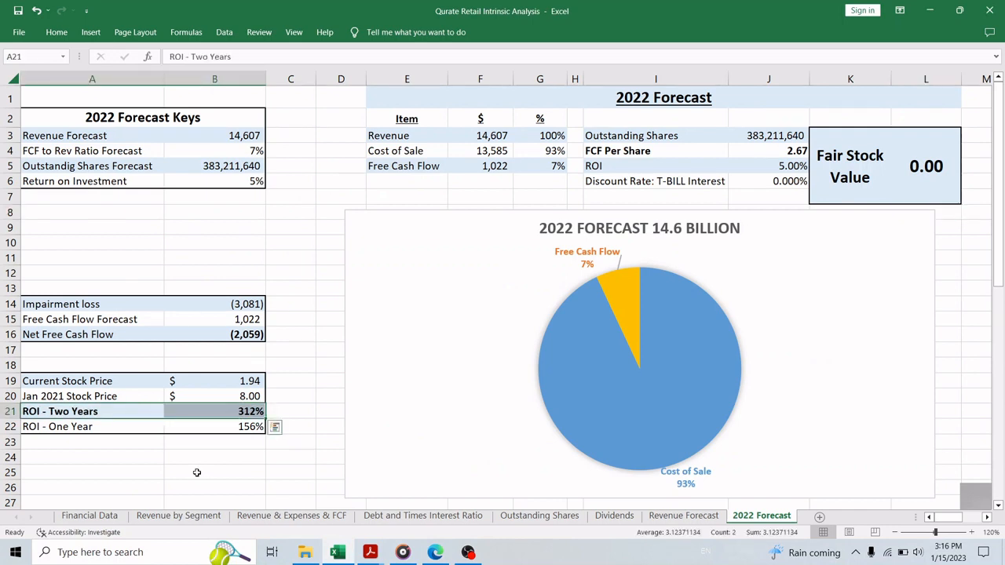
pyautogui.click(91, 428)
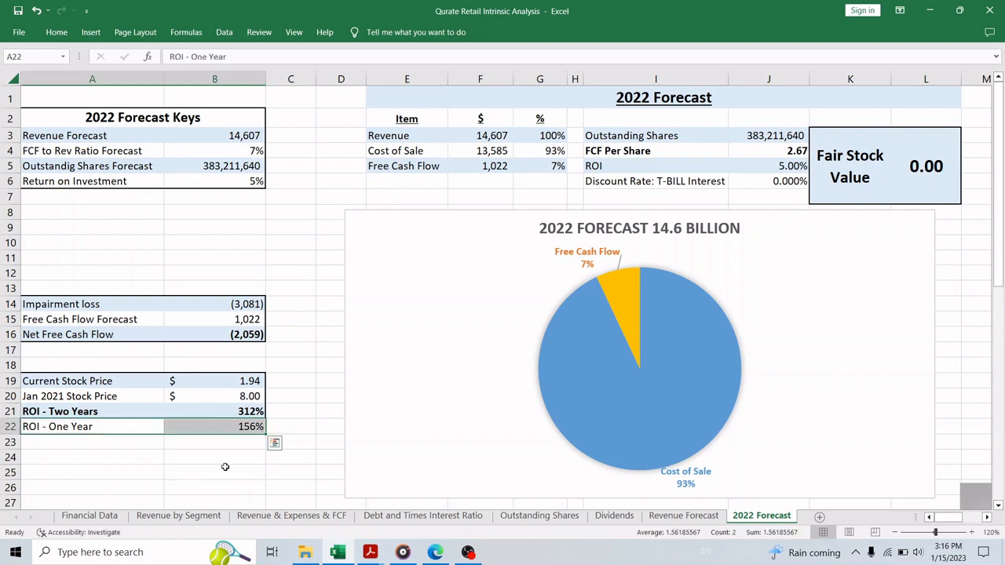
pyautogui.moveTo(218, 469)
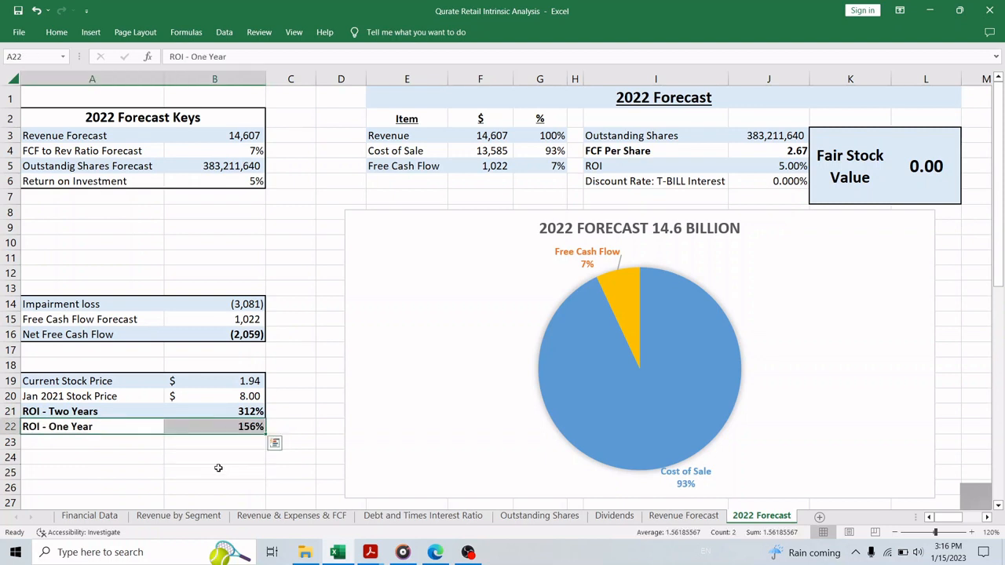
pyautogui.click(214, 472)
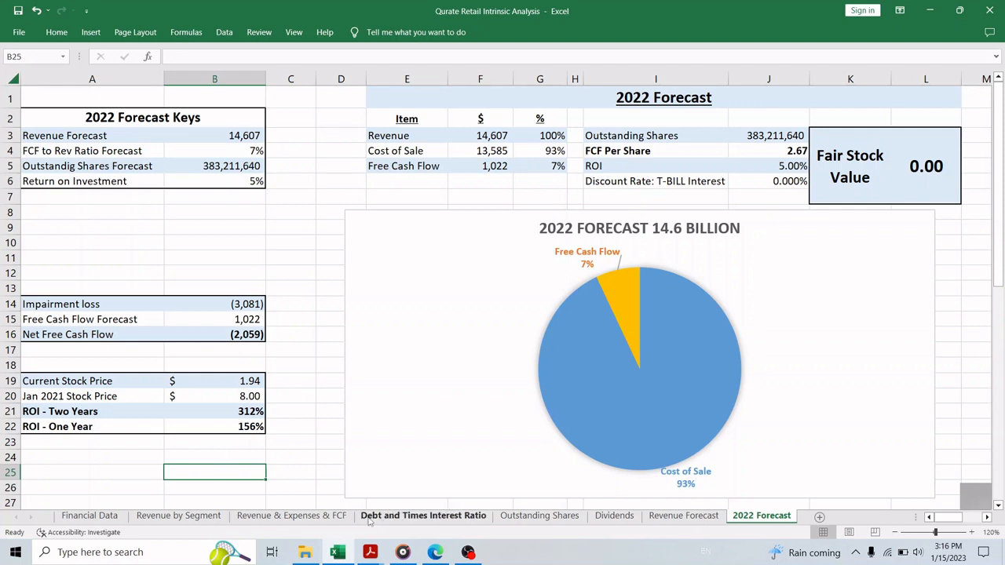
pyautogui.moveTo(364, 518)
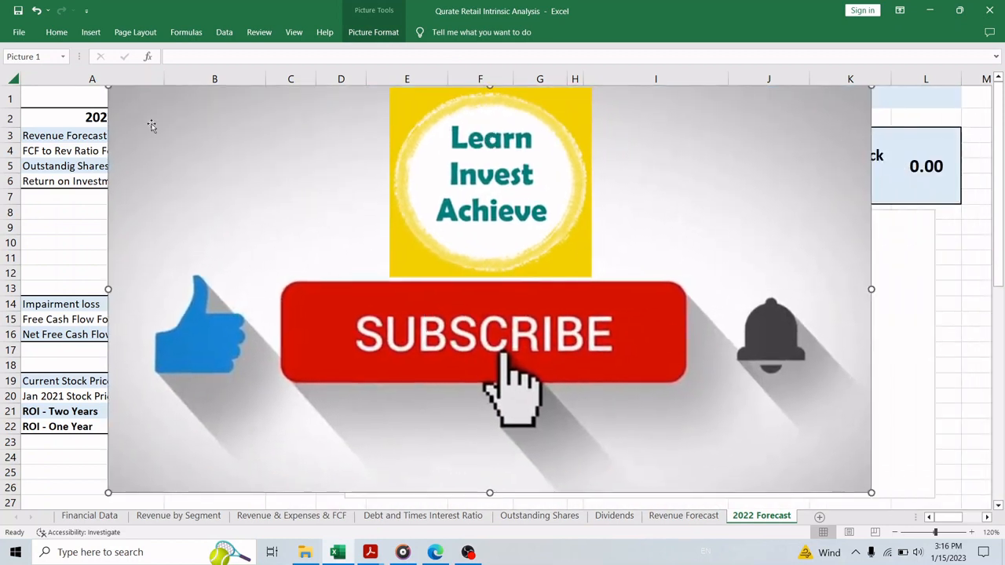
pyautogui.moveTo(945, 435)
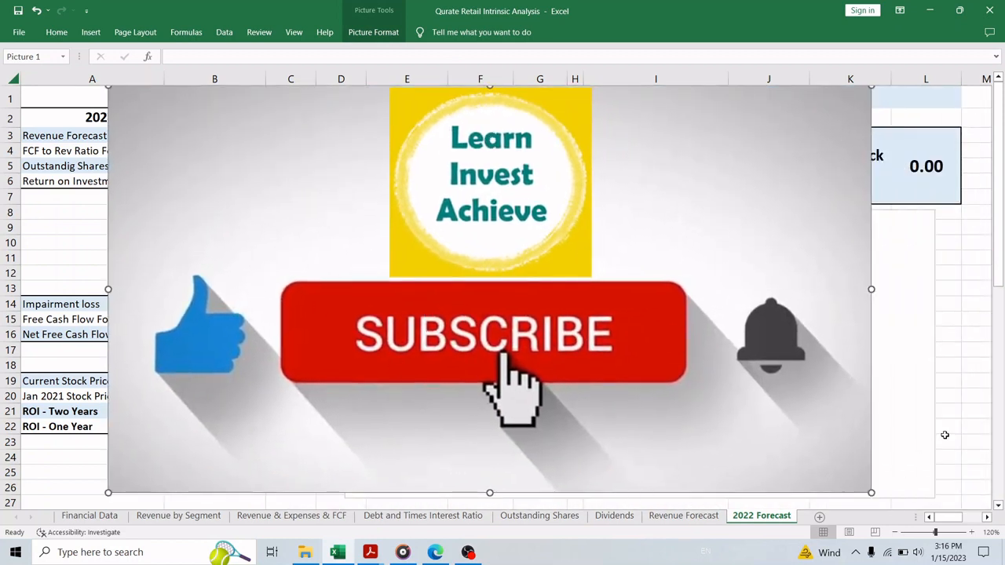